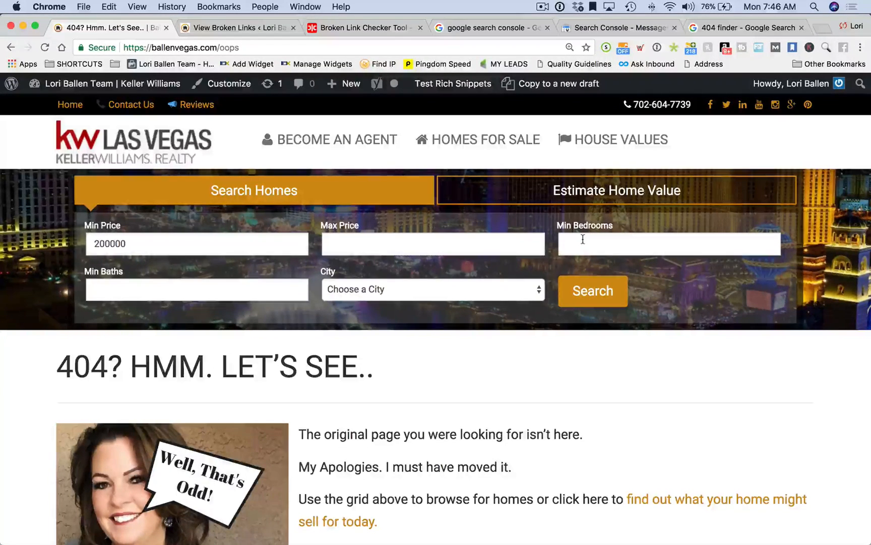
mouse_move(551, 211)
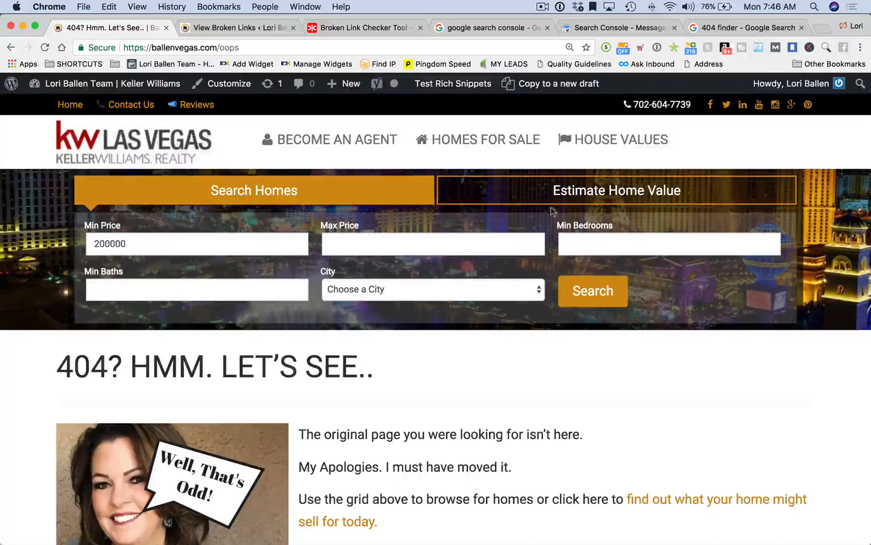
- Go from the Google results to ballenvegas.com's Summerlin community page via the address-bar suggestion
left_click(344, 84)
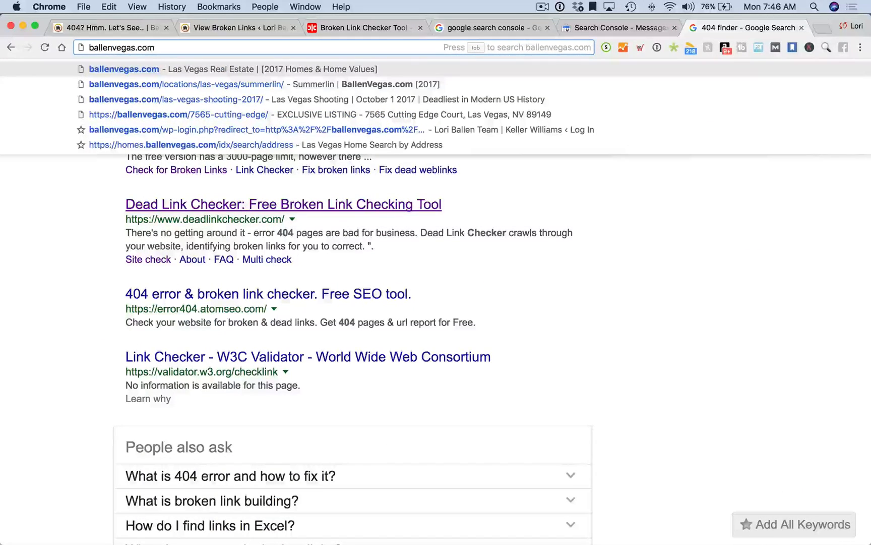
left_click(186, 83)
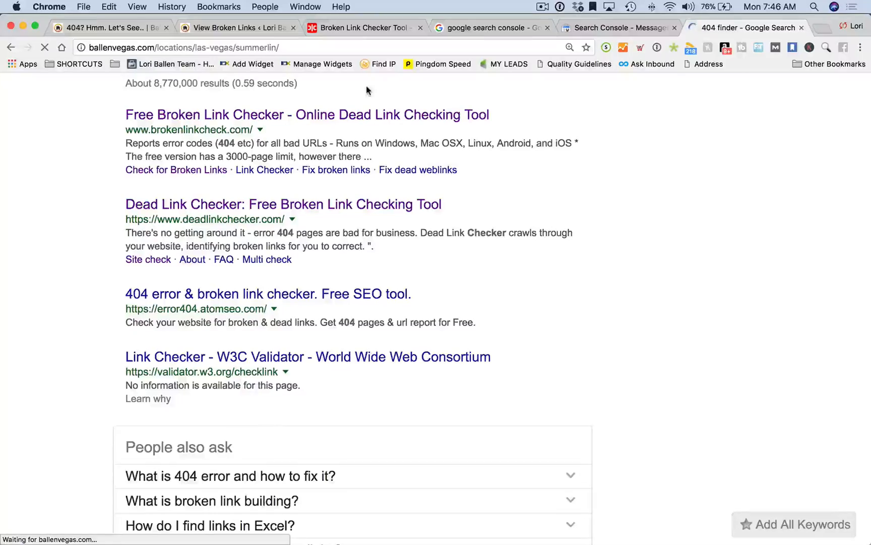
left_click(744, 27)
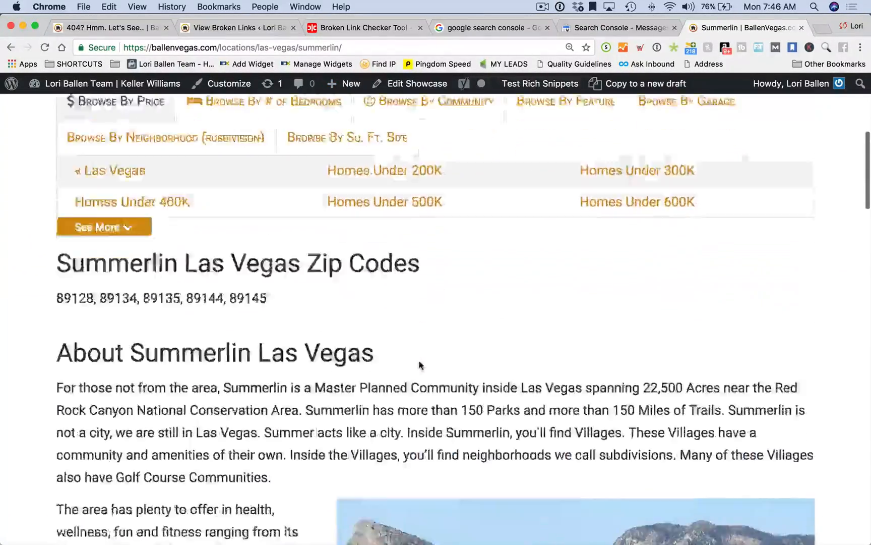
scroll("up", 3)
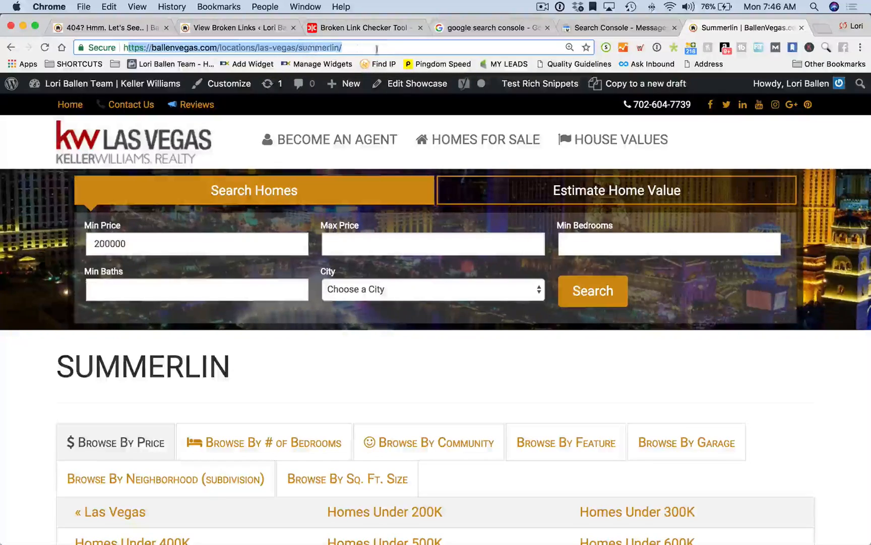
mouse_move(417, 84)
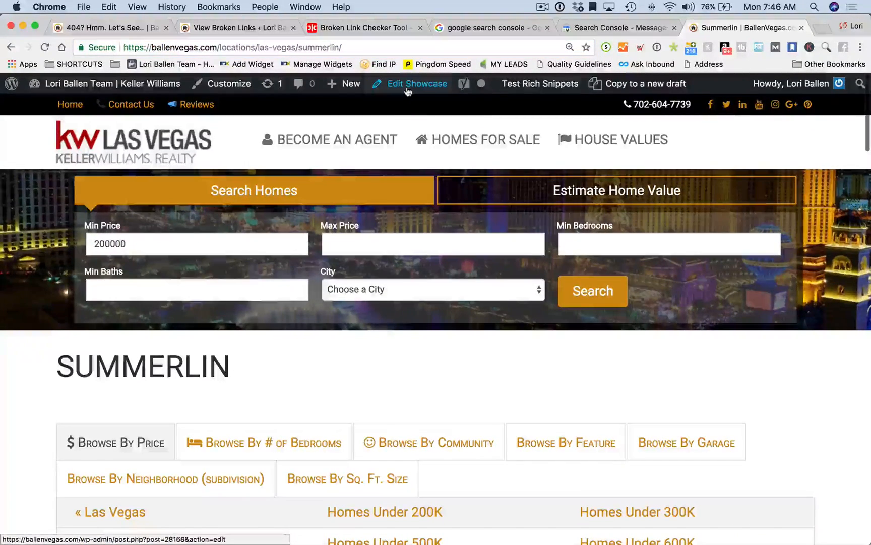
- Edit the Summerlin showcase and expose its permalink slug 'summerlin' for editing
left_click(417, 84)
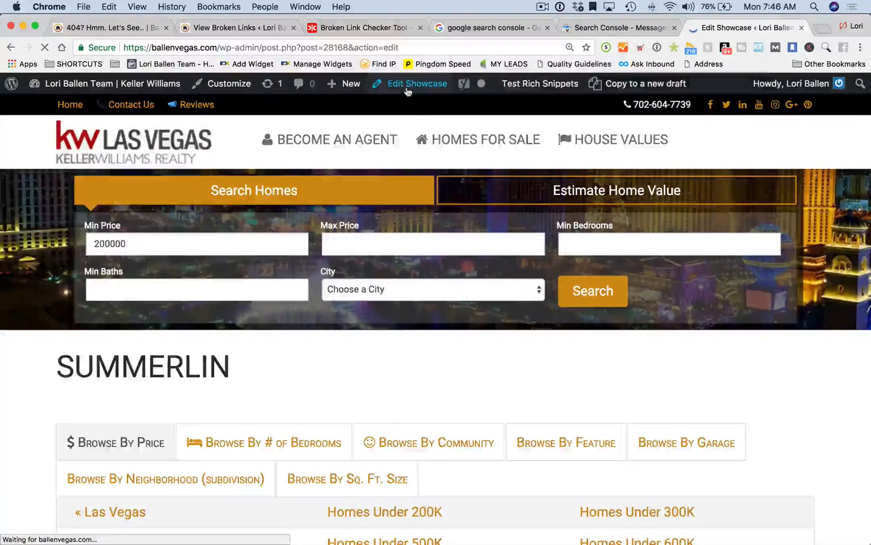
left_click(417, 83)
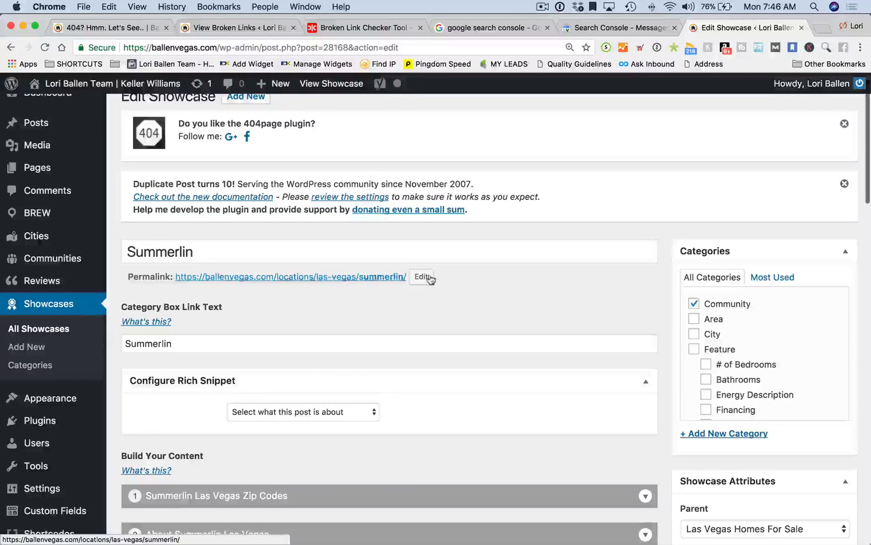
left_click(423, 276)
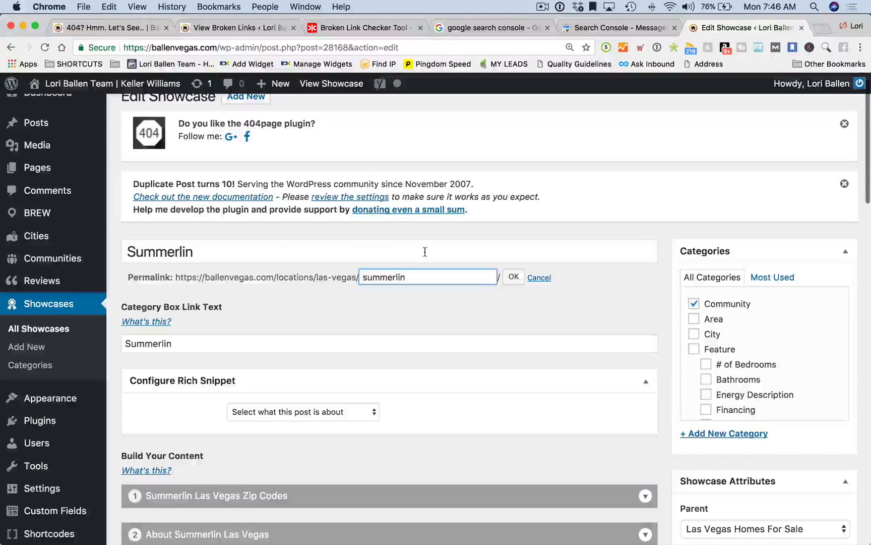
scroll("down", 3)
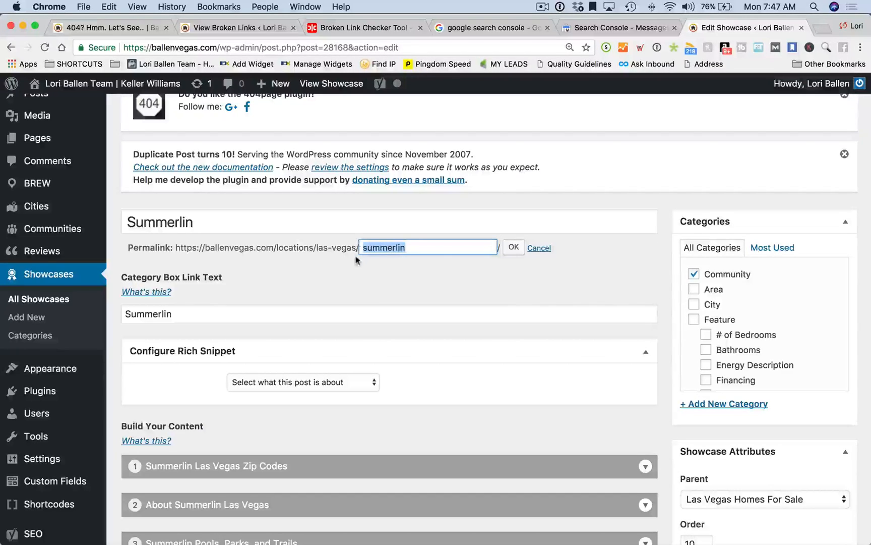
mouse_move(456, 280)
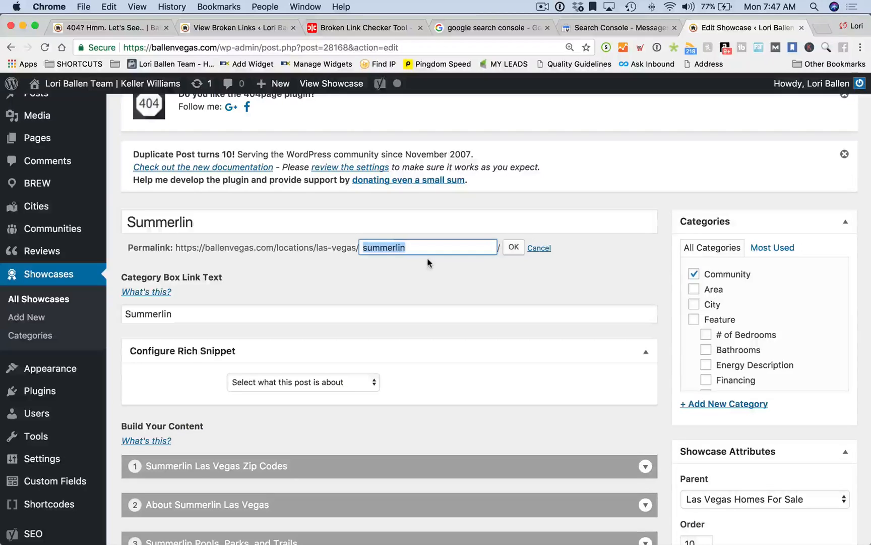
mouse_move(243, 269)
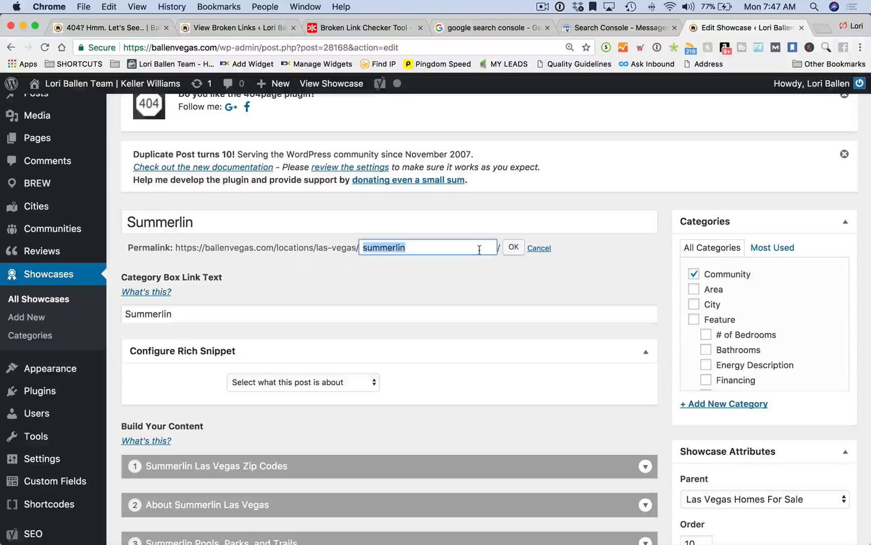
mouse_move(442, 272)
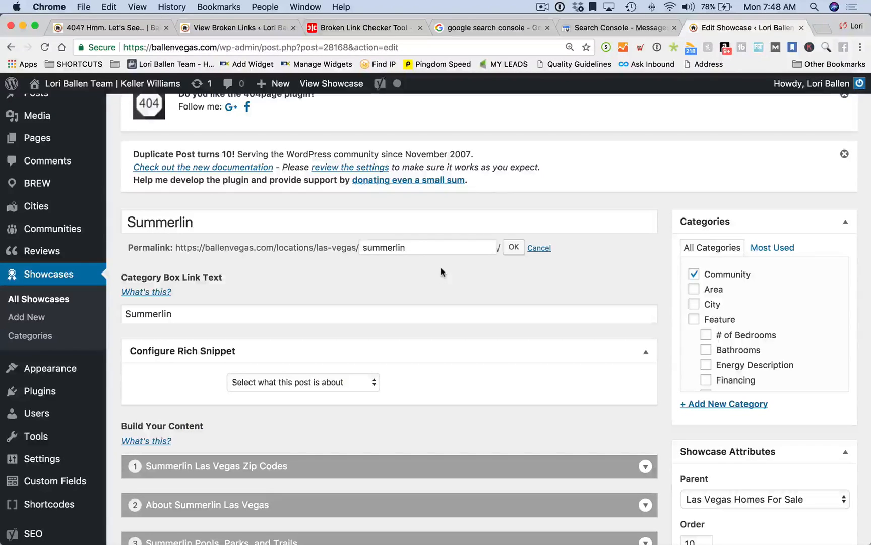
scroll("up", 3)
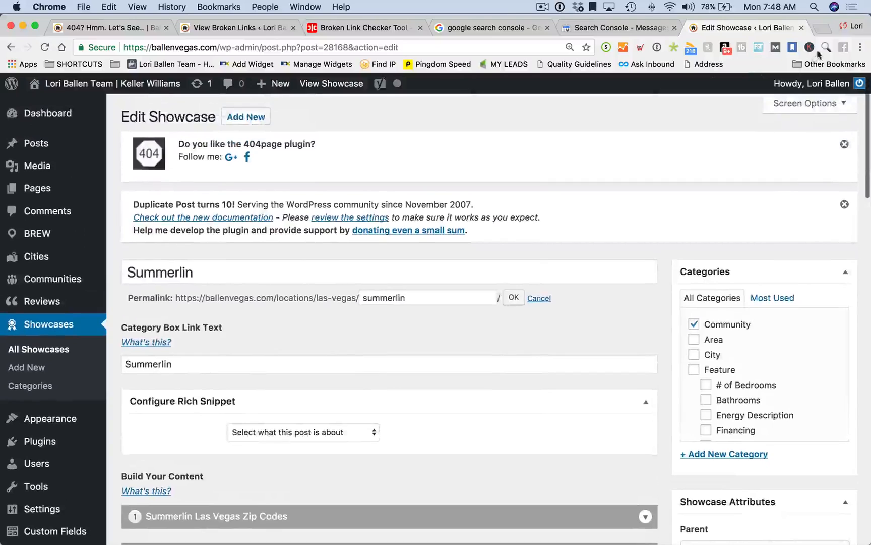
- Load walmart.com/windowcat in a new tab to see Walmart's 'page could not be found' error
left_click(823, 27)
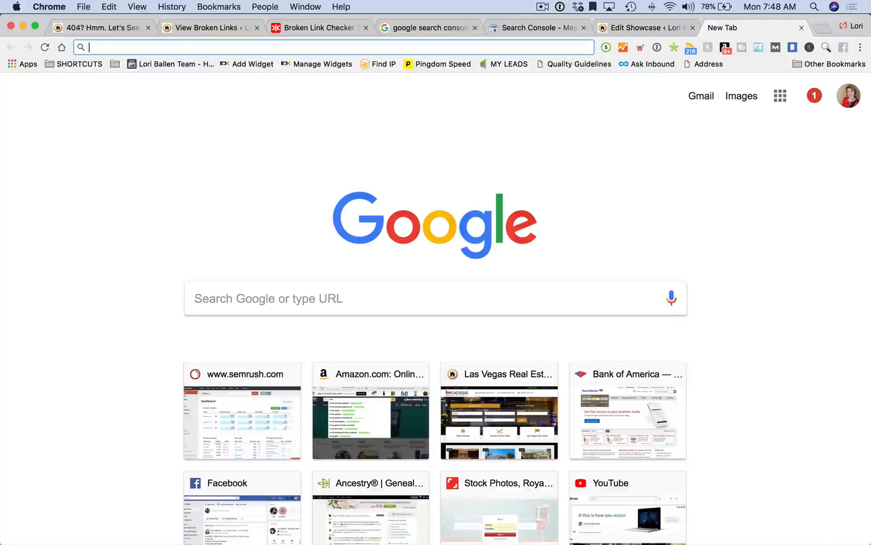
type("walmar")
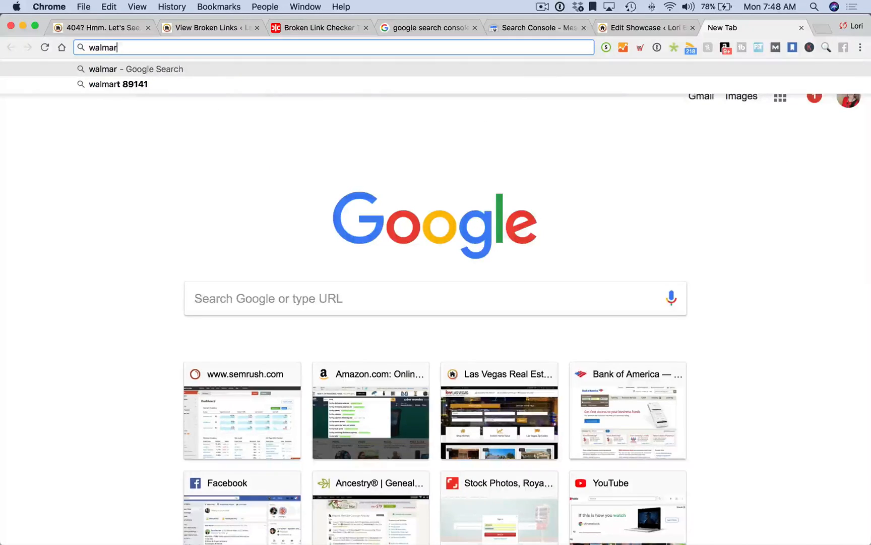
type("t.com/")
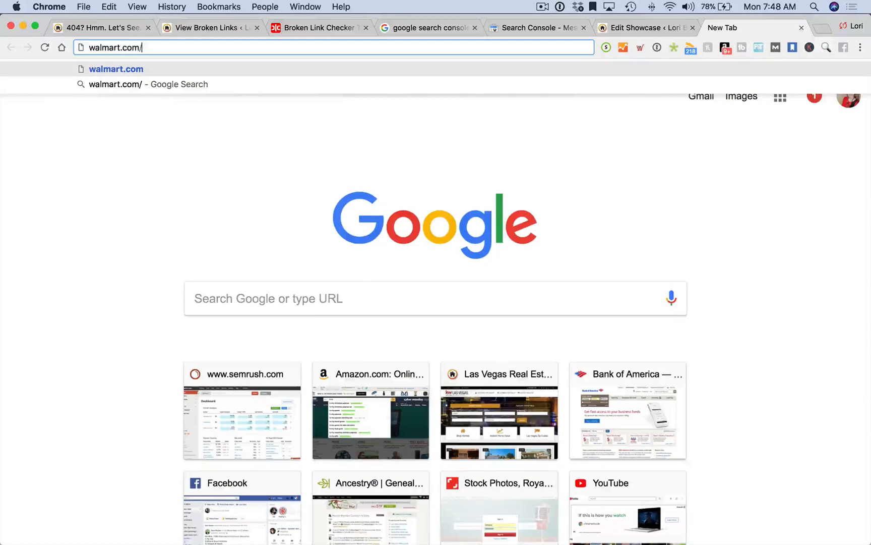
type("windowc")
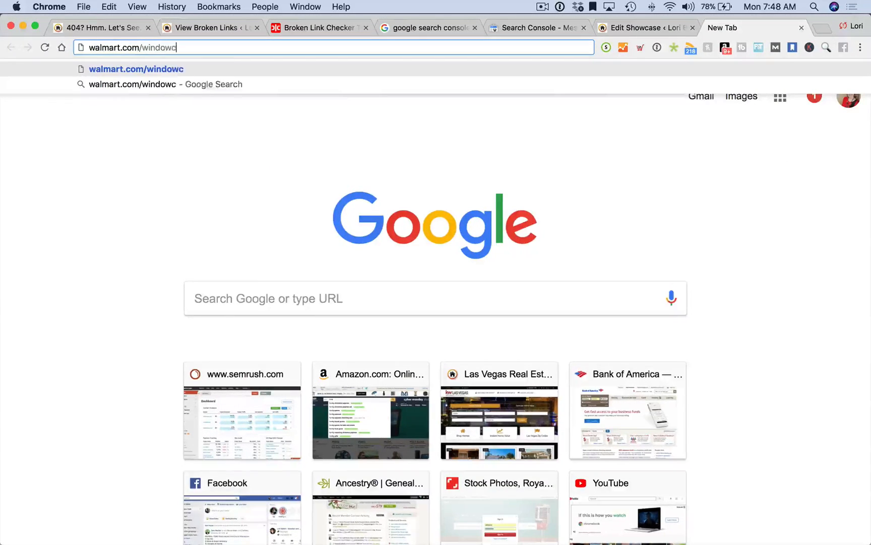
type("at")
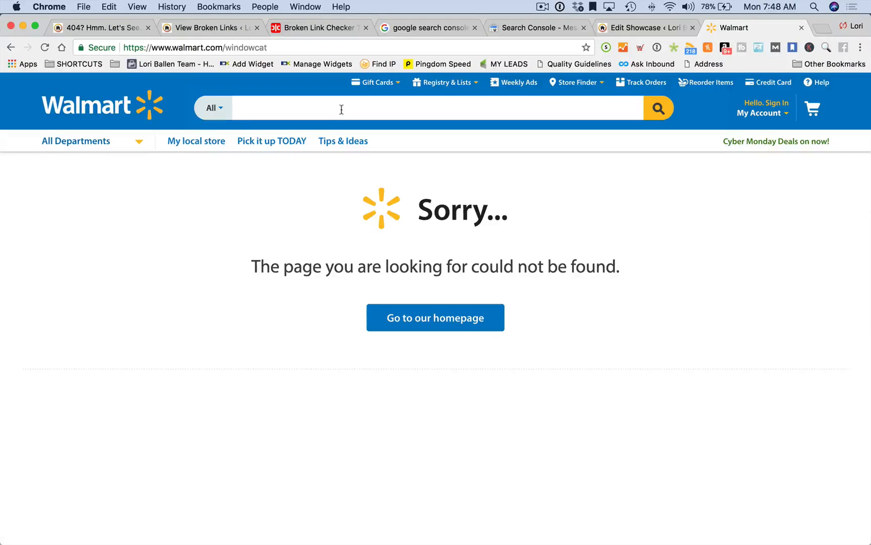
mouse_move(435, 318)
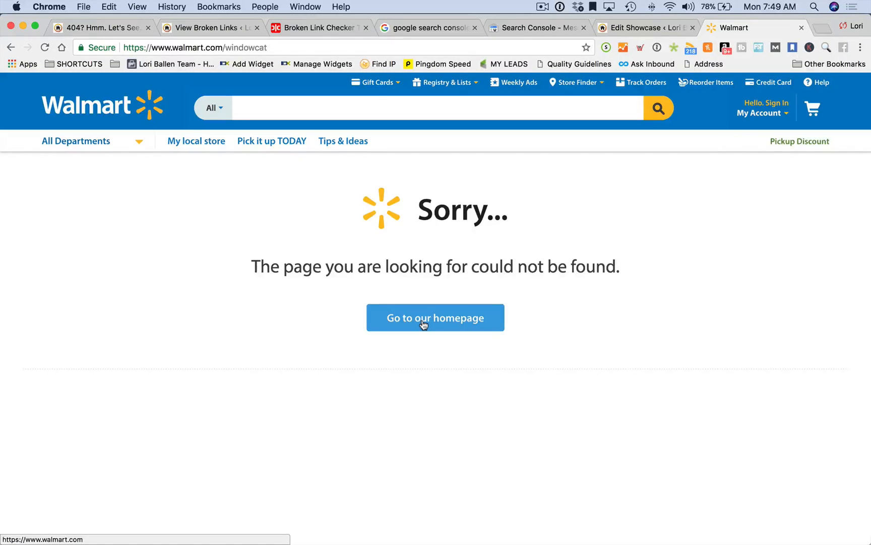
mouse_move(287, 160)
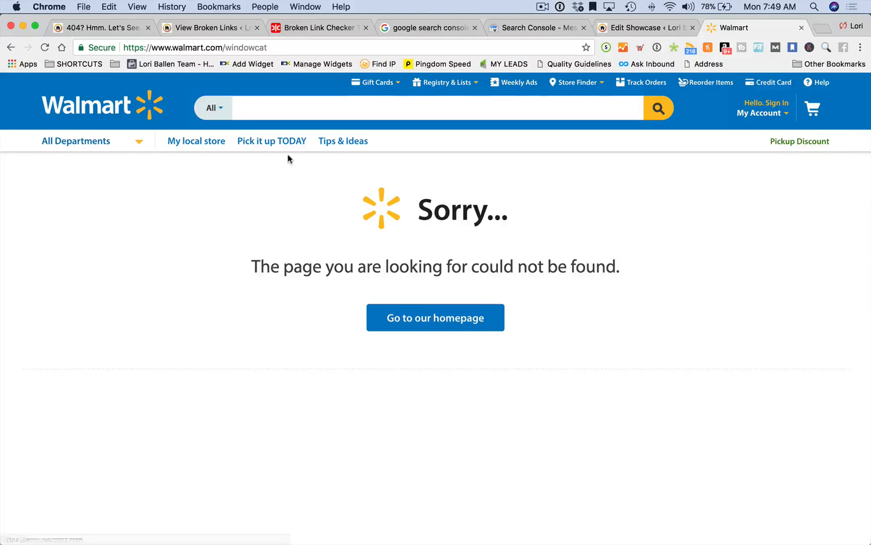
- Load petsupplies.com/catdogmouse/ and browse 1800PetSupplies' 'page not found' page
left_click(194, 47)
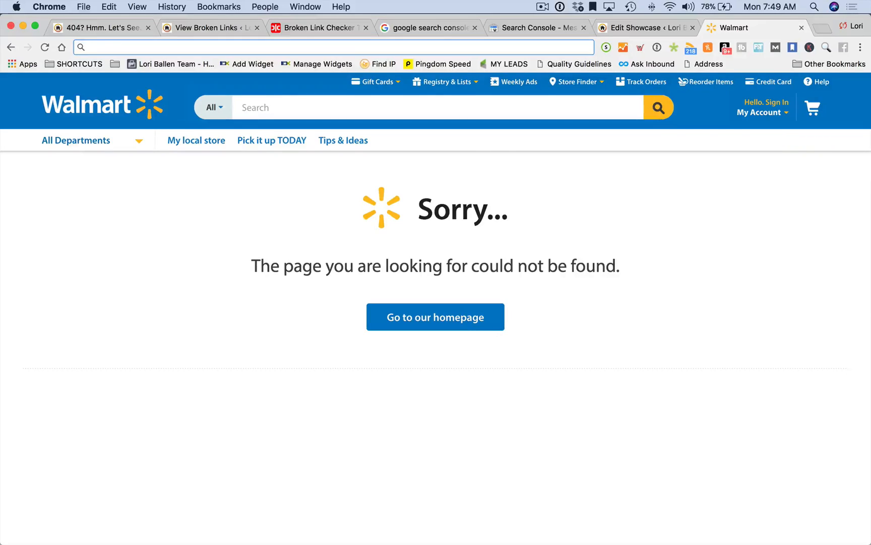
type("petsupplies.")
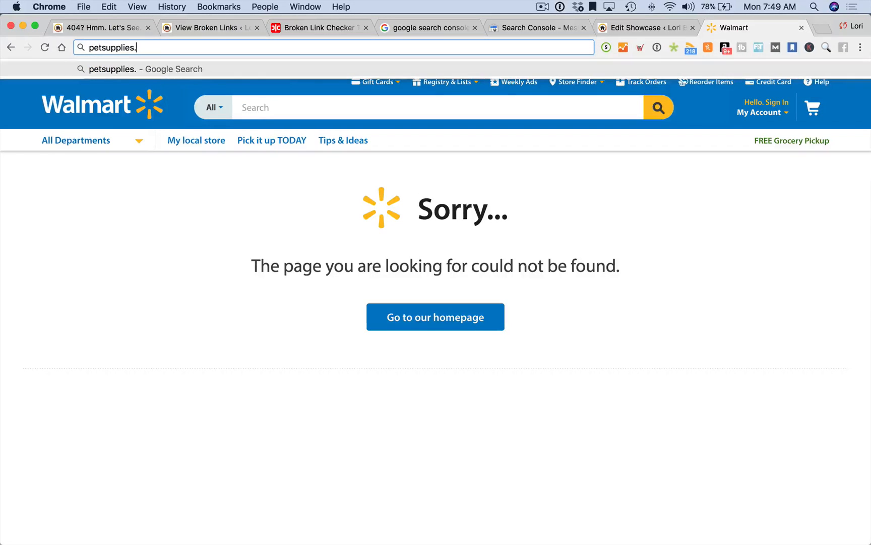
type("com/")
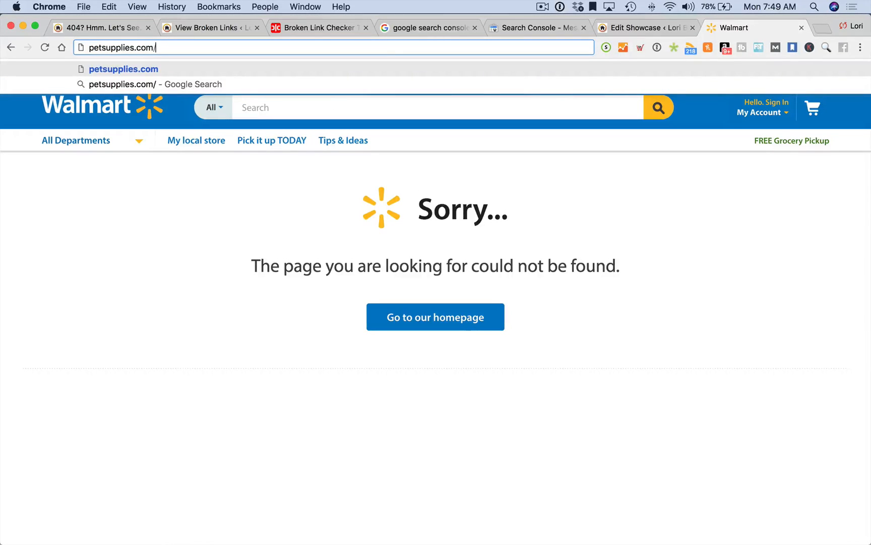
type("catdogmouse/")
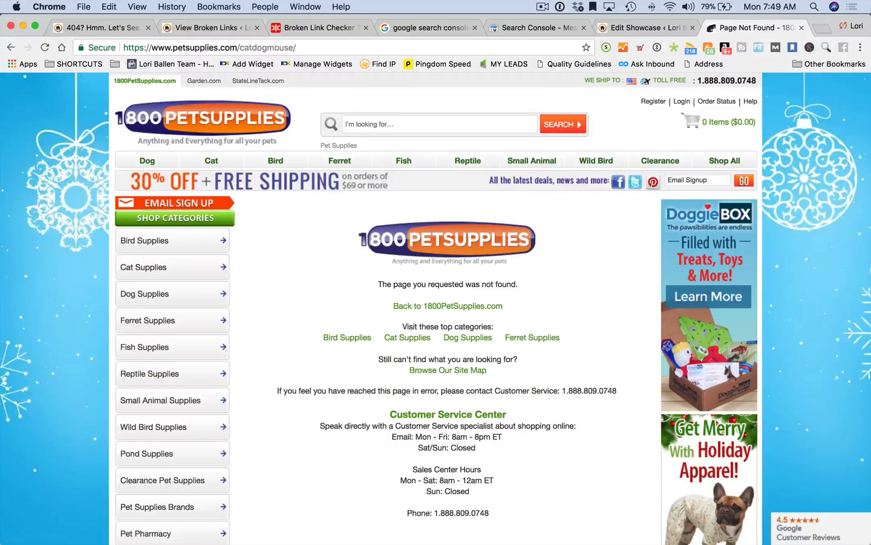
scroll("down", 3)
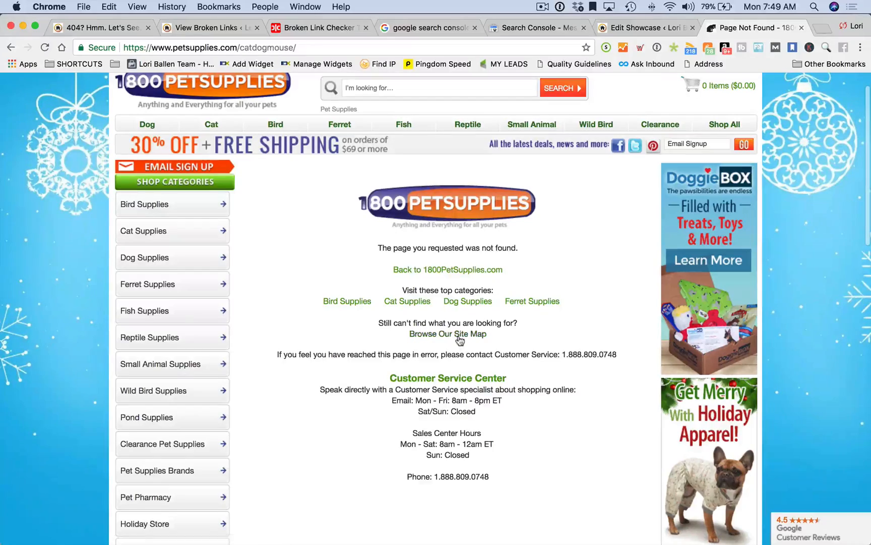
scroll("up", 3)
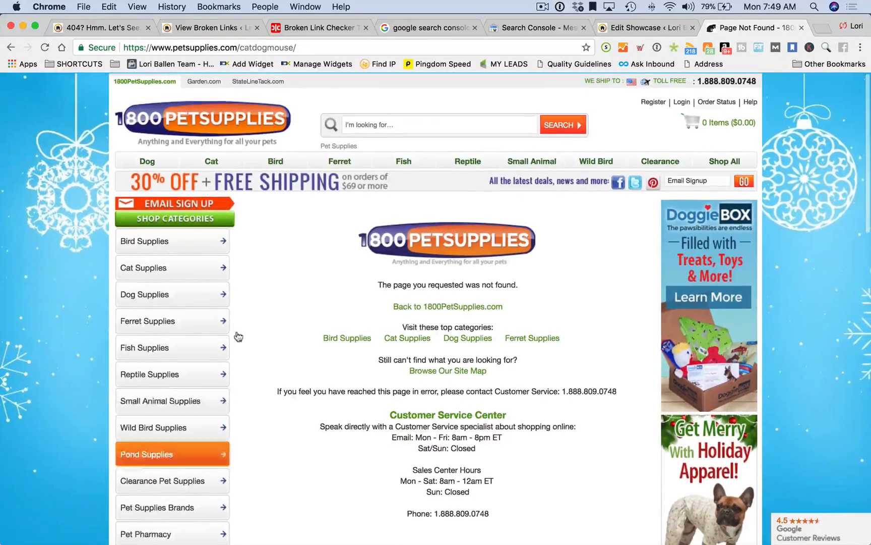
scroll("up", 3)
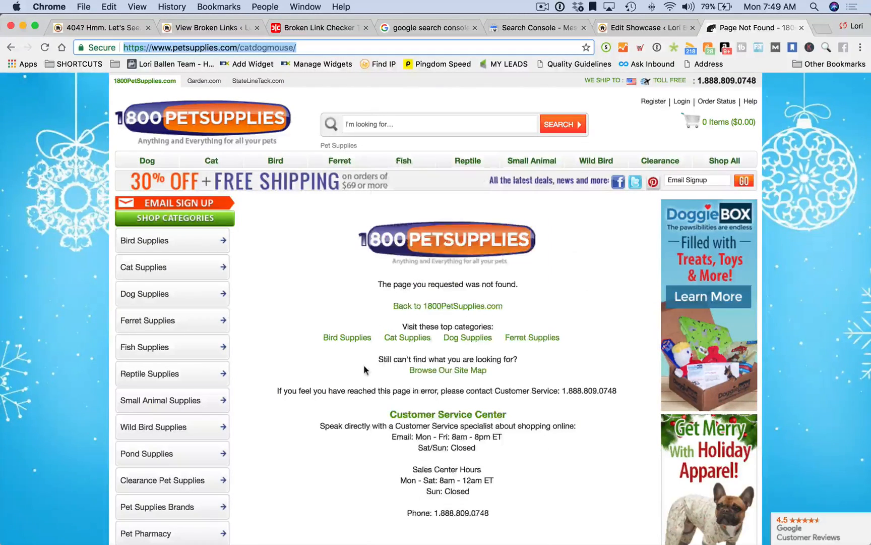
mouse_move(372, 312)
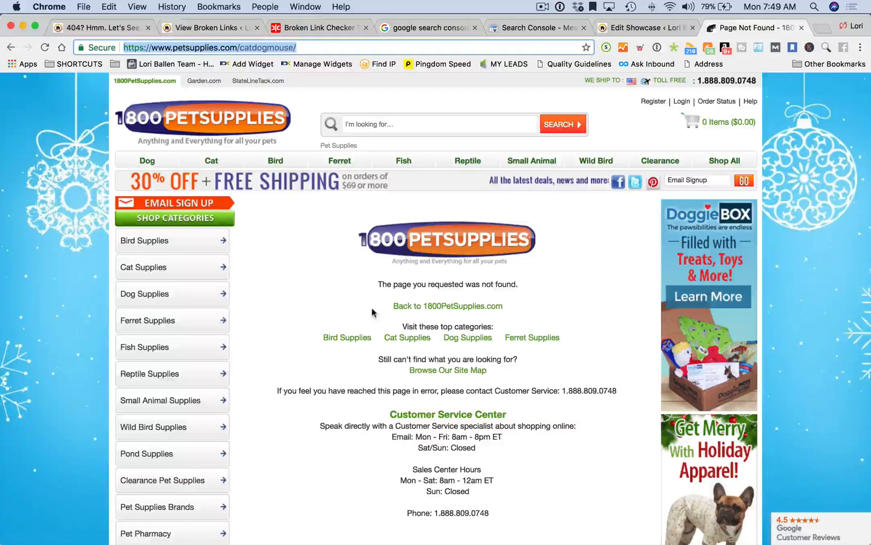
mouse_move(67, 149)
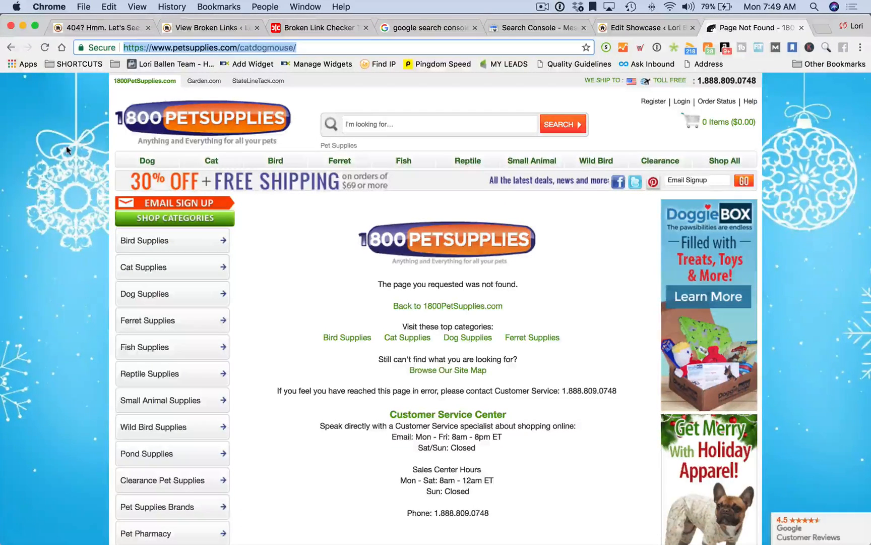
mouse_move(114, 73)
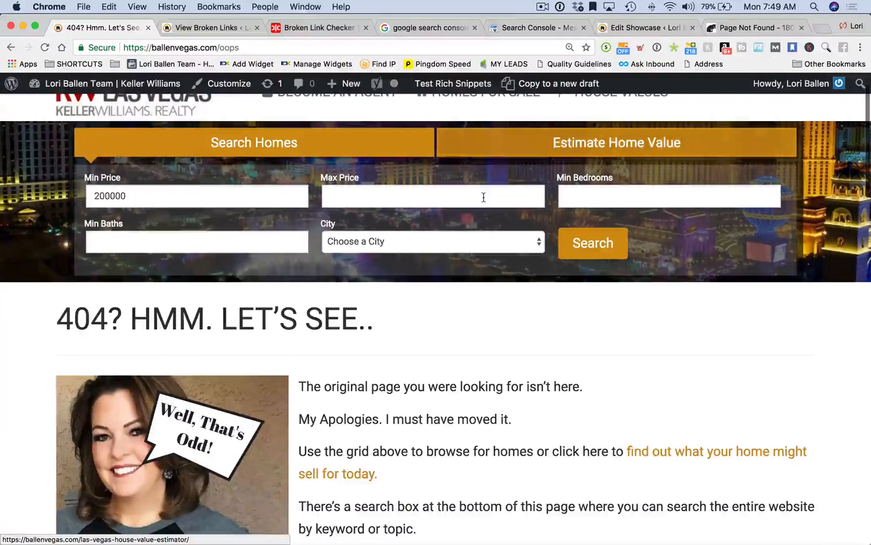
scroll("down", 3)
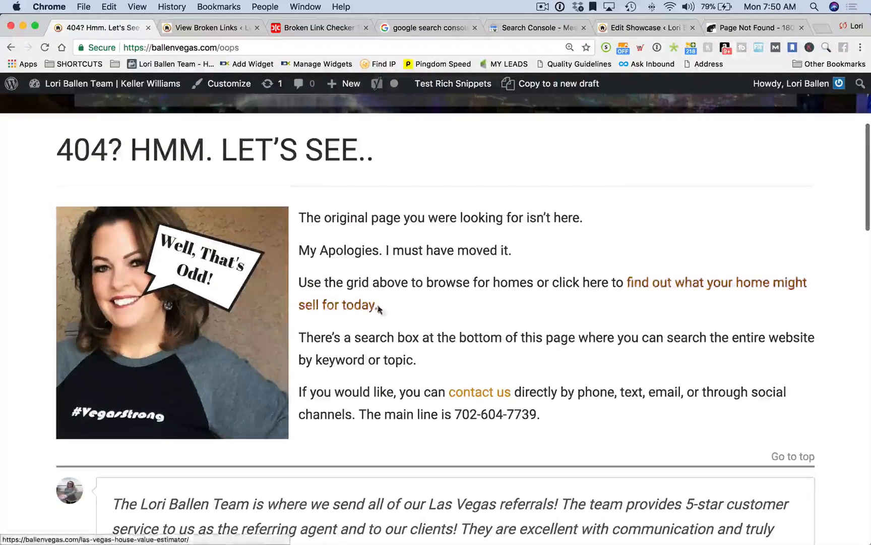
scroll("down", 3)
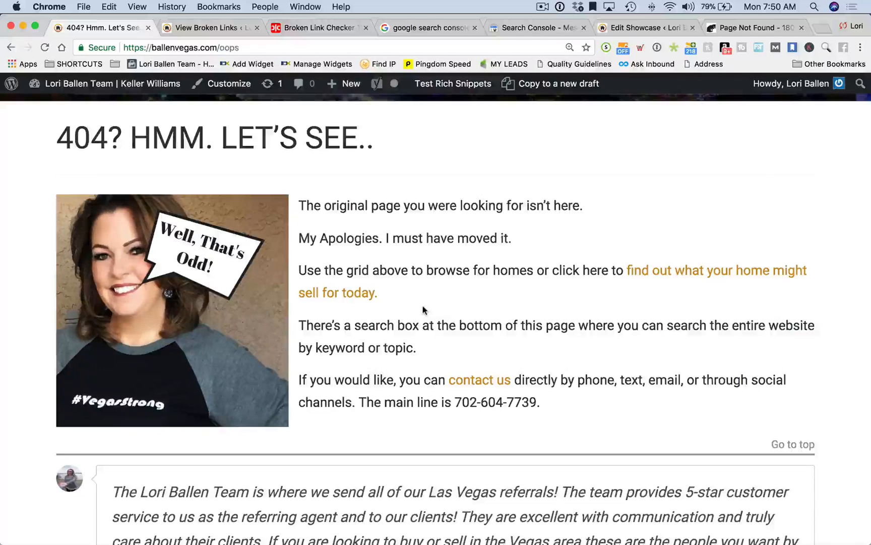
mouse_move(570, 285)
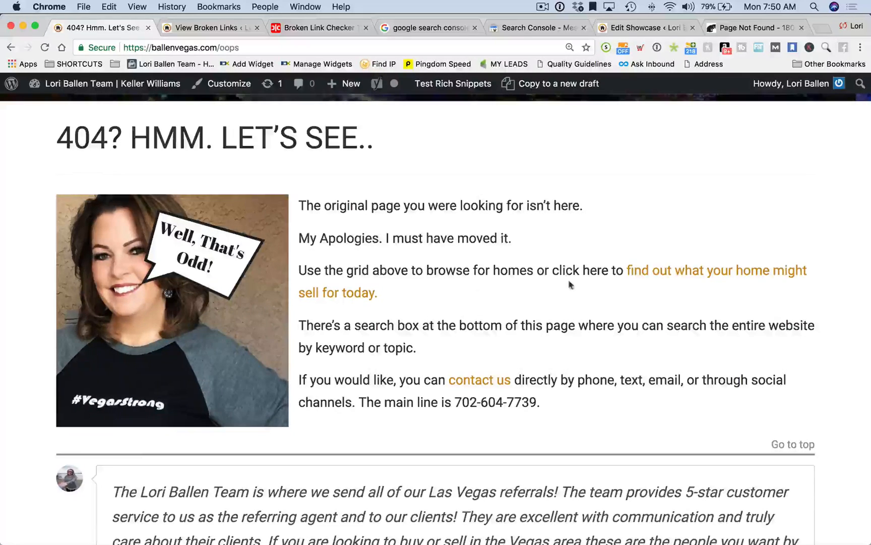
mouse_move(719, 276)
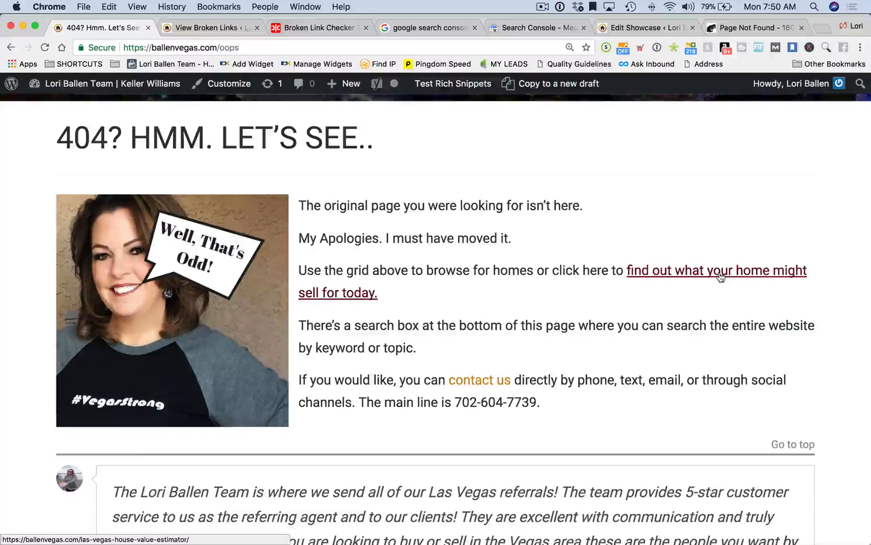
scroll("down", 3)
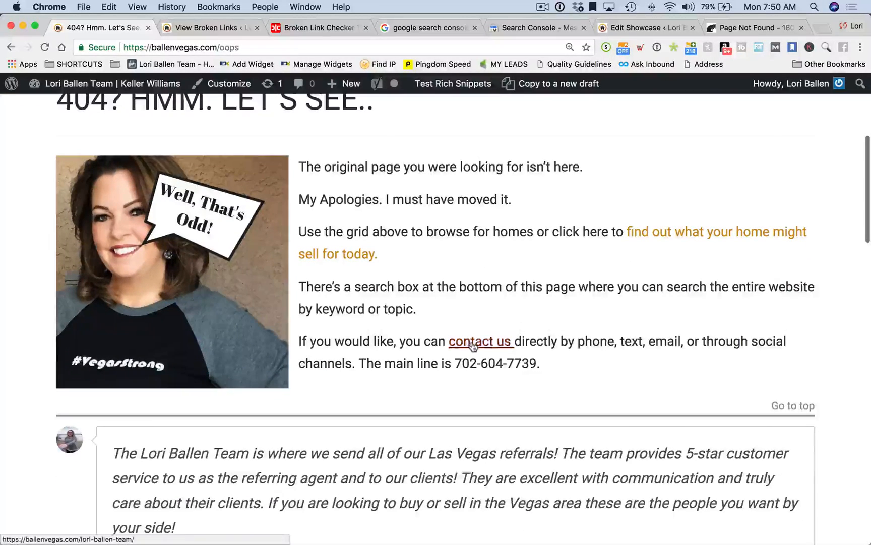
scroll("down", 3)
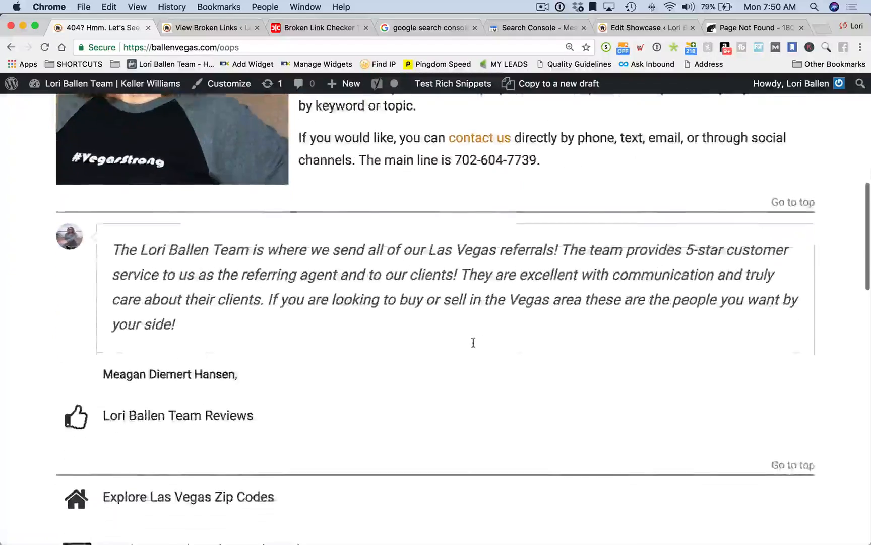
scroll("down", 3)
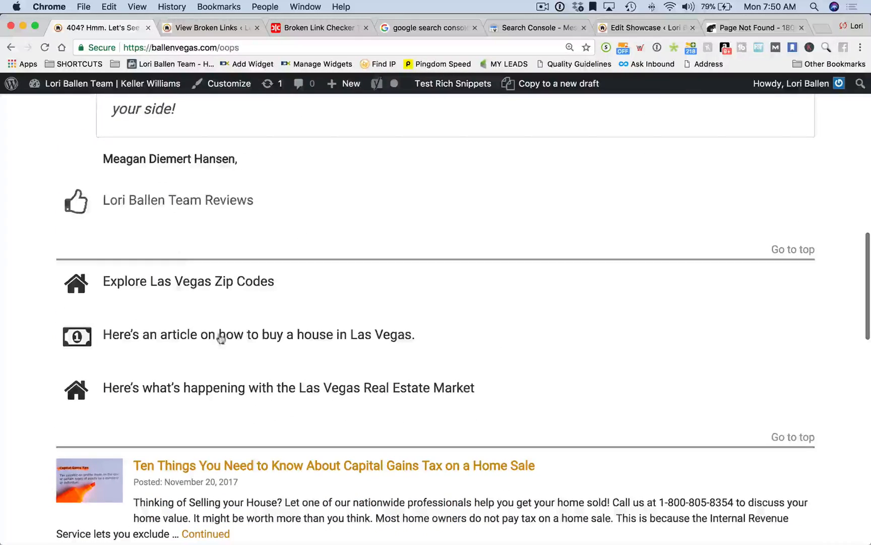
mouse_move(209, 235)
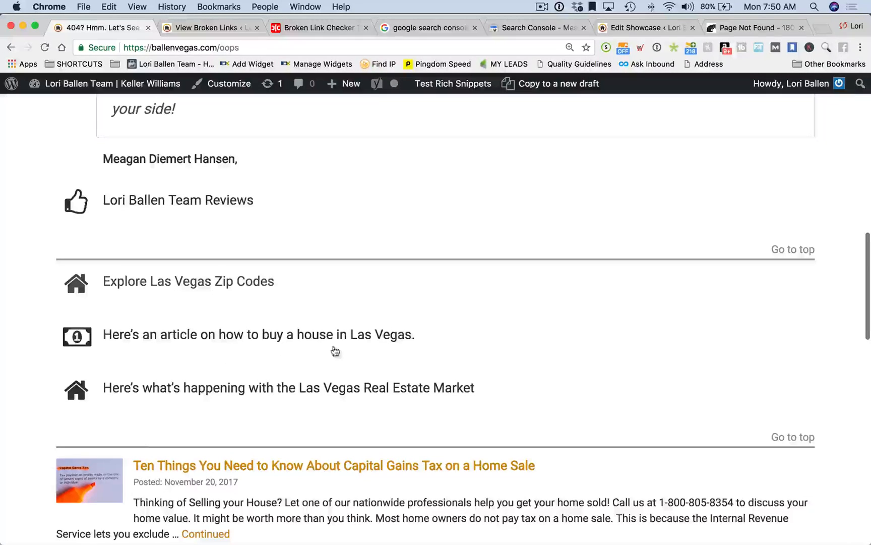
mouse_move(340, 345)
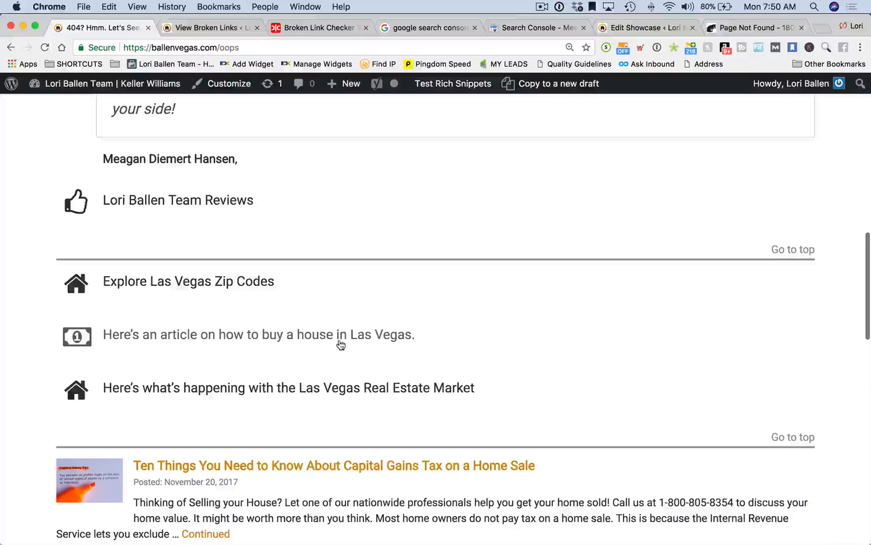
scroll("down", 3)
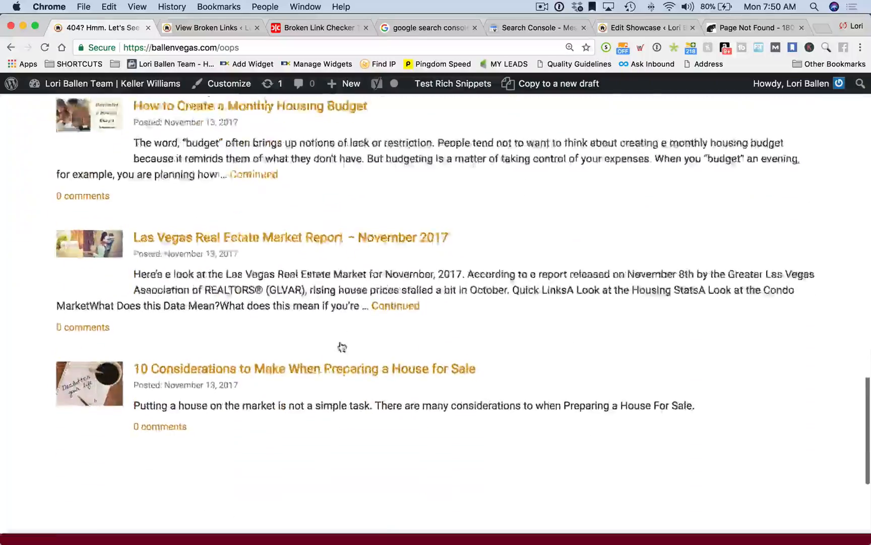
scroll("up", 3)
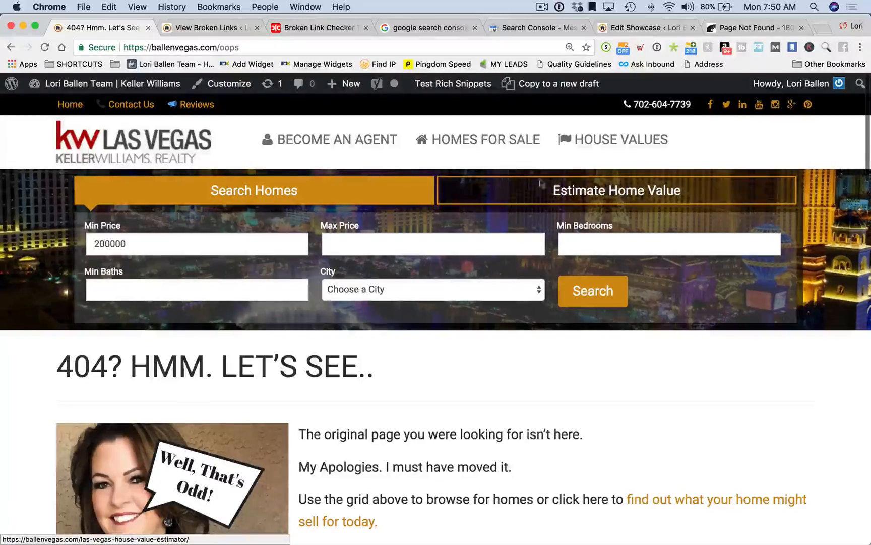
scroll("down", 3)
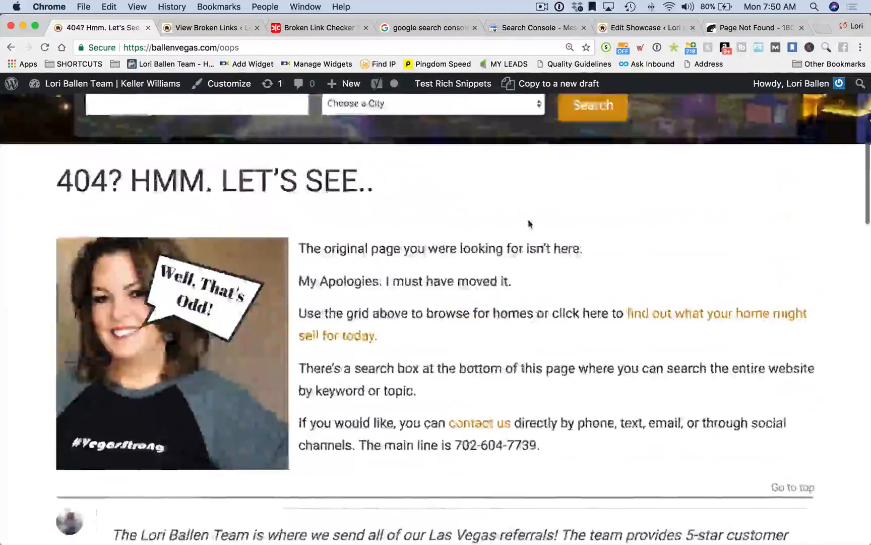
scroll("up", 3)
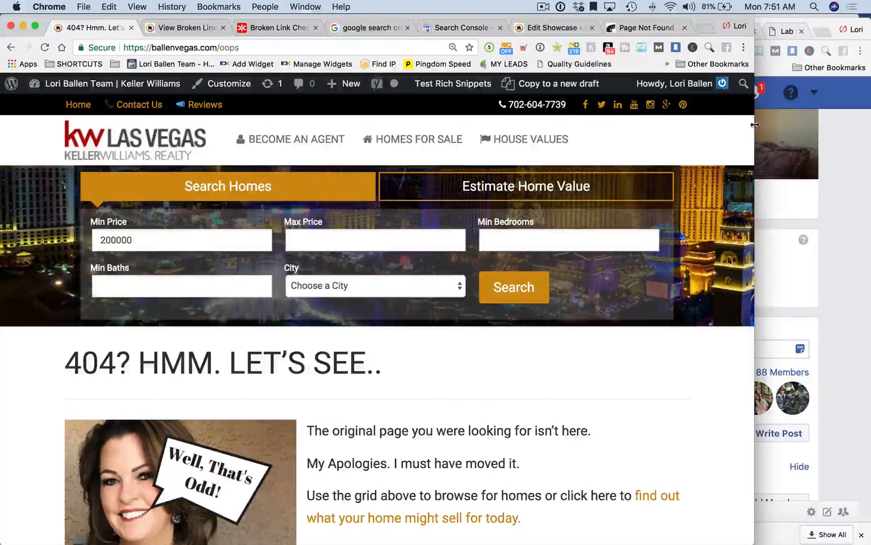
- Close Messages and browse the ballenvegas.com/oops 404 page at phone width
left_click(71, 31)
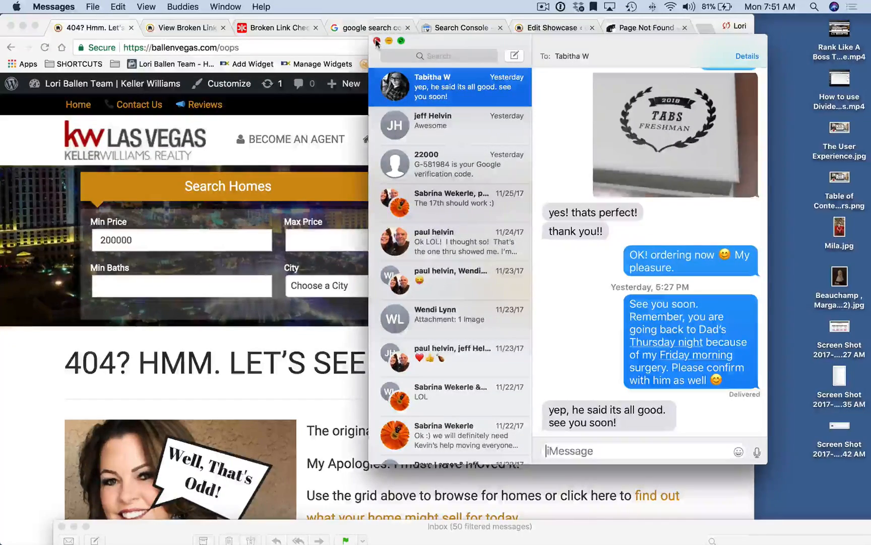
left_click(377, 41)
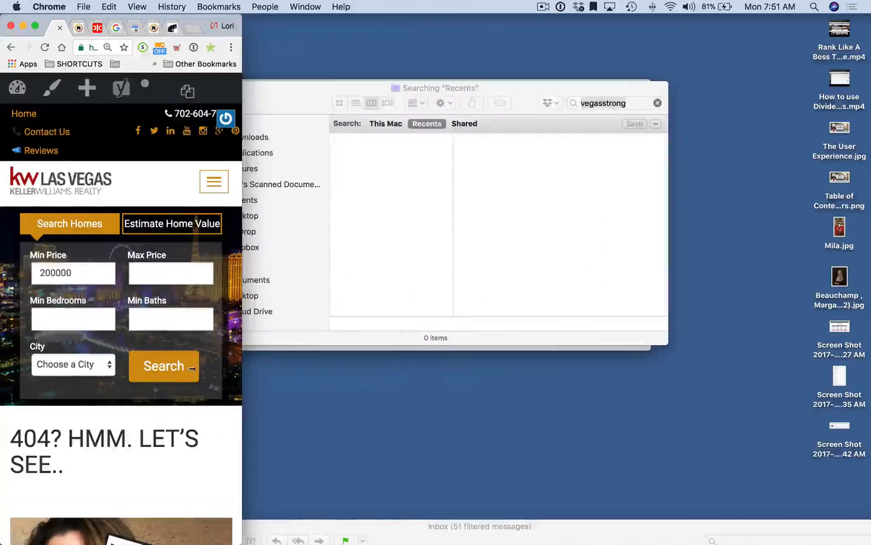
scroll("down", 3)
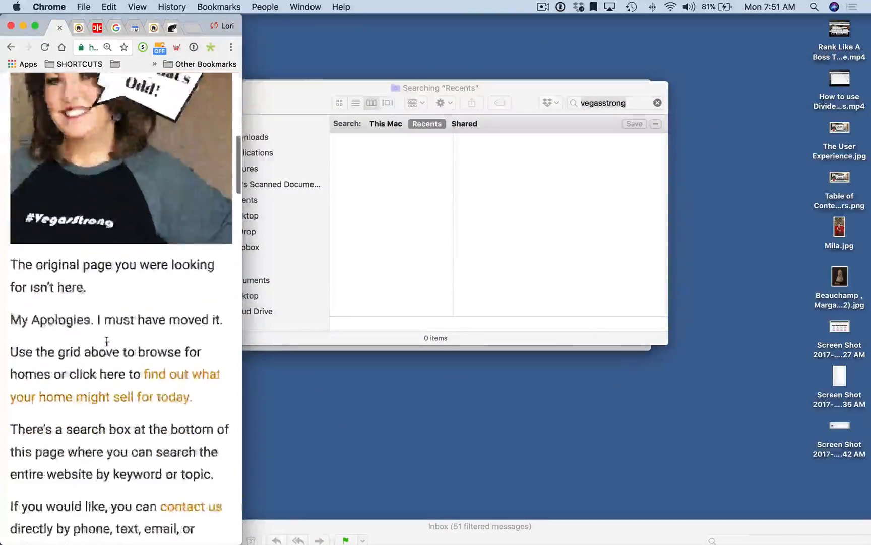
scroll("down", 3)
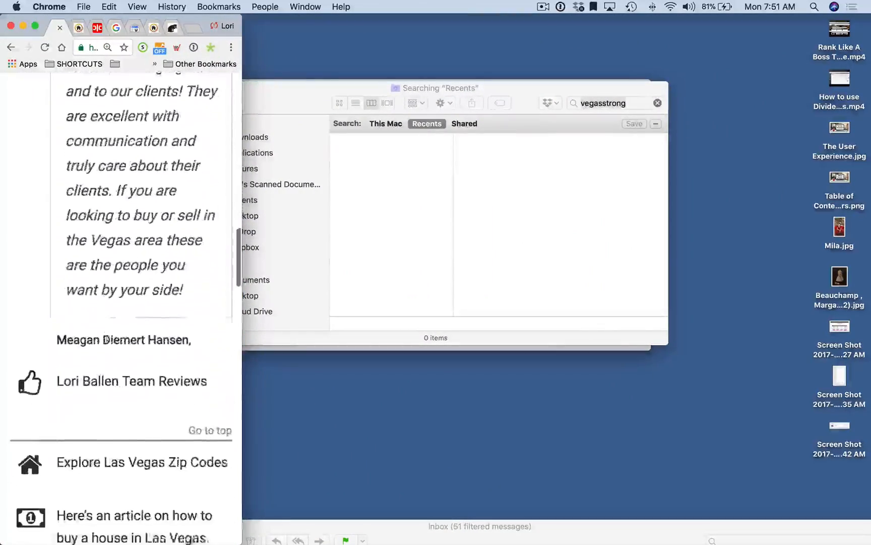
scroll("down", 3)
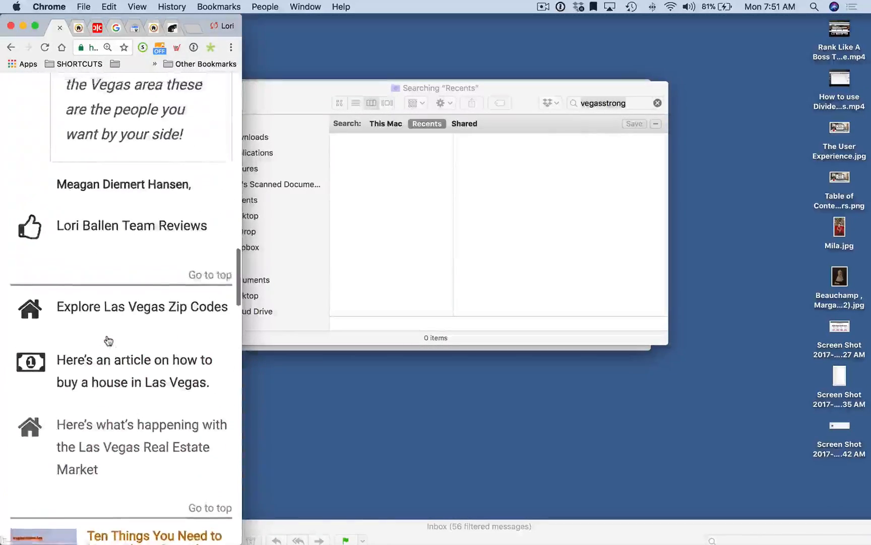
- Scroll the 404 page back through its mobile layout down to the footer
scroll("up", 3)
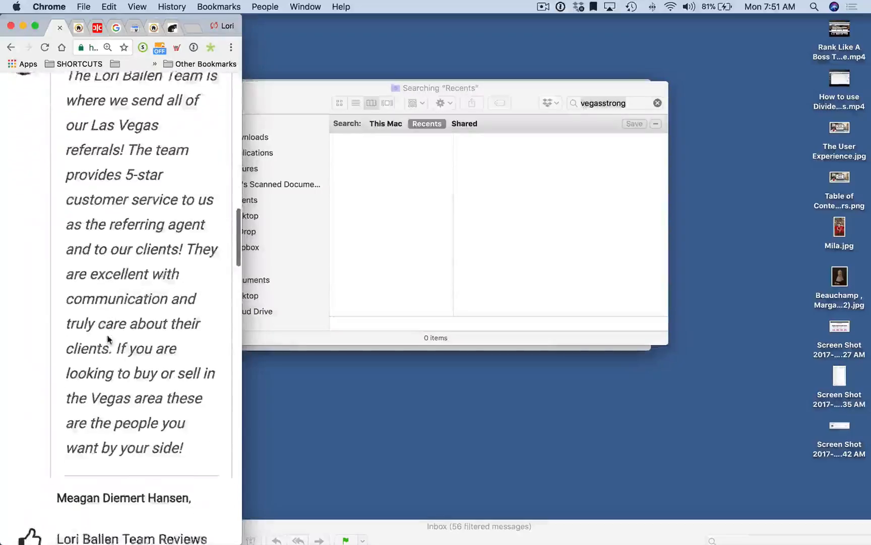
scroll("down", 3)
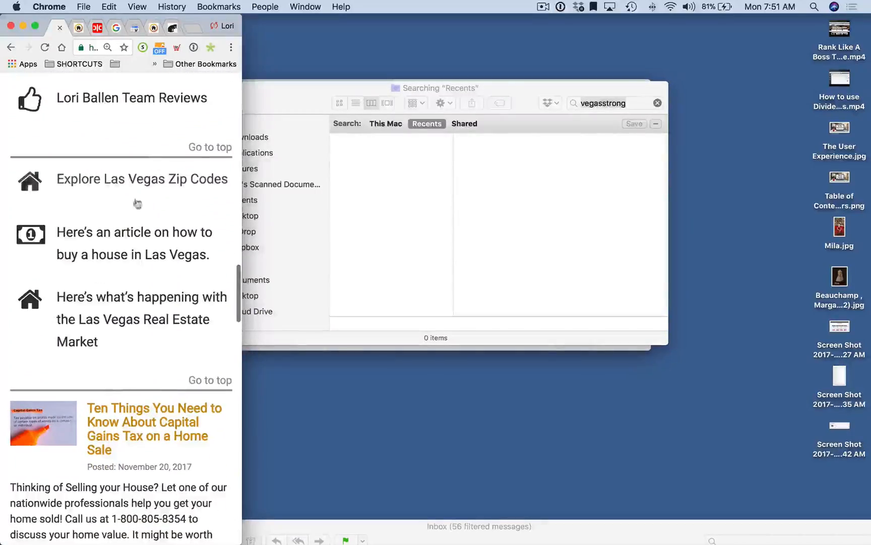
scroll("down", 3)
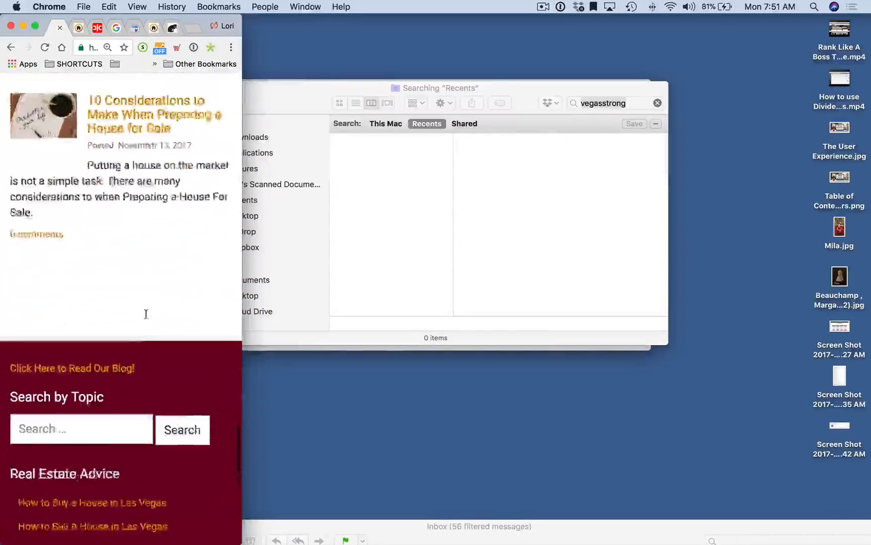
scroll("down", 3)
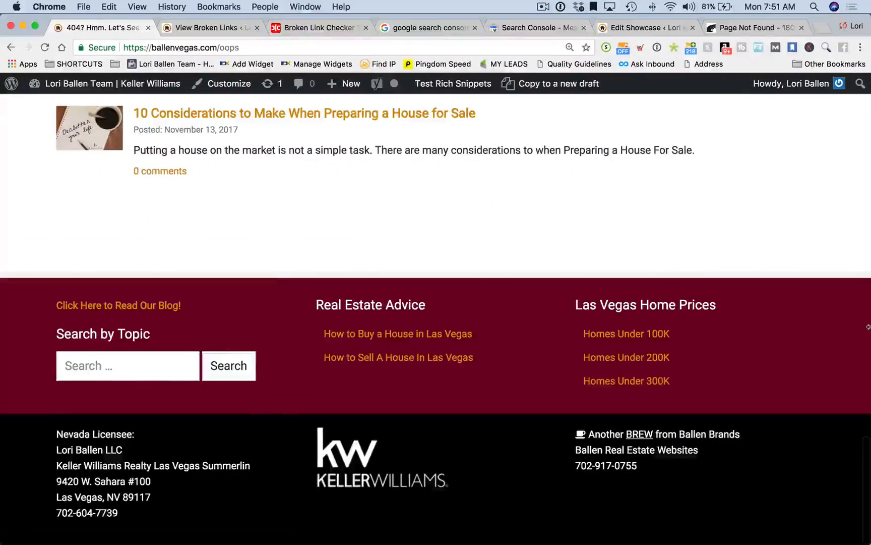
- Return to the top and show the WordPress Broken Links report listing three broken links
scroll("up", 3)
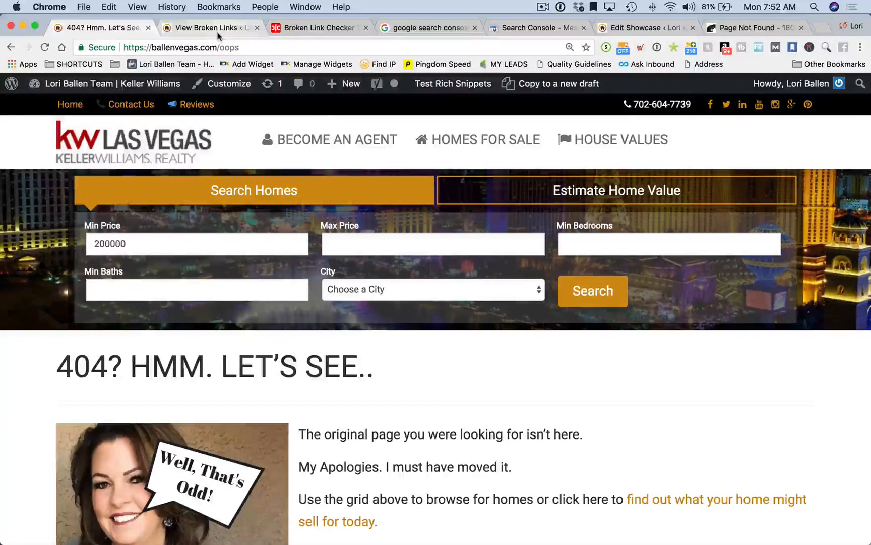
left_click(209, 28)
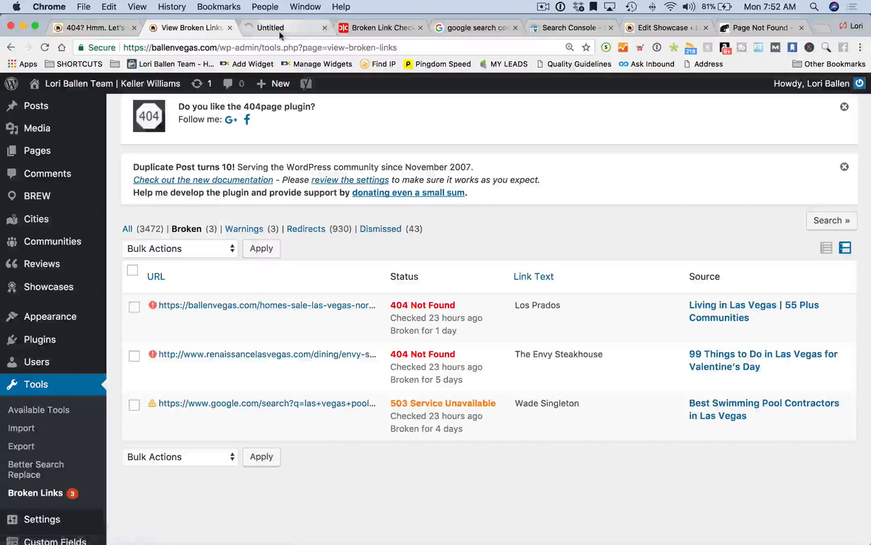
- Search the Add Plugins directory for '404', showing the active 404page plugin and Redirection
left_click(39, 339)
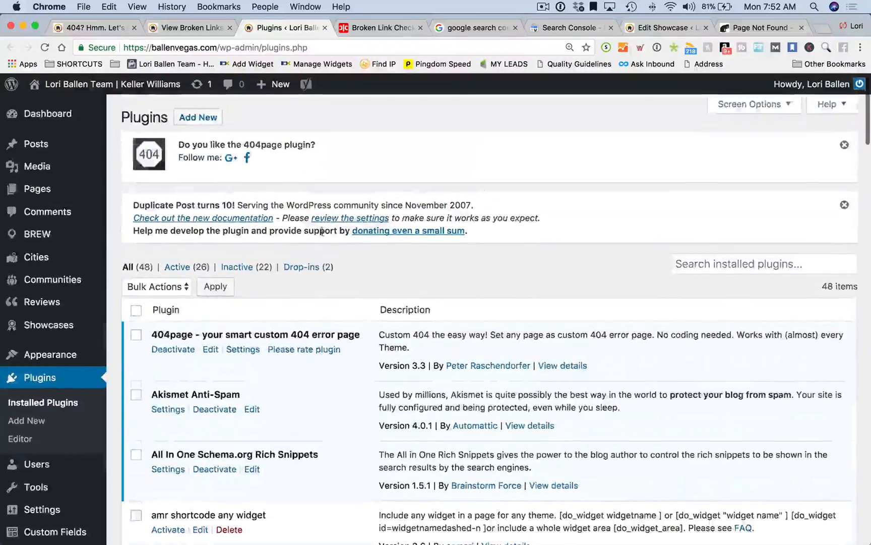
mouse_move(206, 130)
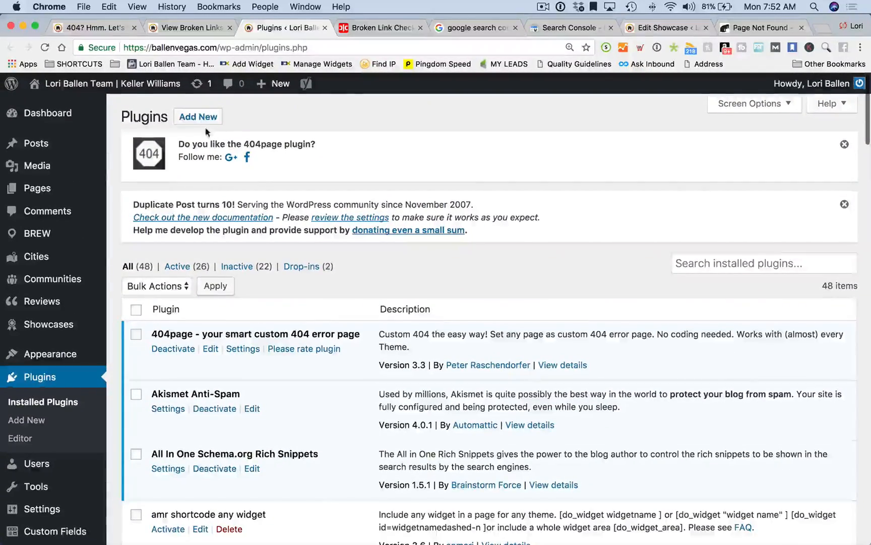
left_click(198, 117)
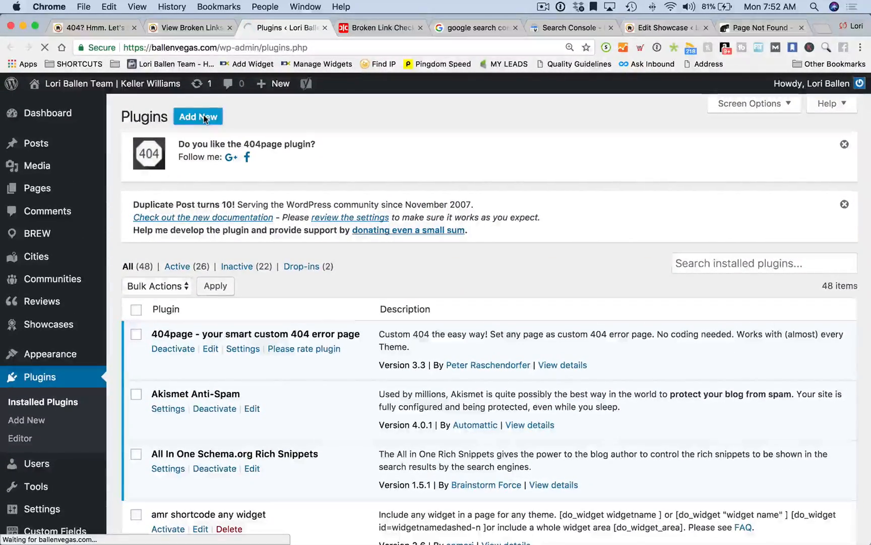
left_click(197, 117)
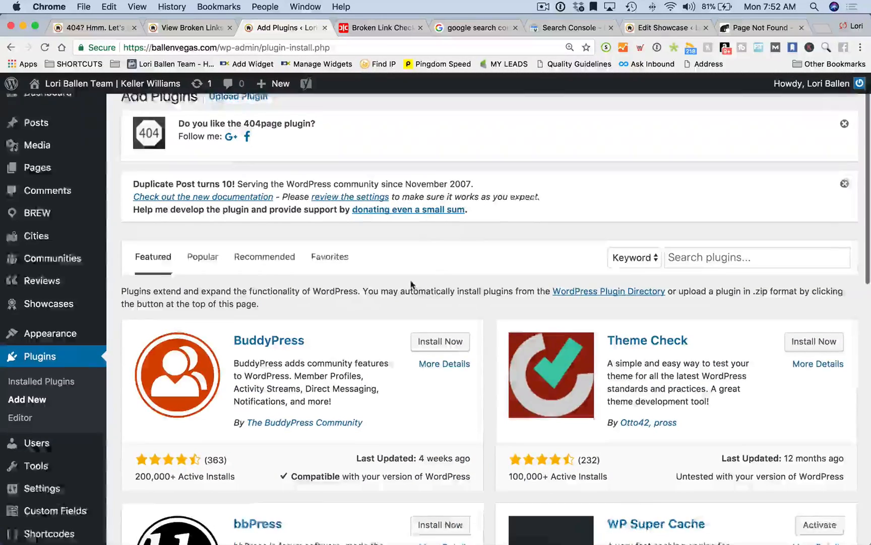
type("40")
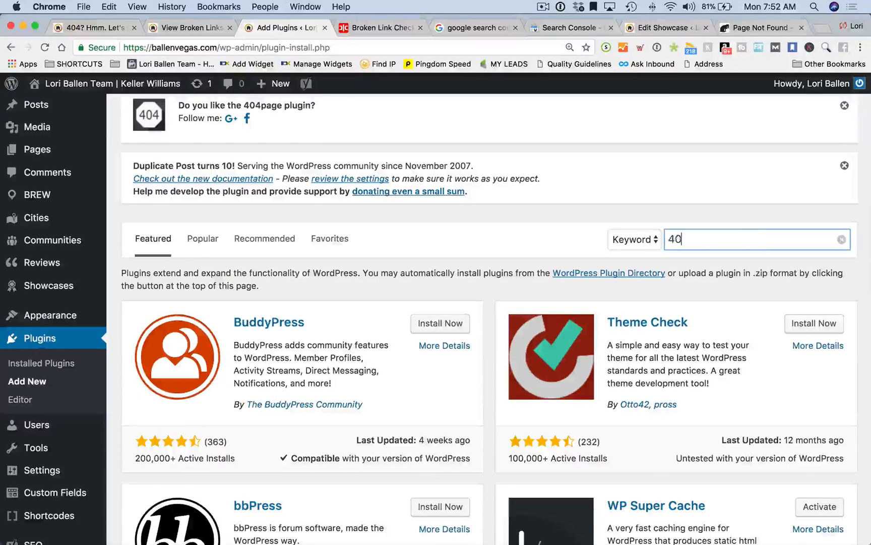
key("Return")
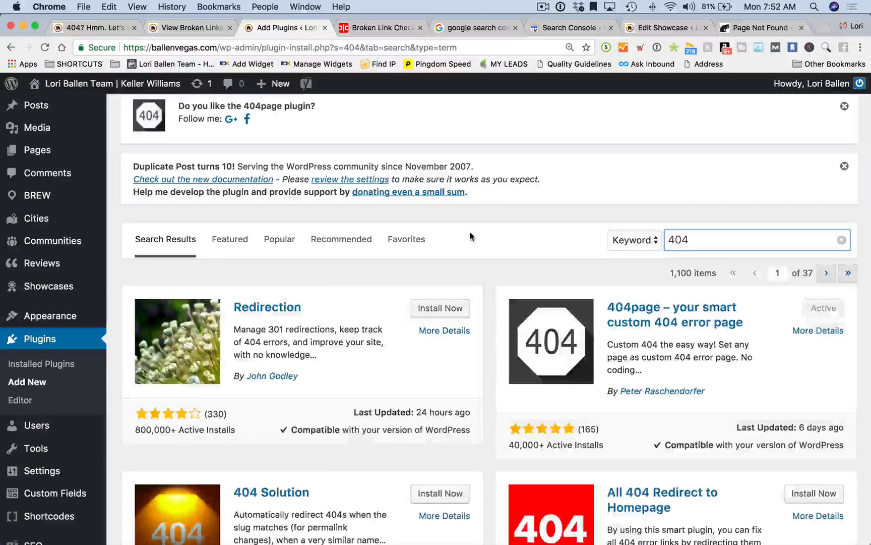
scroll("down", 3)
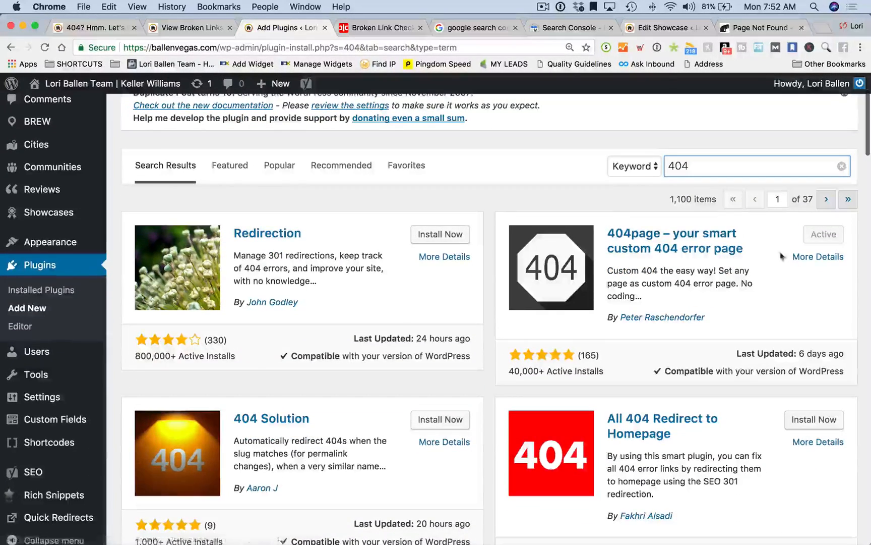
mouse_move(675, 241)
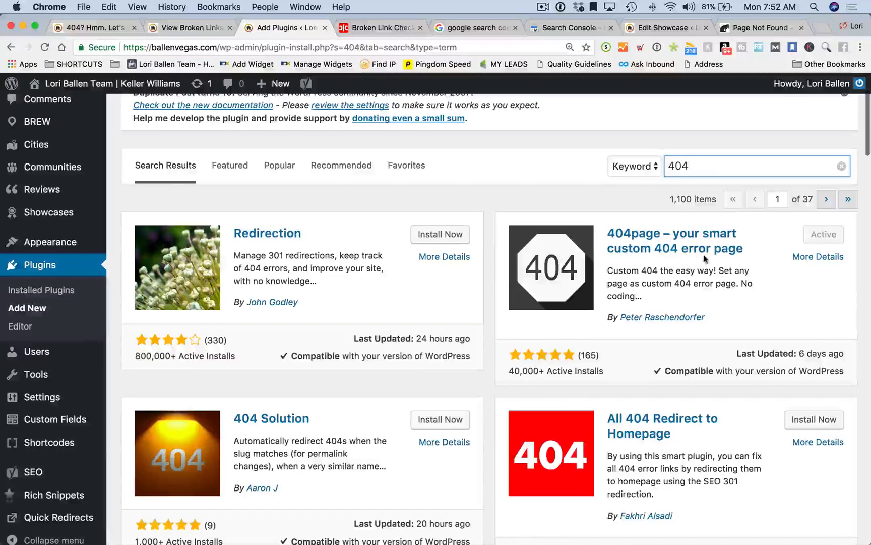
scroll("down", 3)
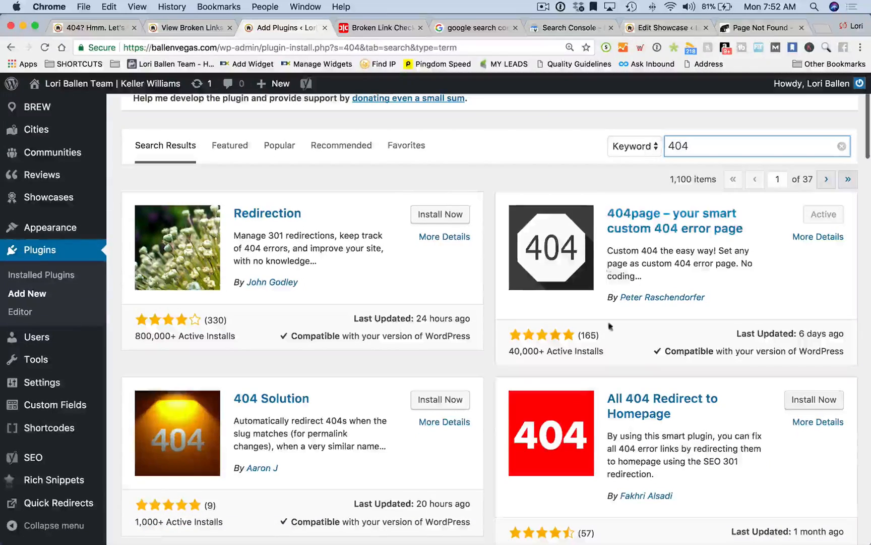
mouse_move(819, 236)
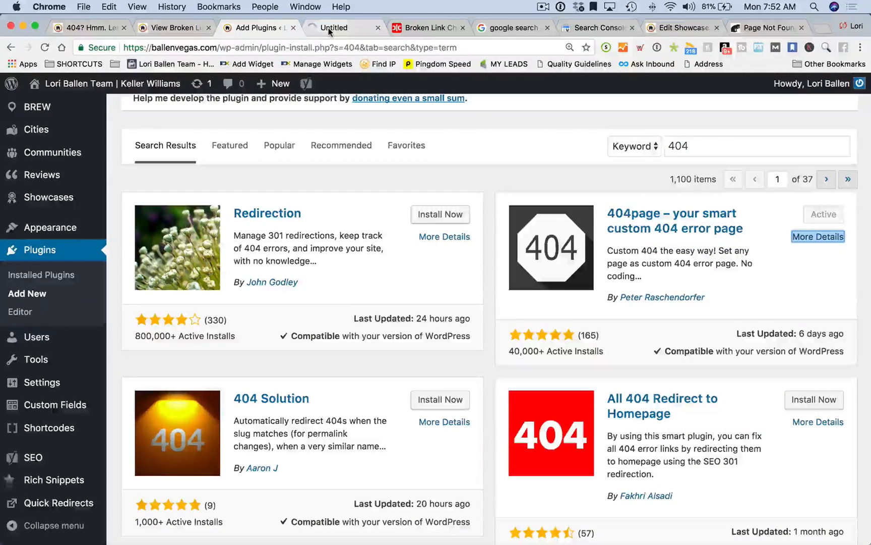
left_click(818, 236)
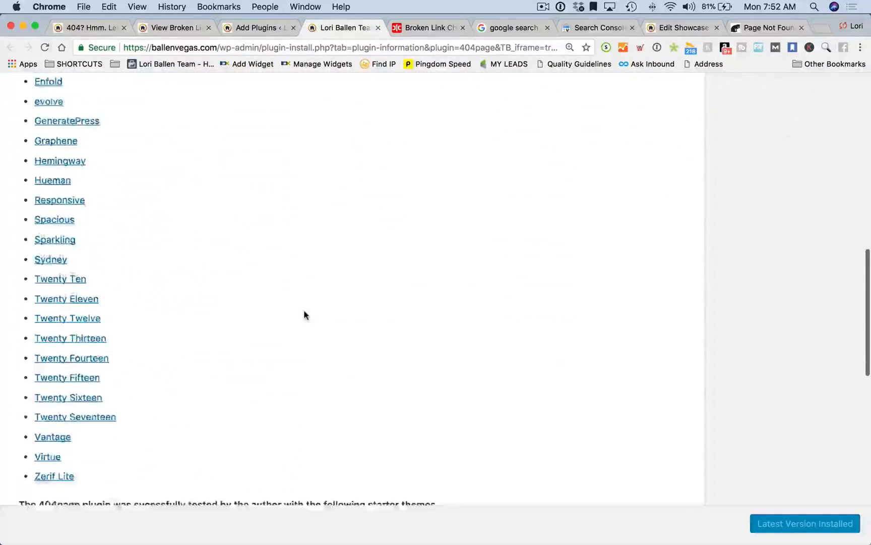
scroll("up", 3)
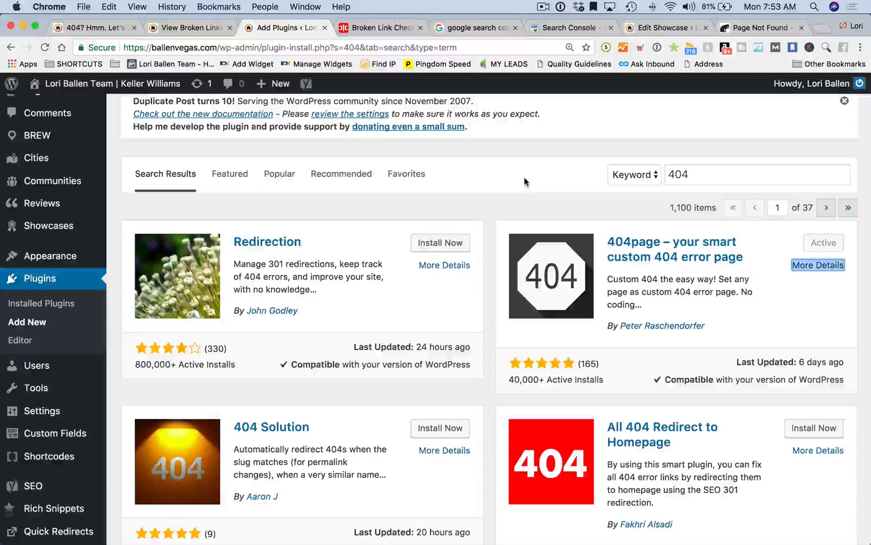
mouse_move(530, 187)
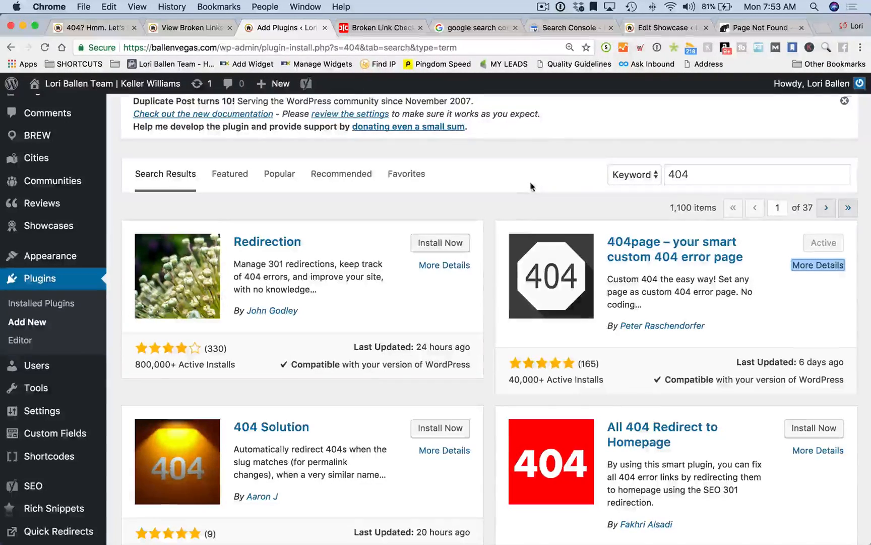
scroll("down", 3)
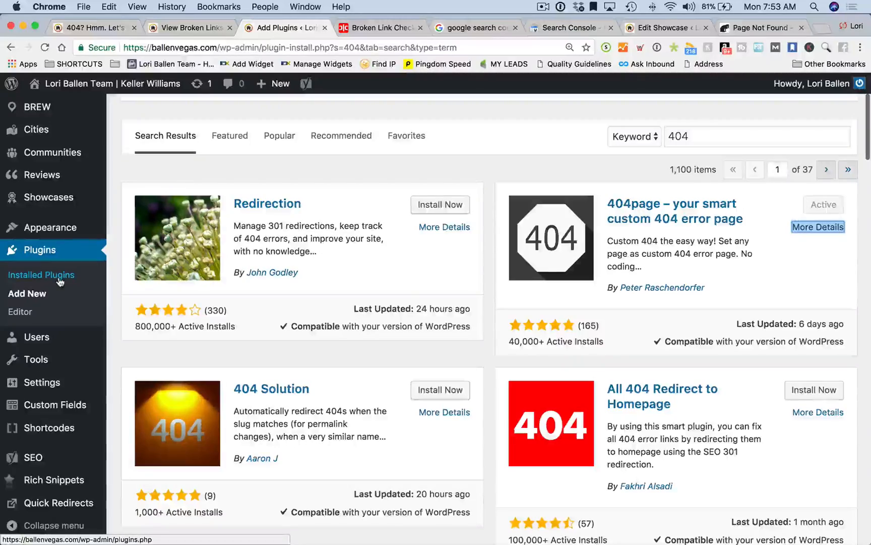
scroll("down", 3)
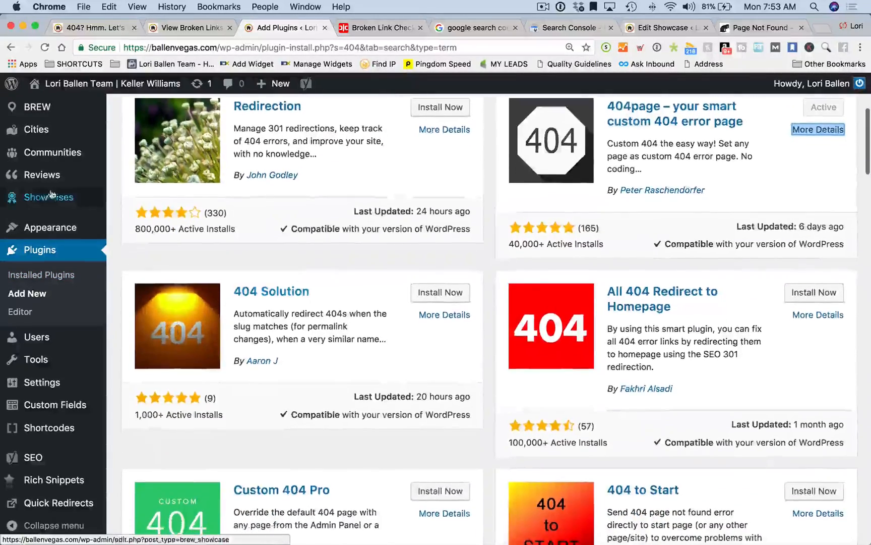
scroll("up", 3)
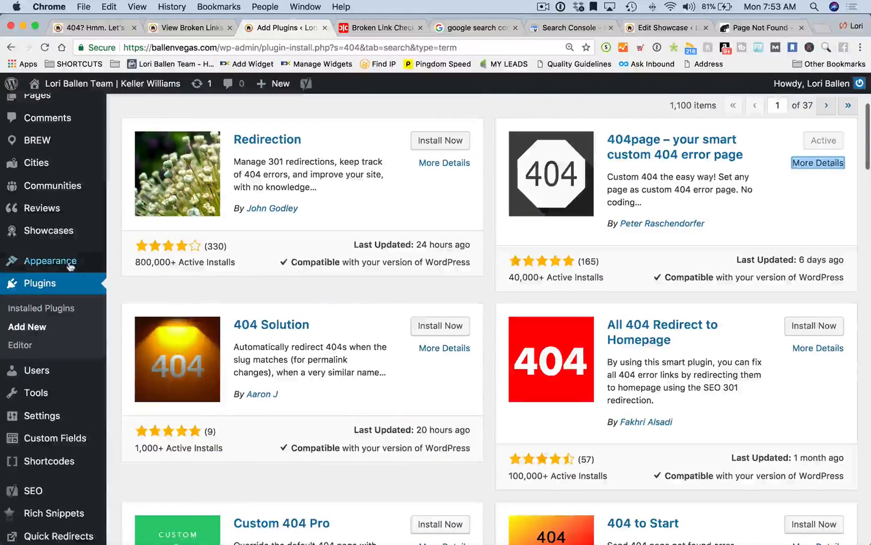
scroll("up", 3)
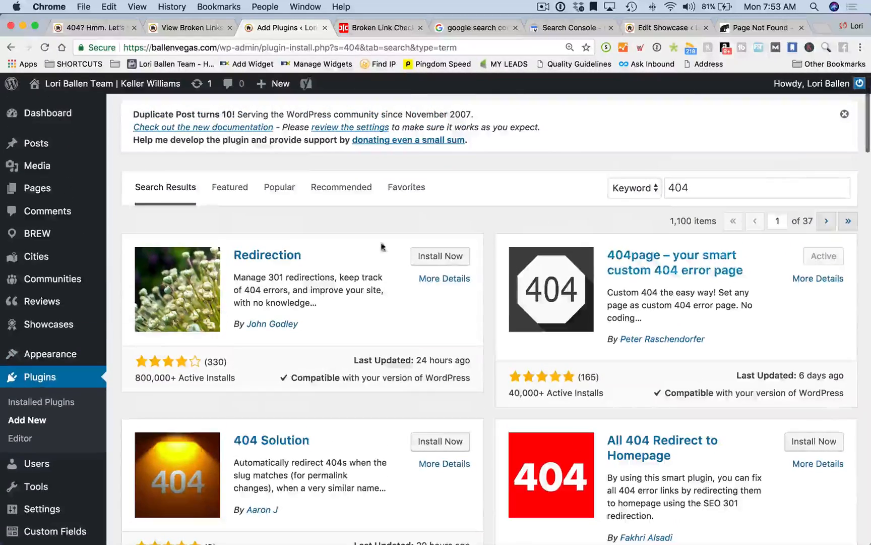
scroll("down", 3)
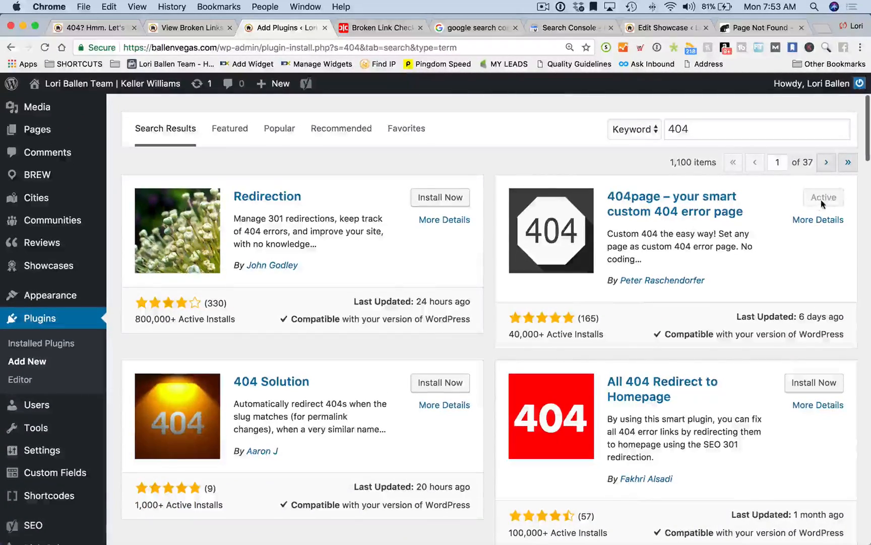
mouse_move(845, 244)
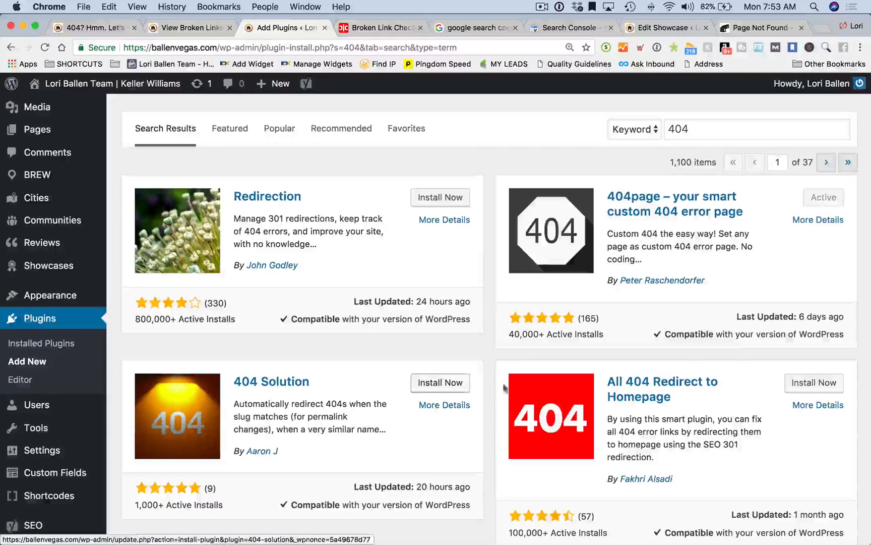
mouse_move(440, 383)
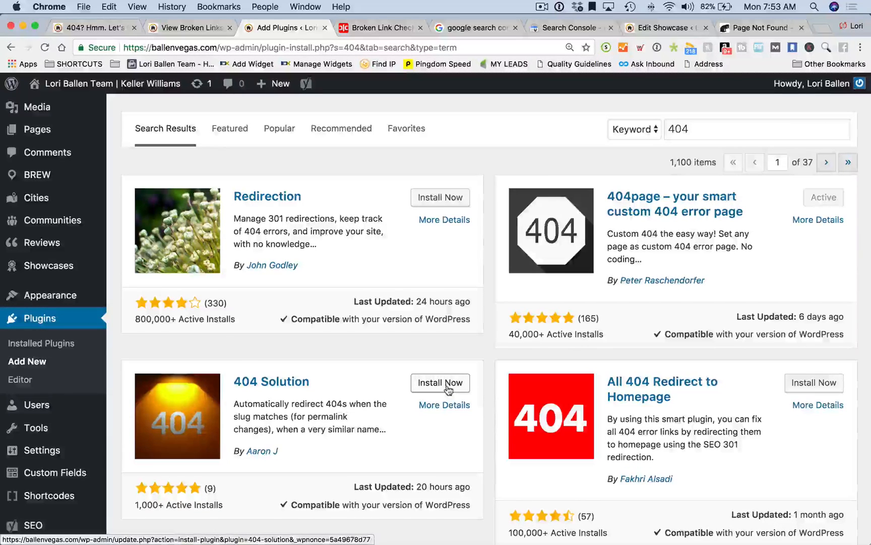
mouse_move(50, 296)
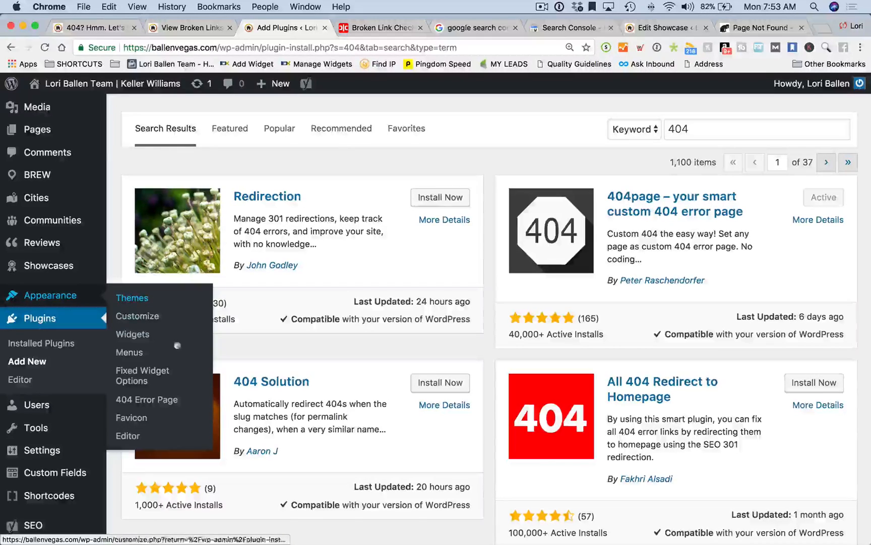
- Review the 404page settings under Appearance, including the Advanced Settings section
left_click(147, 400)
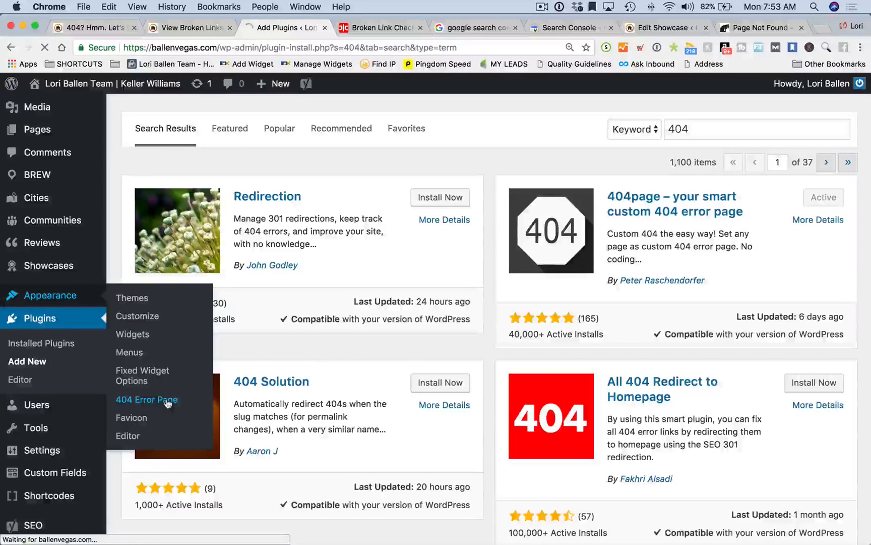
left_click(147, 400)
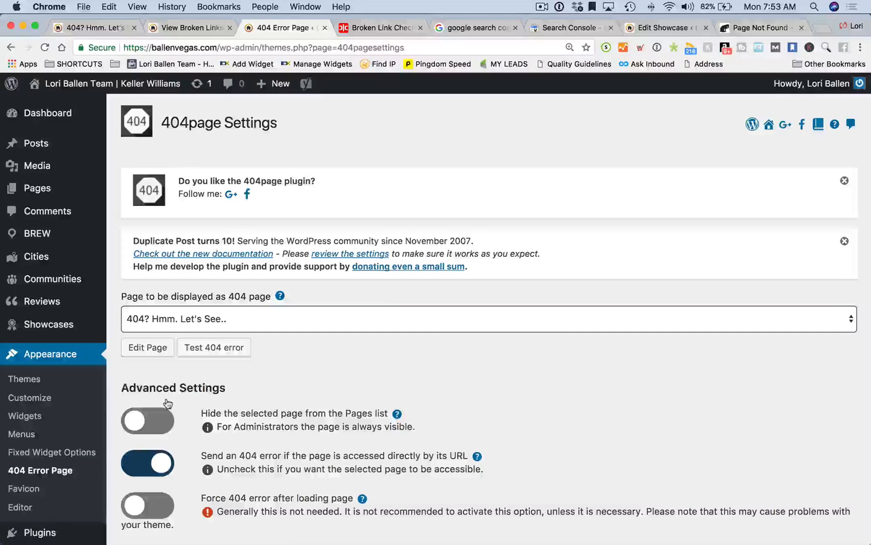
scroll("down", 3)
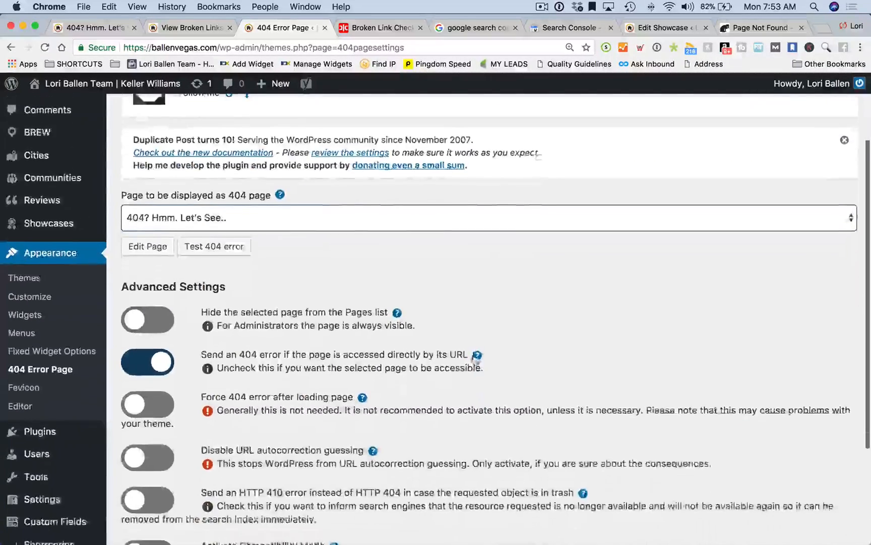
scroll("down", 3)
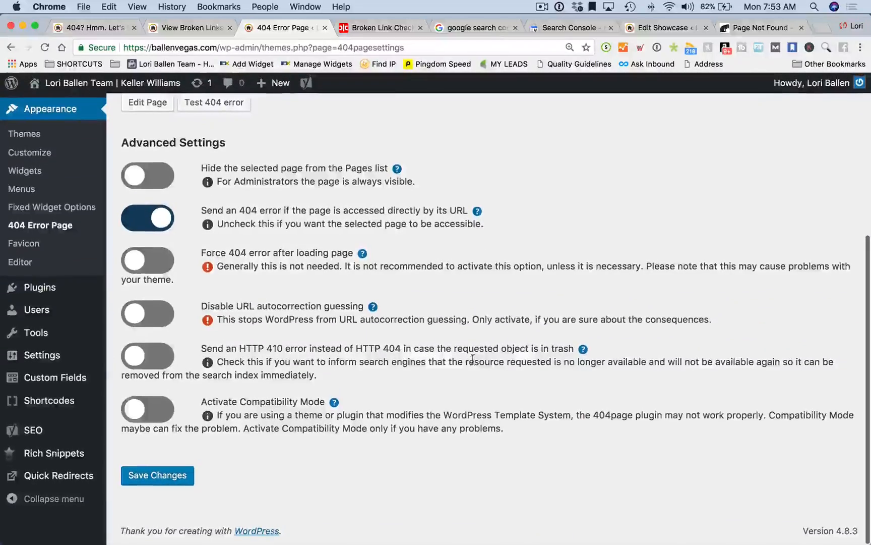
scroll("up", 3)
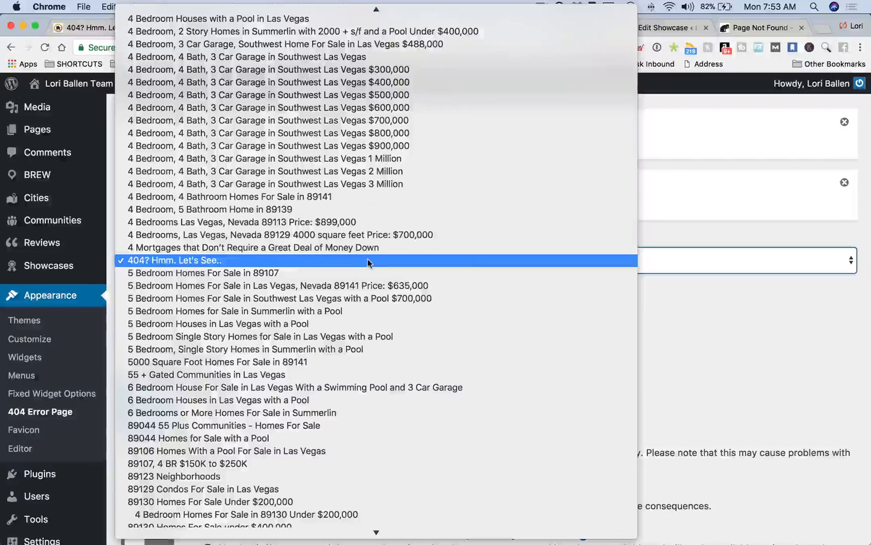
- Scroll through the 'Page to be displayed as 404 page' list, keeping '404? Hmm. Let's See..'
scroll("down", 3)
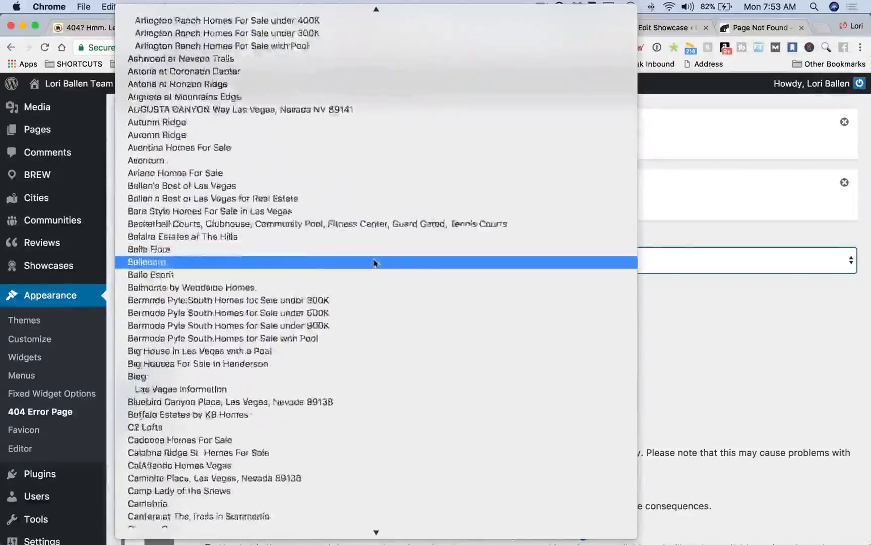
scroll("down", 3)
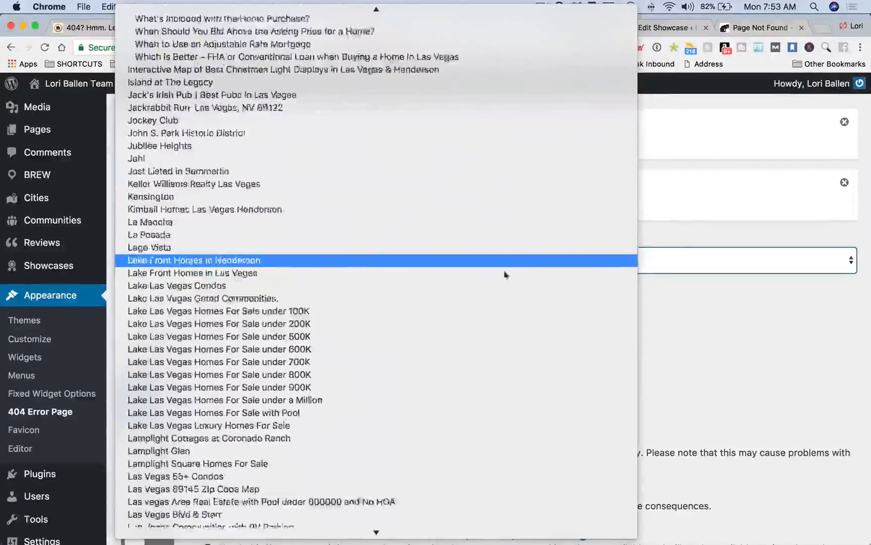
scroll("down", 3)
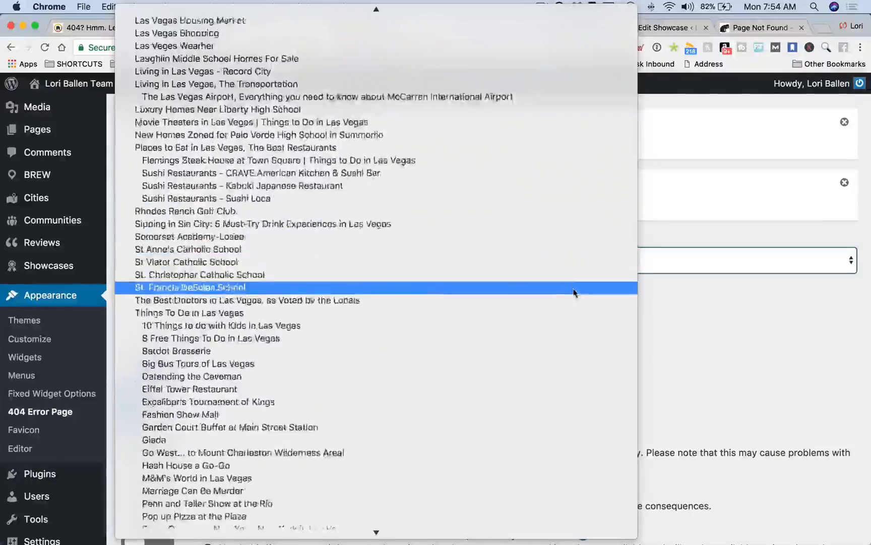
scroll("down", 3)
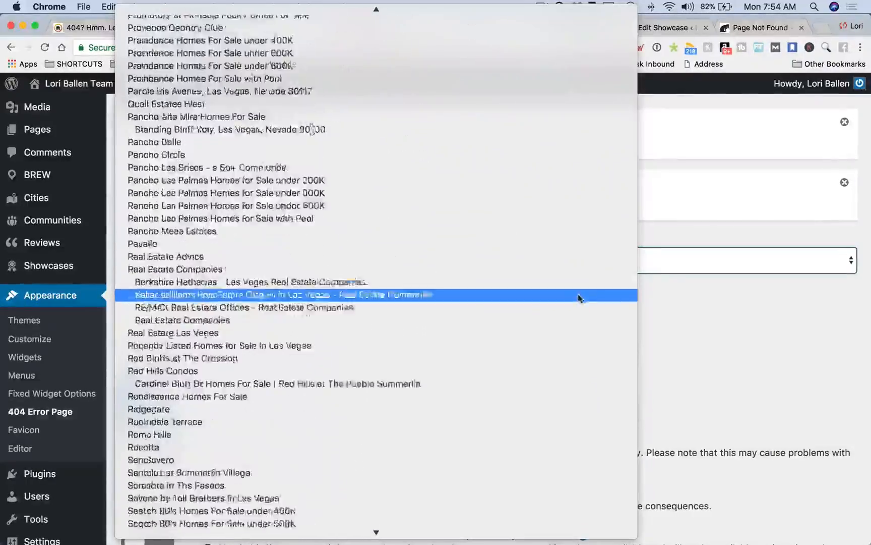
scroll("down", 3)
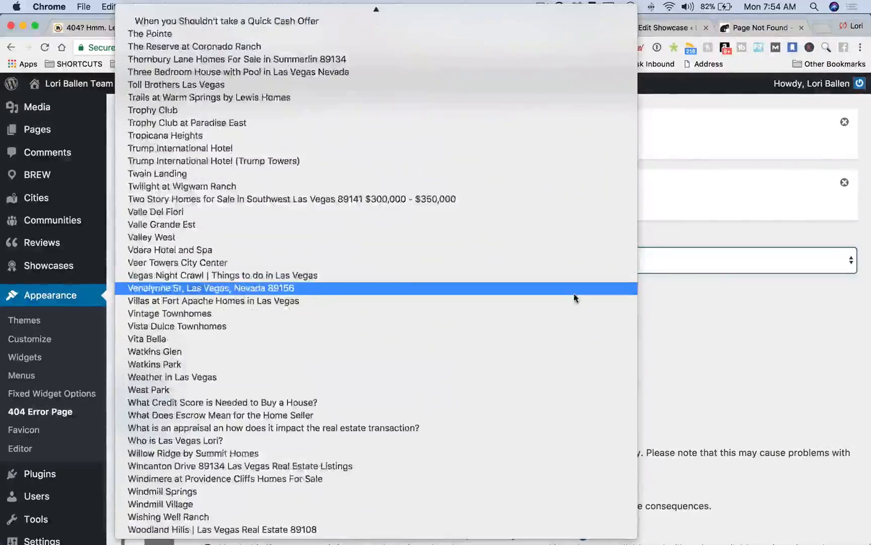
scroll("up", 3)
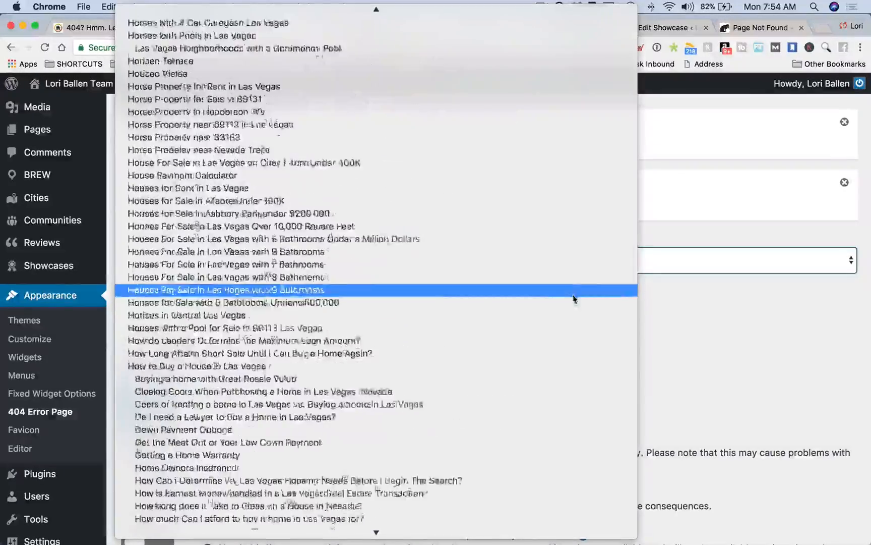
scroll("up", 3)
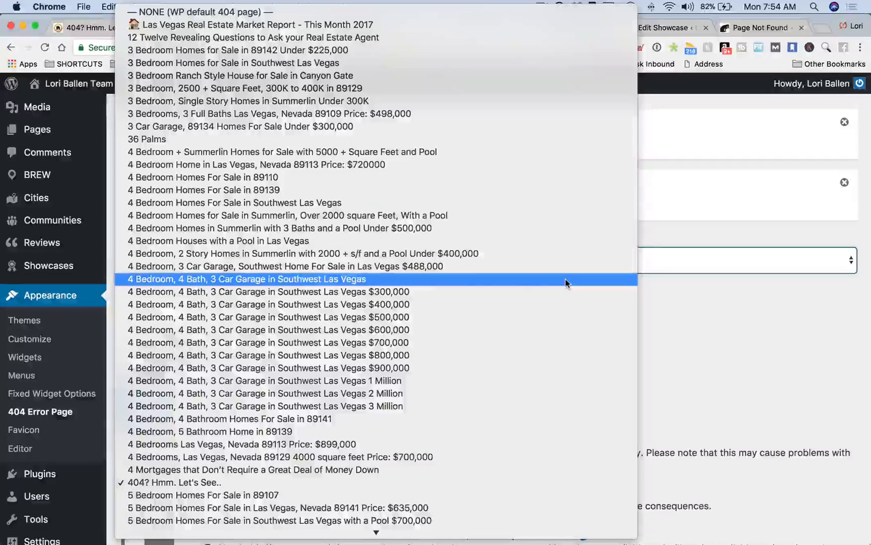
scroll("down", 3)
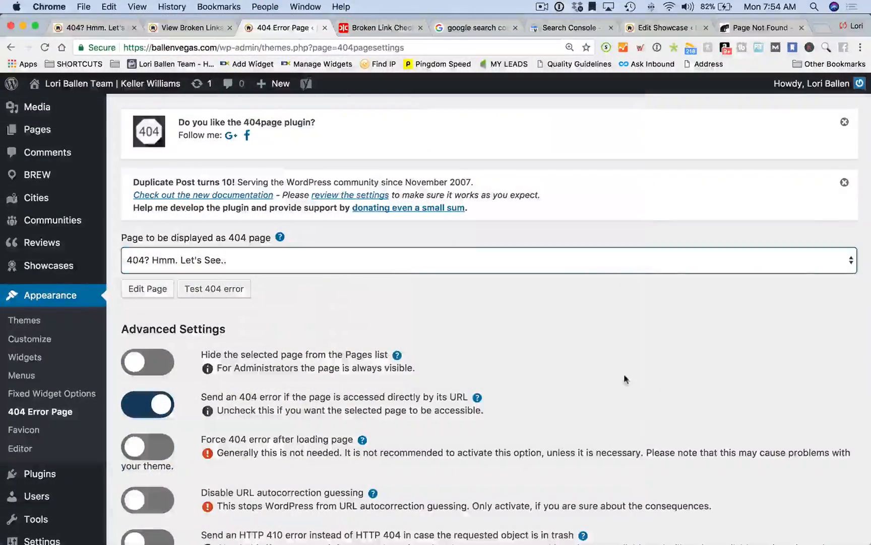
mouse_move(567, 355)
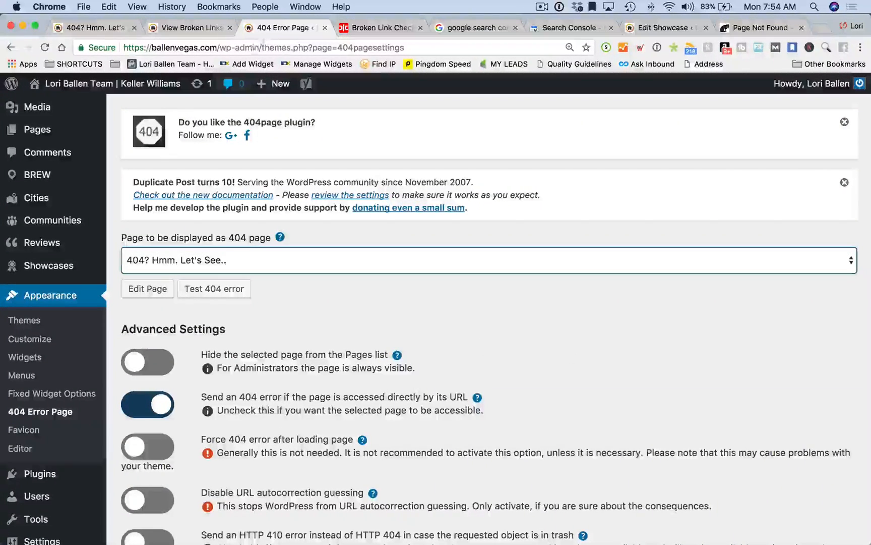
- View the live '404? Hmm. Let's See..' page down to its footer and back to the top
left_click(214, 288)
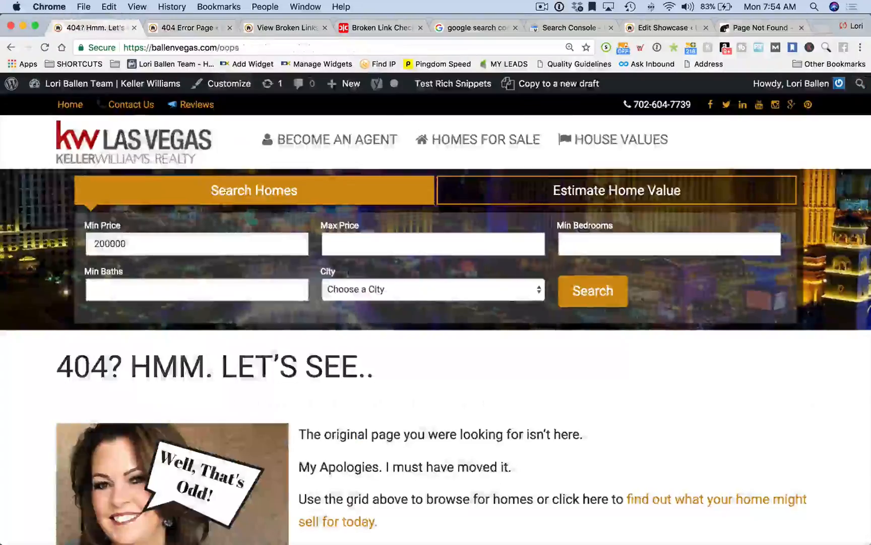
scroll("down", 3)
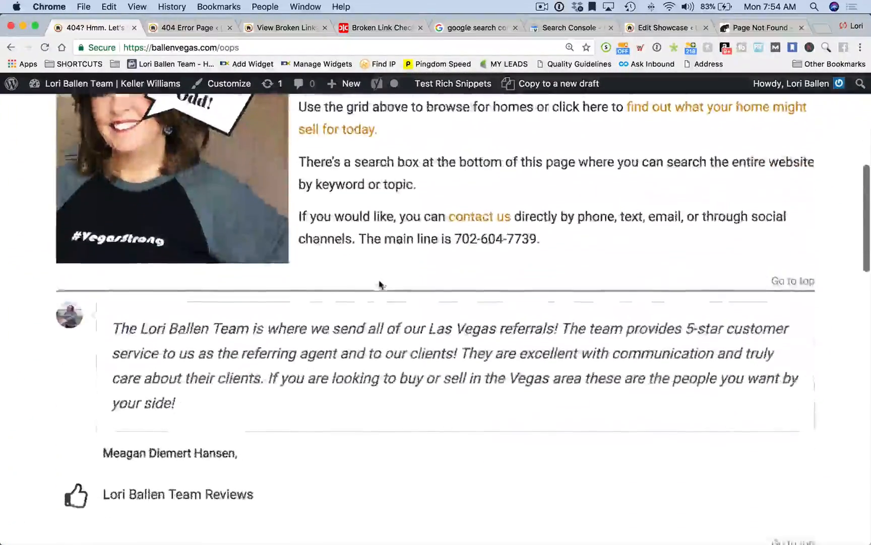
scroll("down", 3)
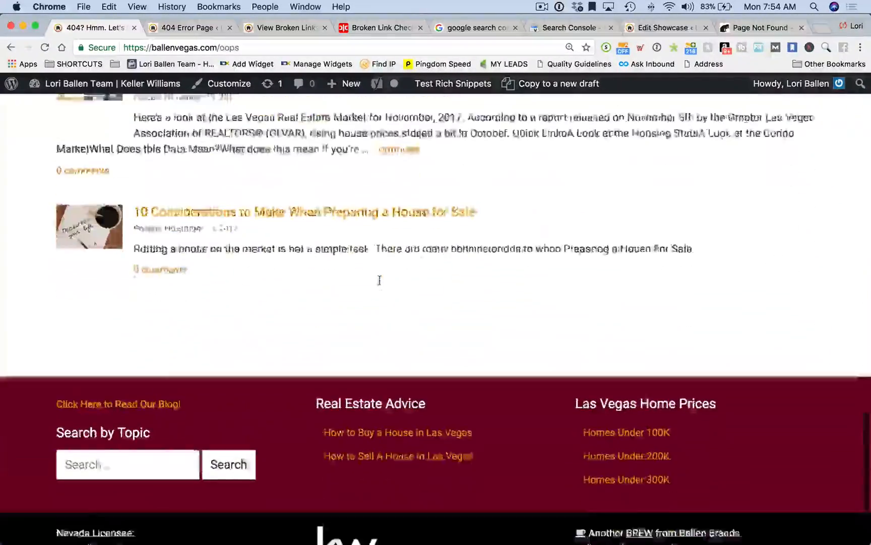
scroll("up", 3)
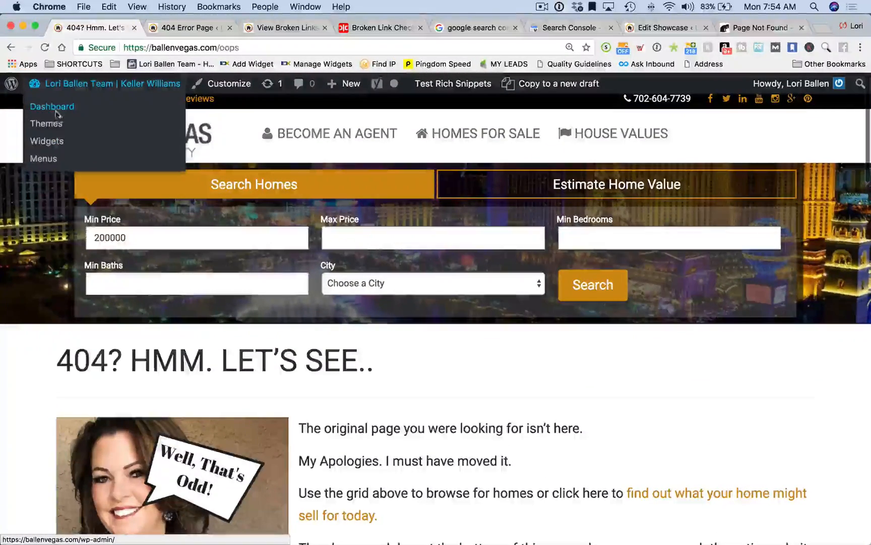
- Go from the admin bar to the Dashboard and the Pages > All Pages list
left_click(51, 106)
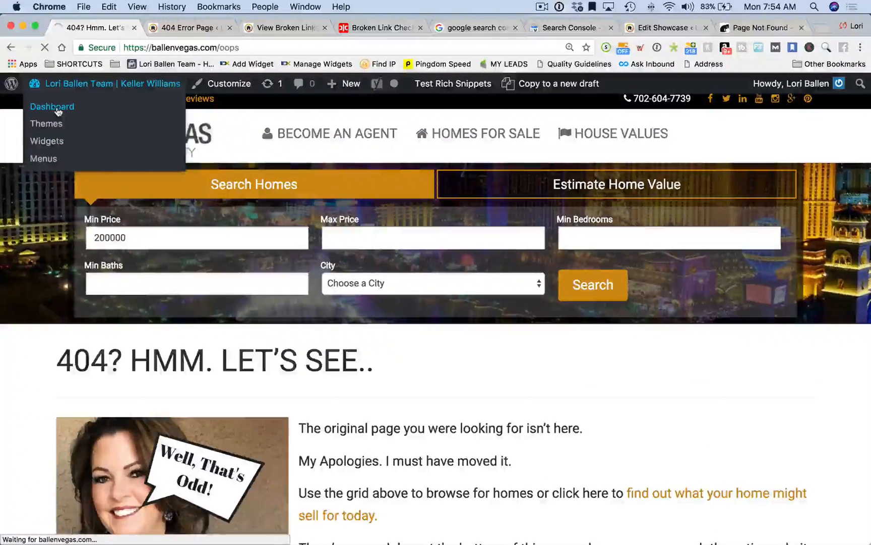
left_click(52, 106)
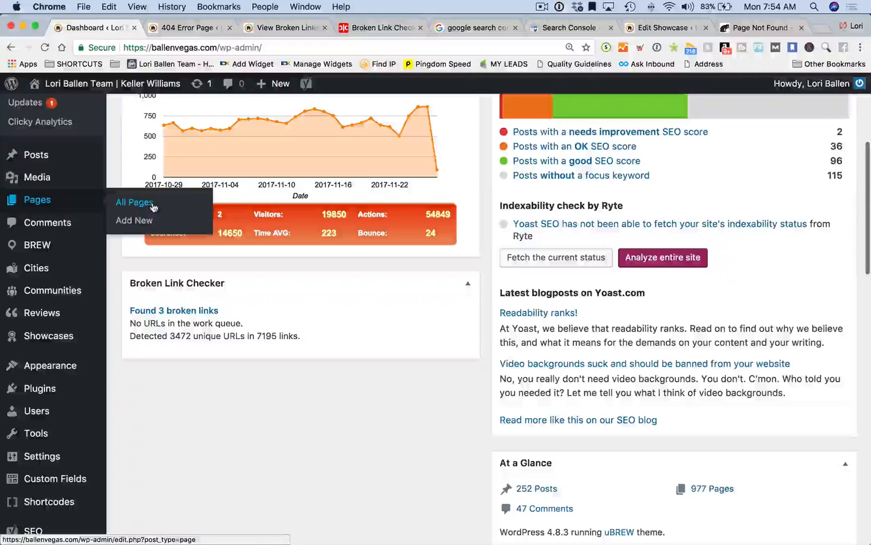
left_click(134, 202)
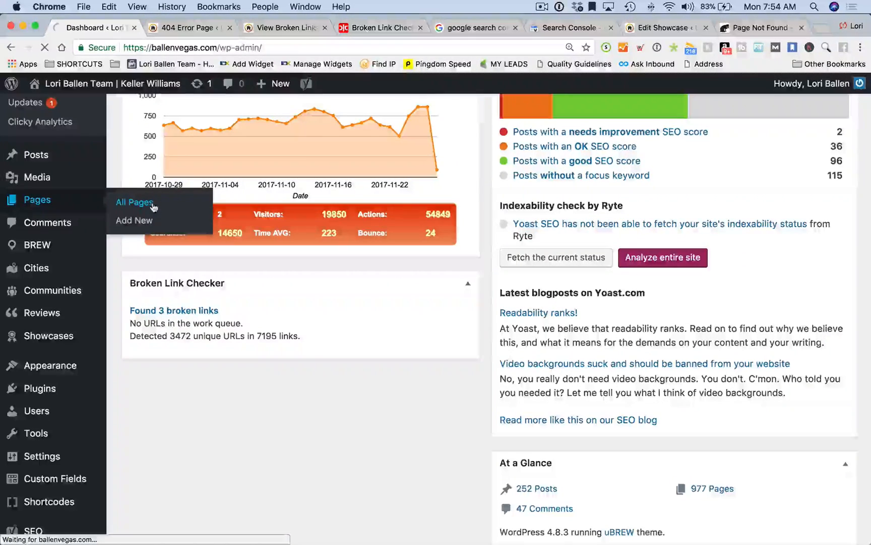
- Search the pages for '404' and open '404? Hmm. Let's See..' for editing
left_click(134, 203)
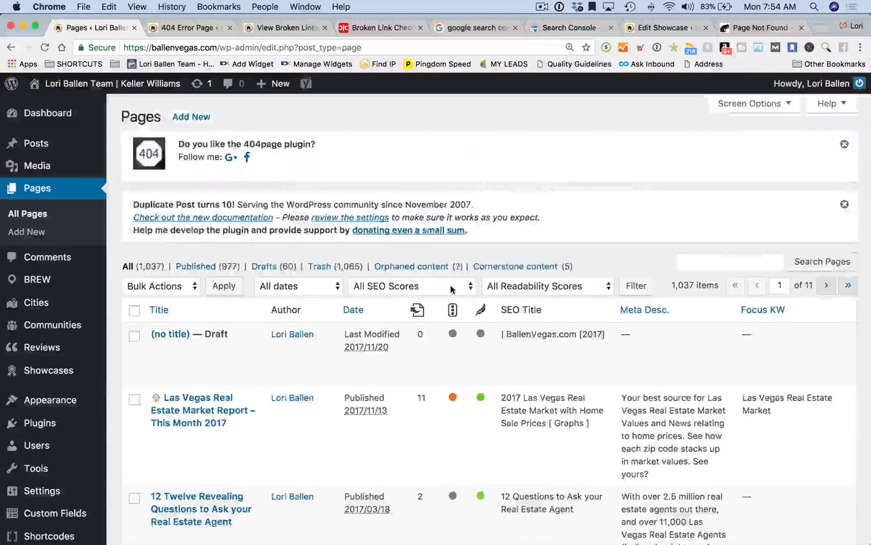
type("404")
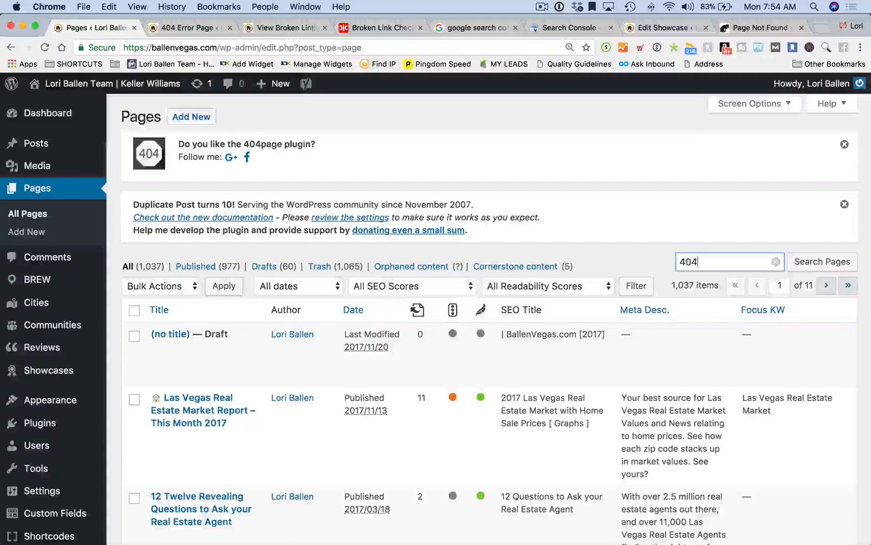
left_click(821, 261)
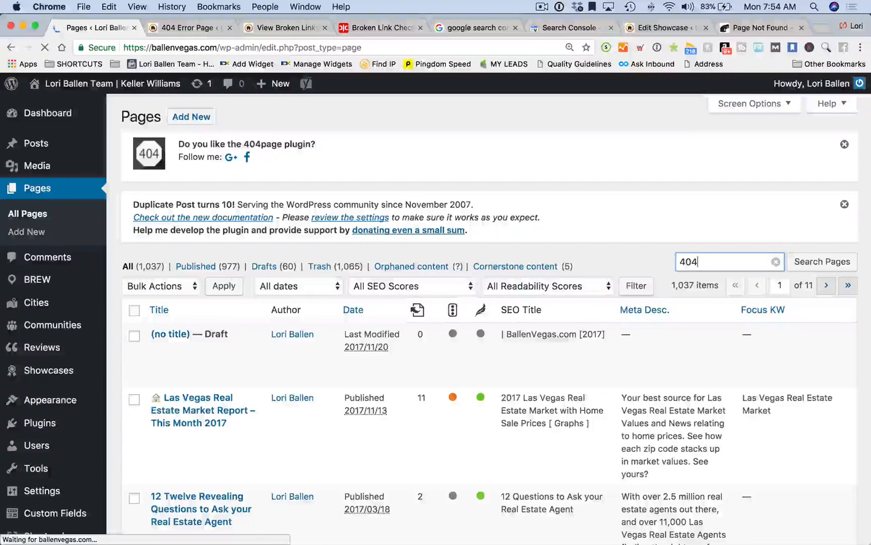
left_click(821, 261)
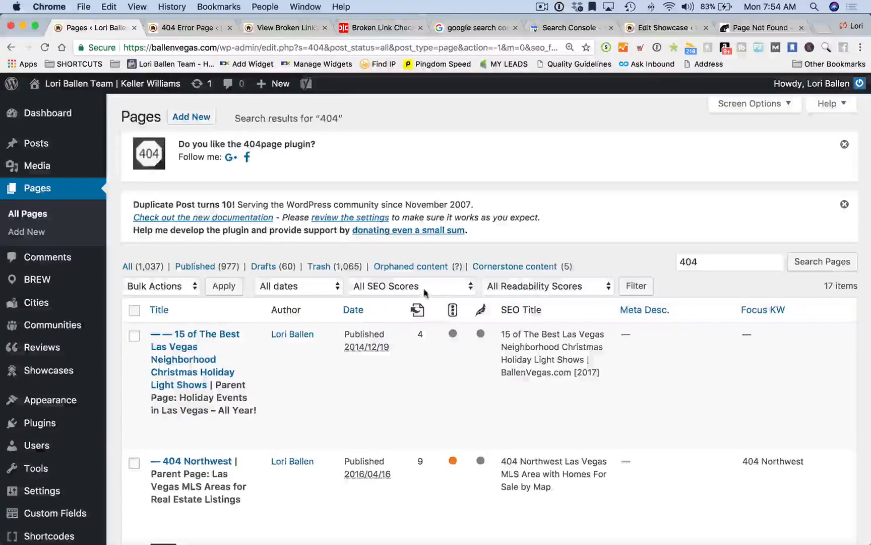
scroll("down", 3)
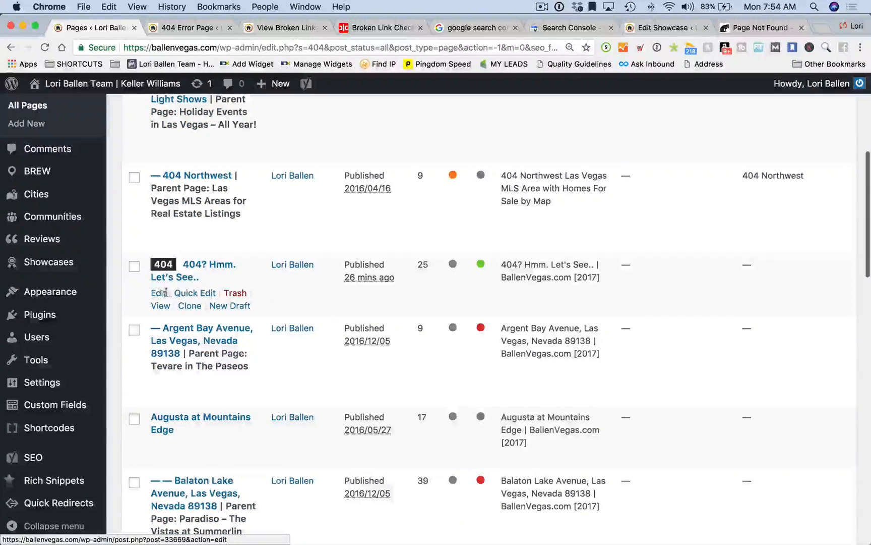
left_click(157, 292)
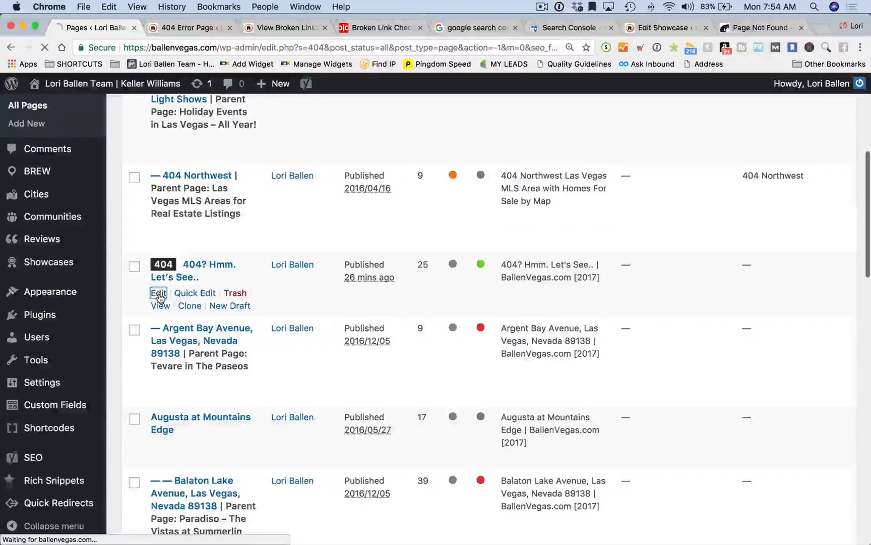
left_click(159, 292)
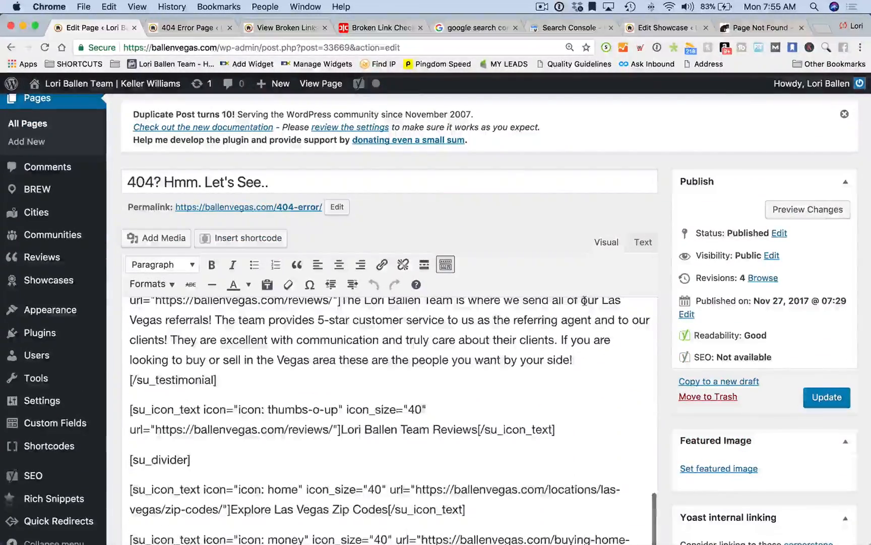
- Review the 404 page's shortcode content, then view the live /404-error/ page's testimonial and resource links
scroll("up", 3)
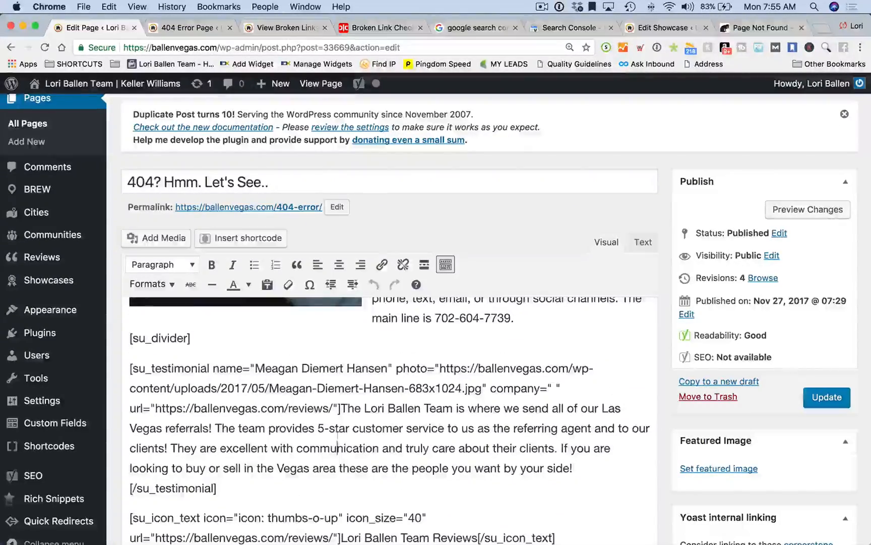
scroll("down", 3)
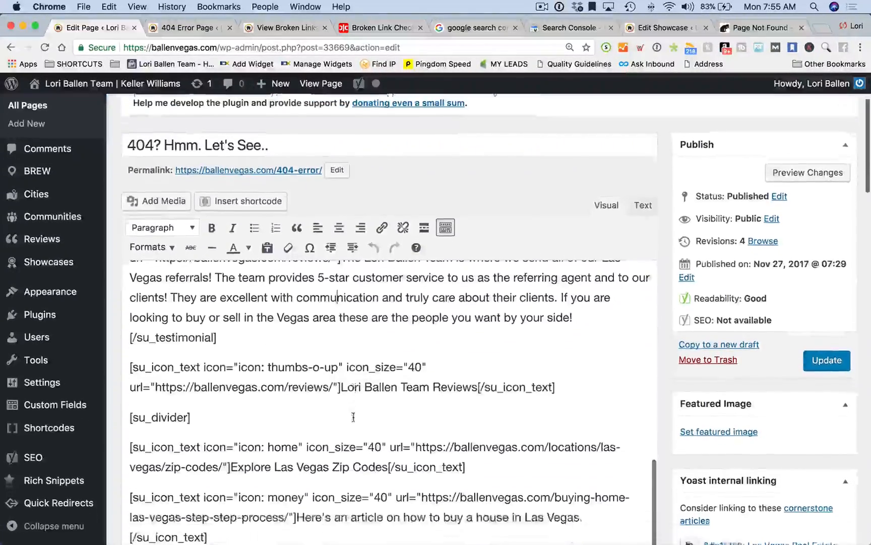
scroll("up", 3)
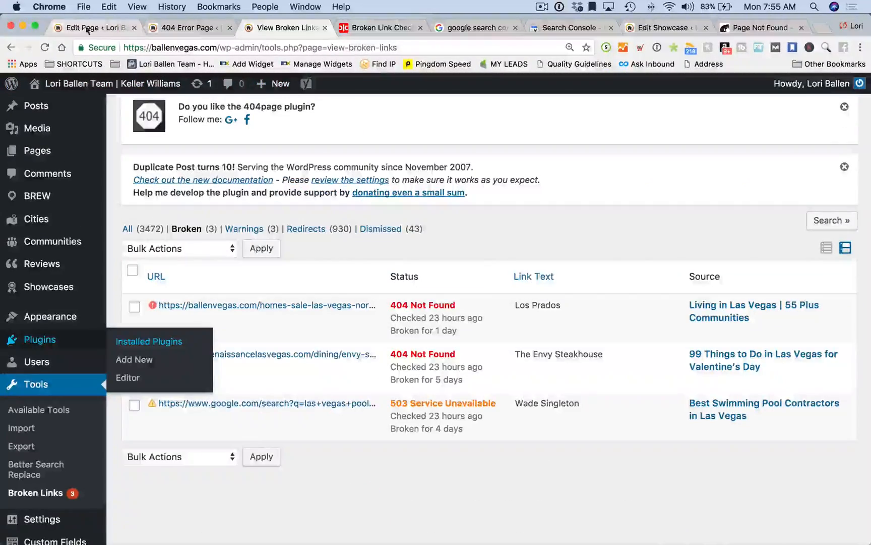
left_click(86, 27)
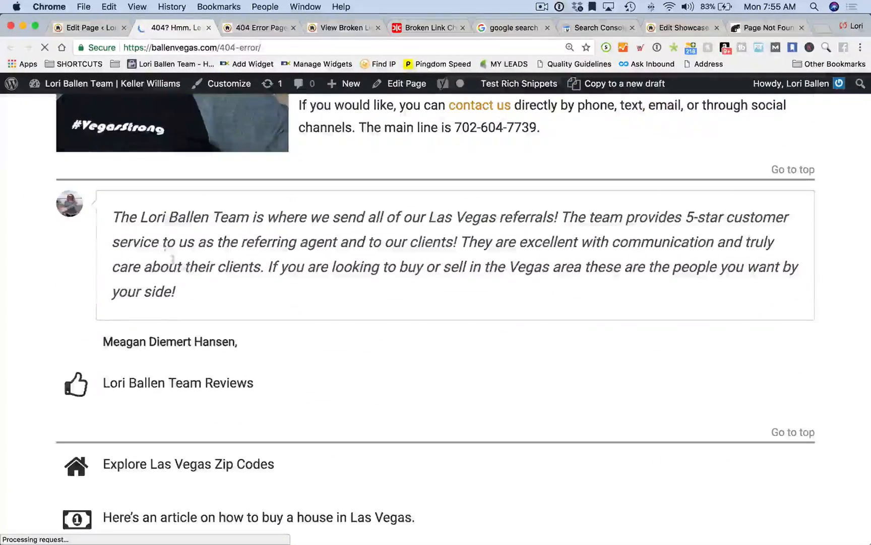
scroll("down", 3)
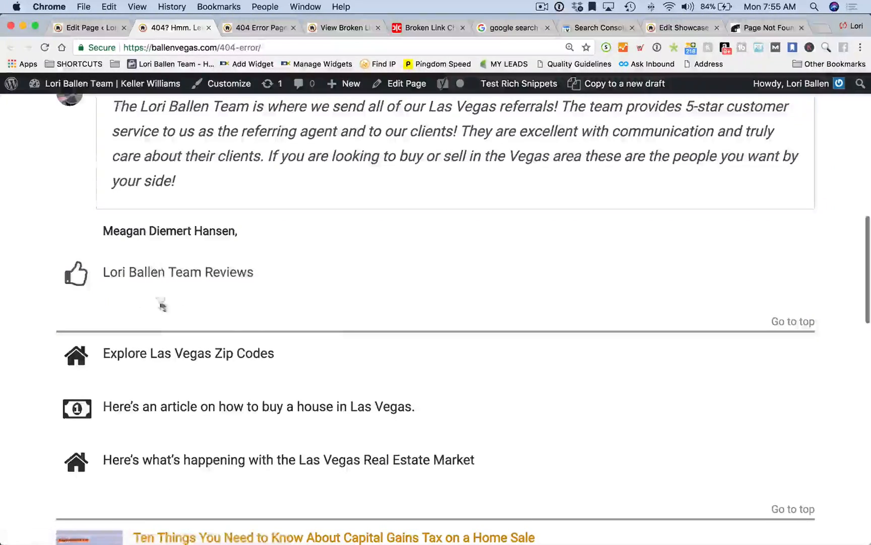
scroll("down", 3)
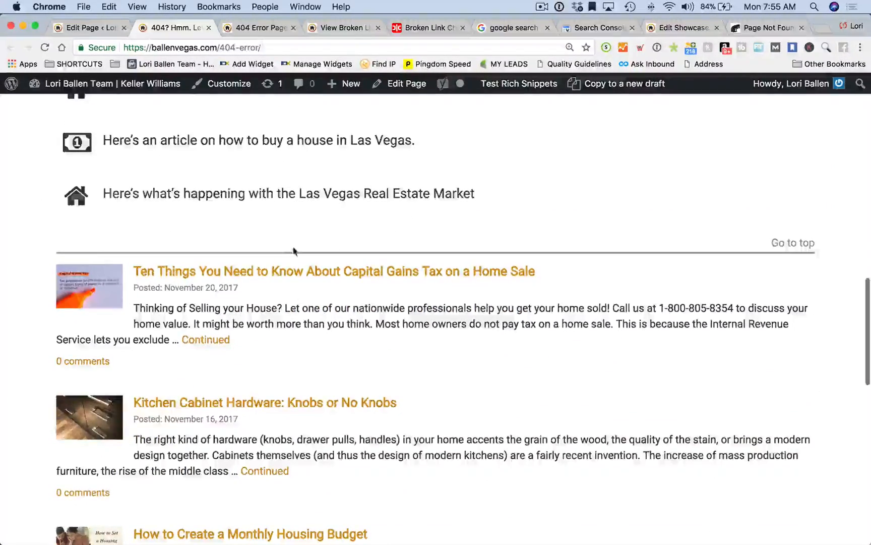
scroll("up", 3)
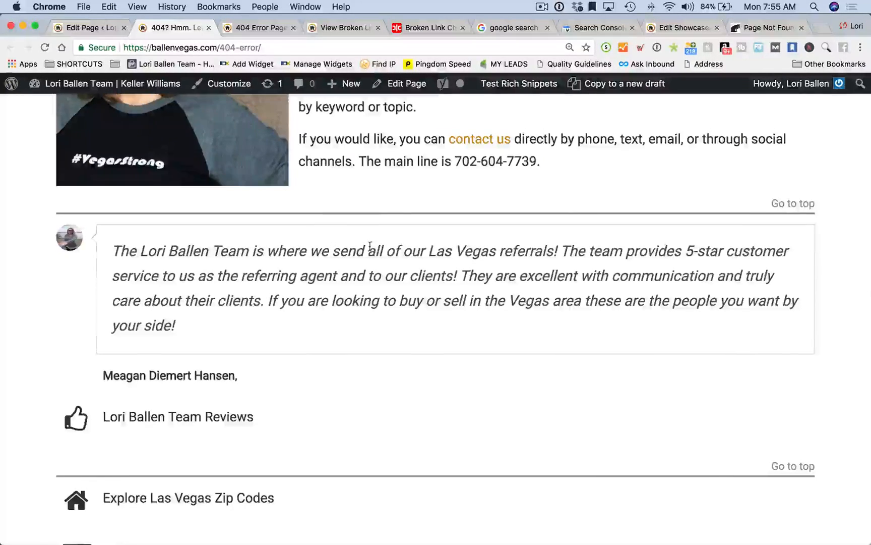
scroll("down", 3)
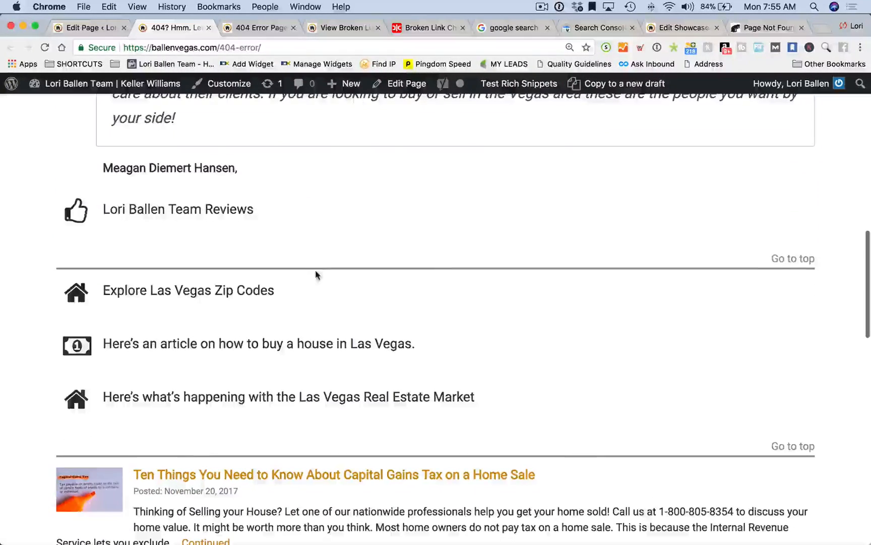
scroll("up", 3)
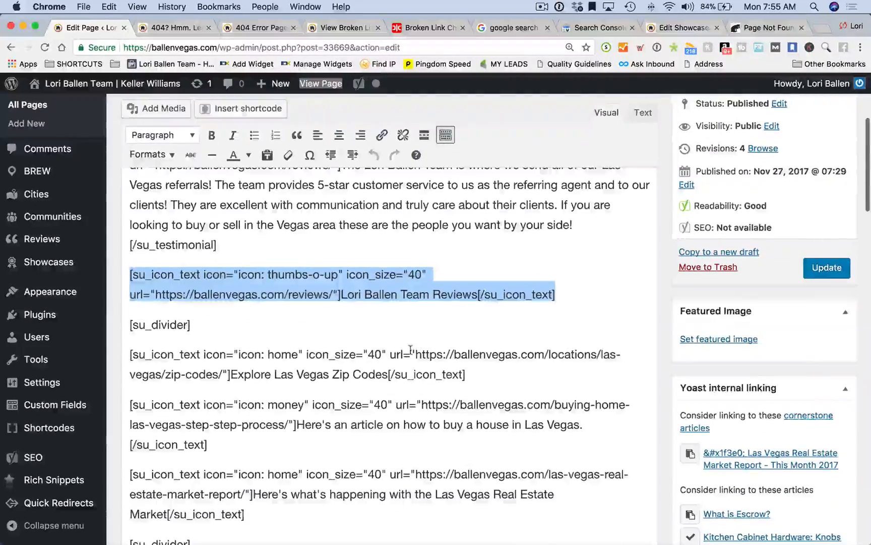
scroll("up", 3)
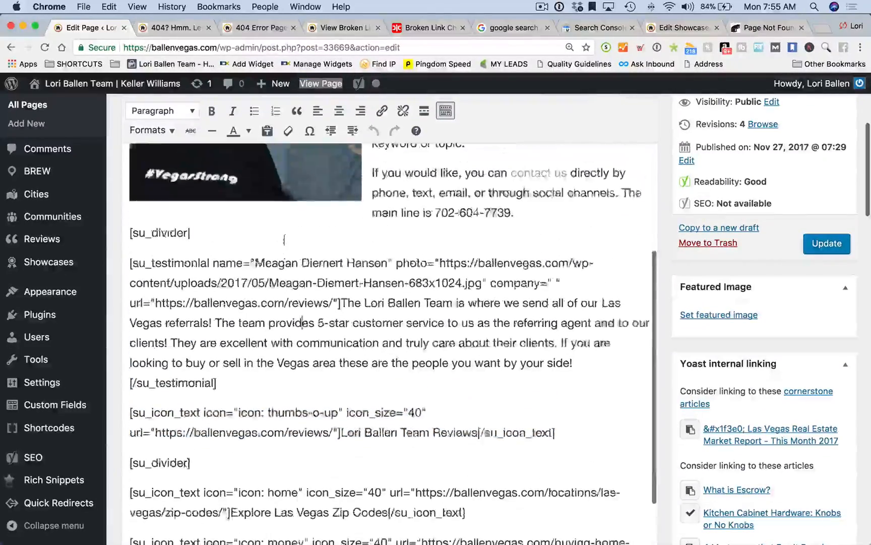
scroll("up", 3)
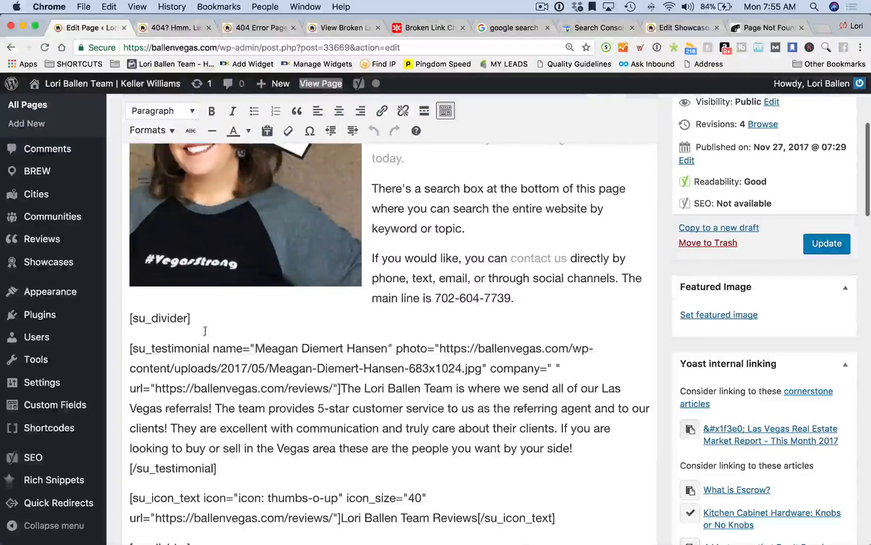
scroll("up", 3)
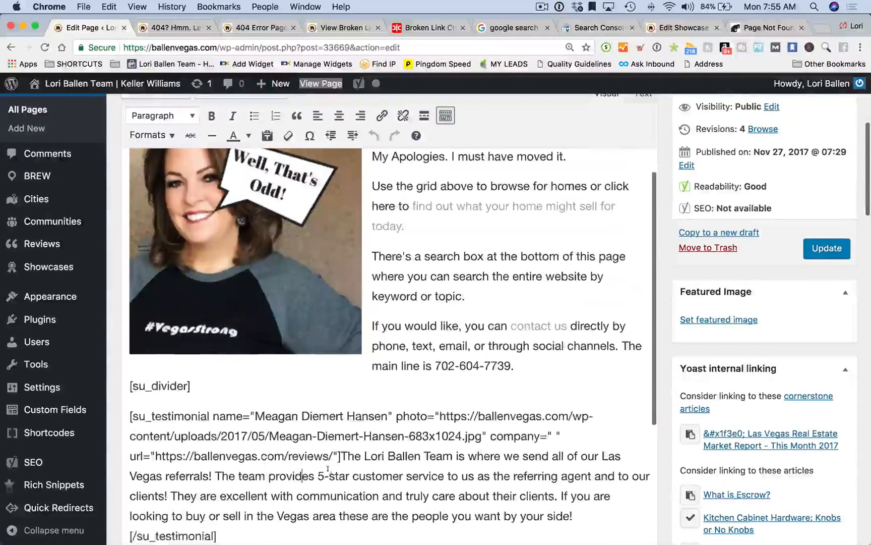
scroll("up", 3)
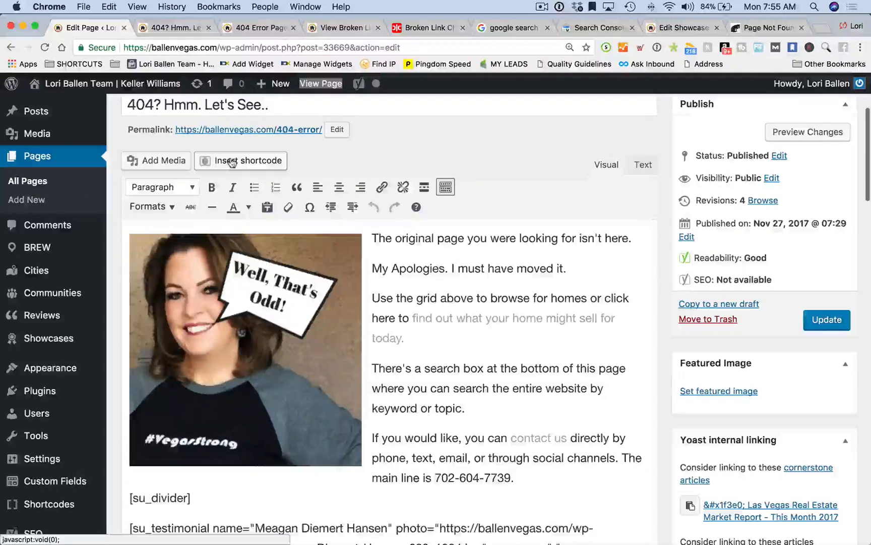
left_click(241, 160)
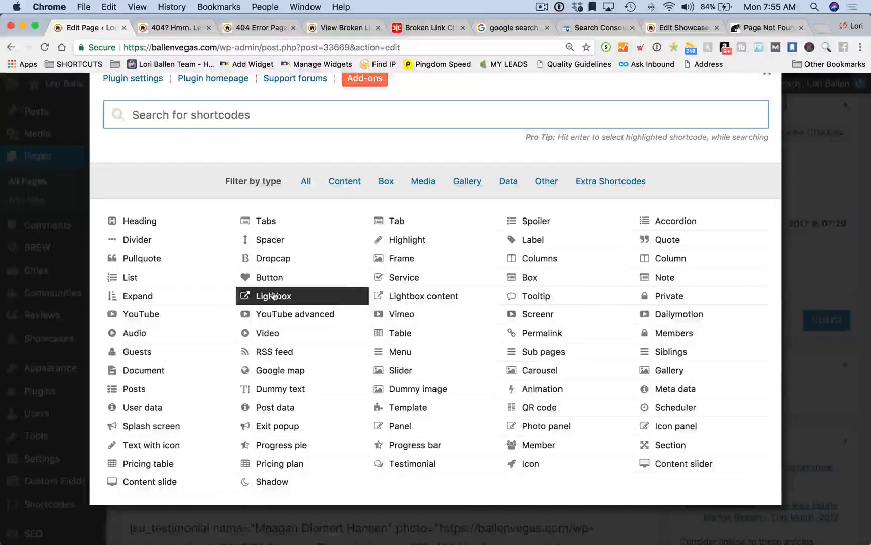
mouse_move(668, 295)
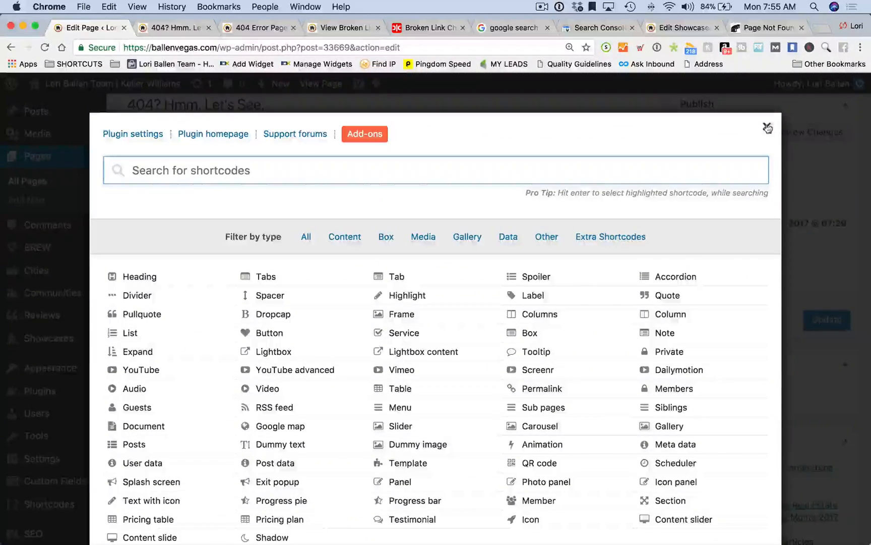
left_click(767, 128)
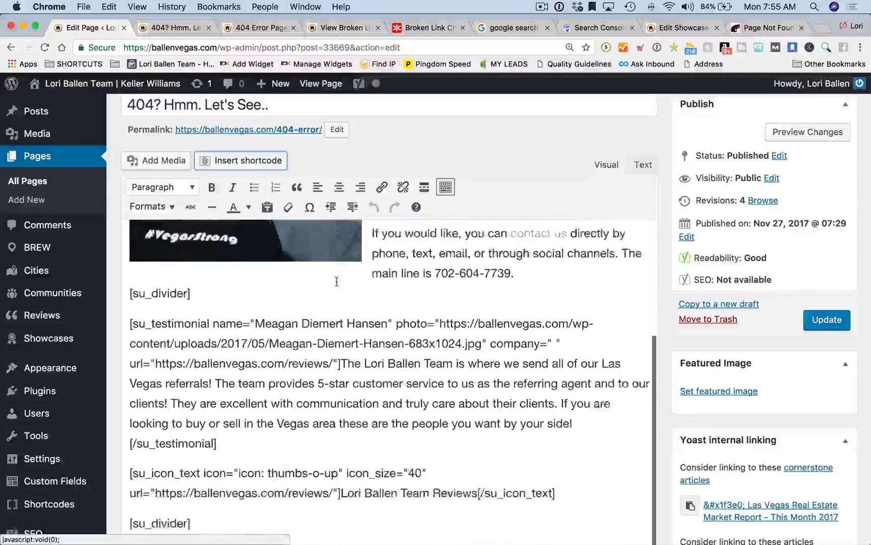
- Move the three su_icon_text Las Vegas link blocks above the su_testimonial block and update the page
scroll("down", 3)
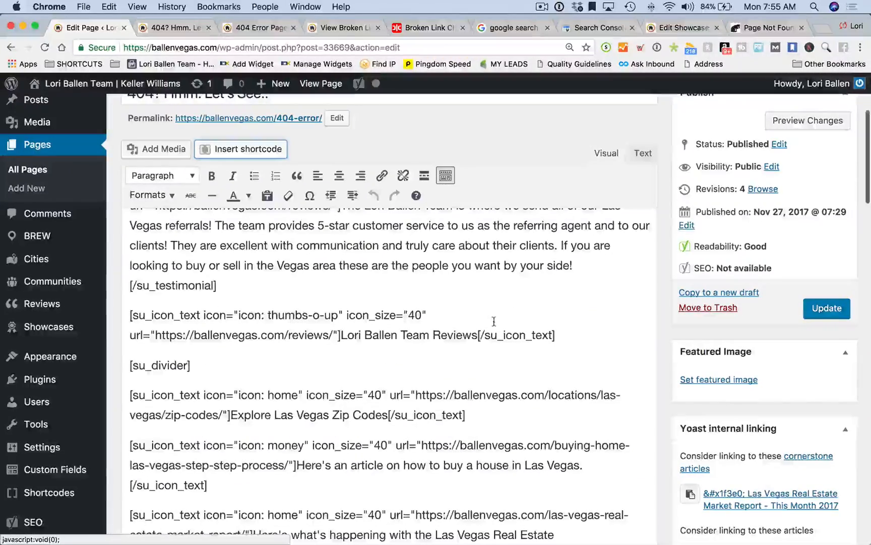
scroll("up", 3)
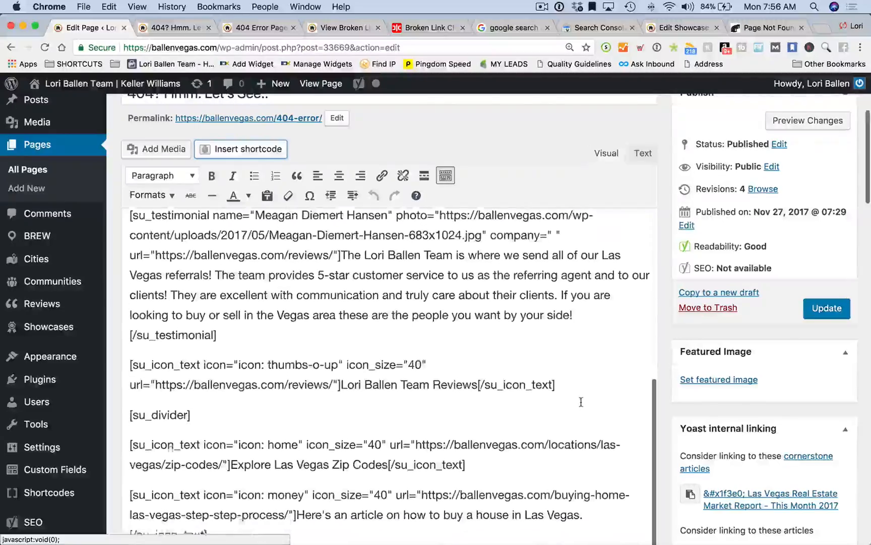
scroll("down", 3)
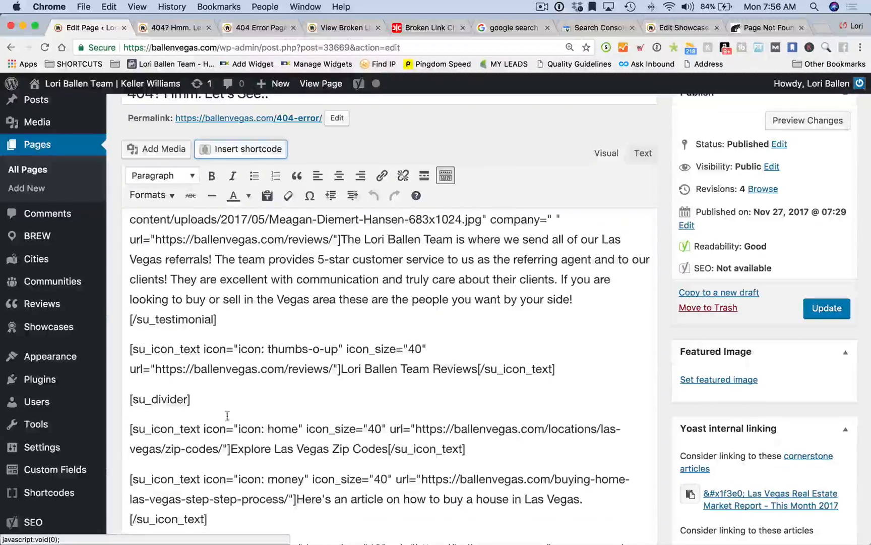
scroll("down", 3)
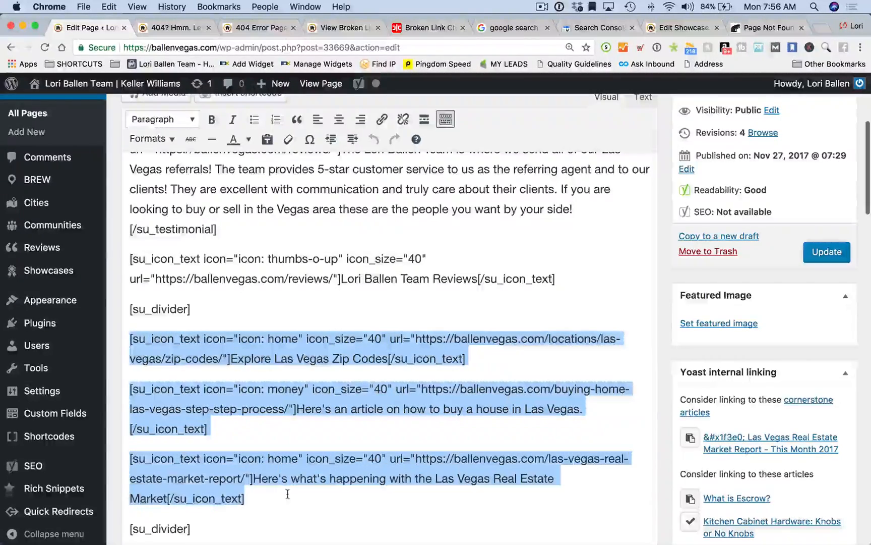
scroll("up", 3)
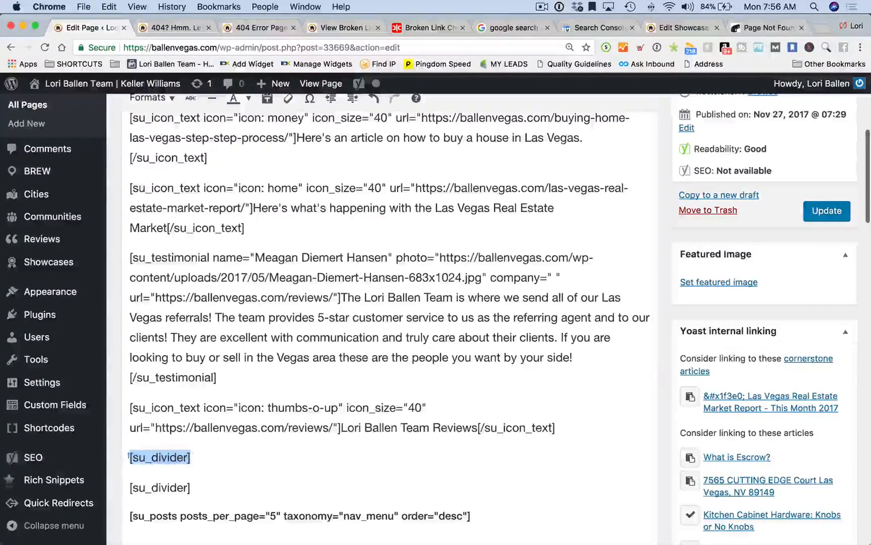
scroll("up", 3)
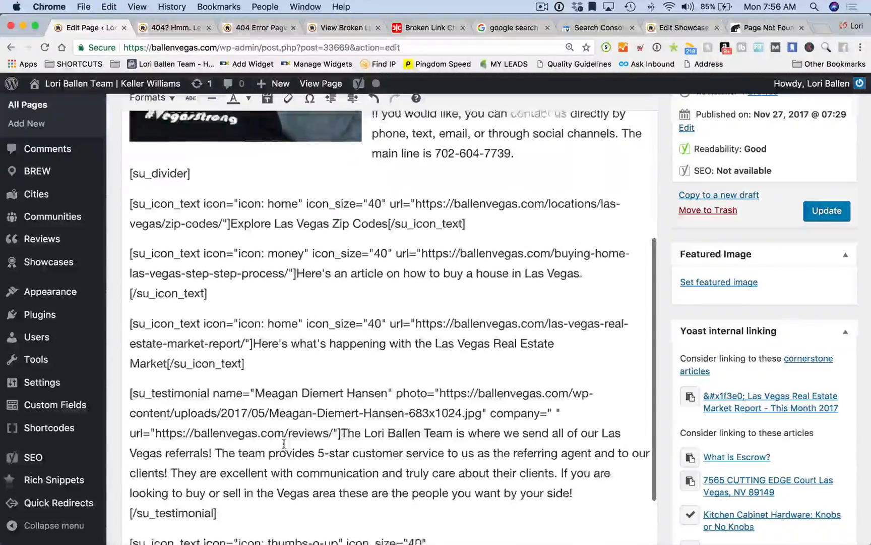
scroll("down", 3)
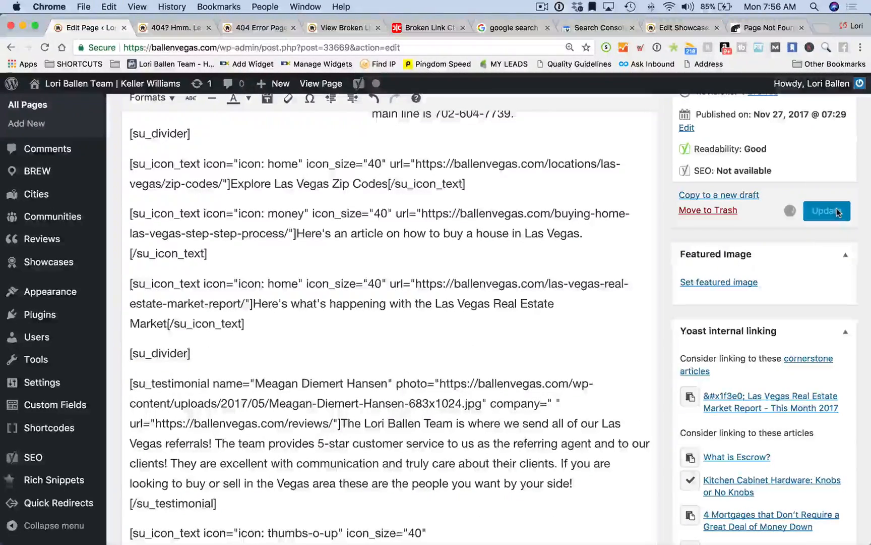
left_click(825, 211)
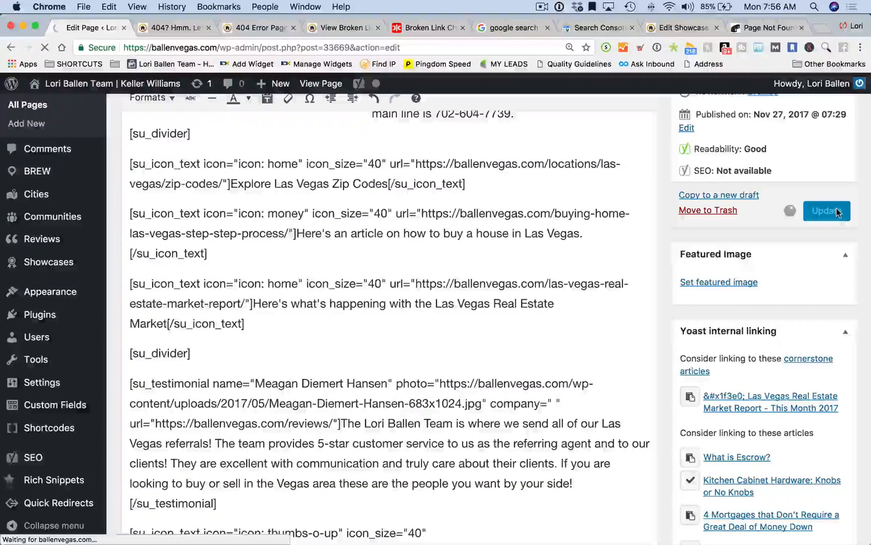
left_click(825, 211)
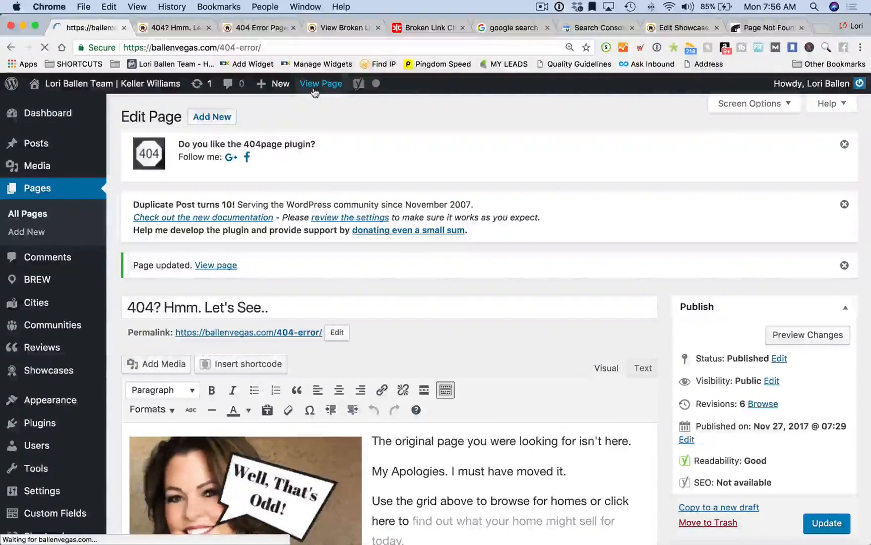
- Check the live 404 page shows the three Las Vegas links above the testimonial, then return to Broken Links
left_click(321, 83)
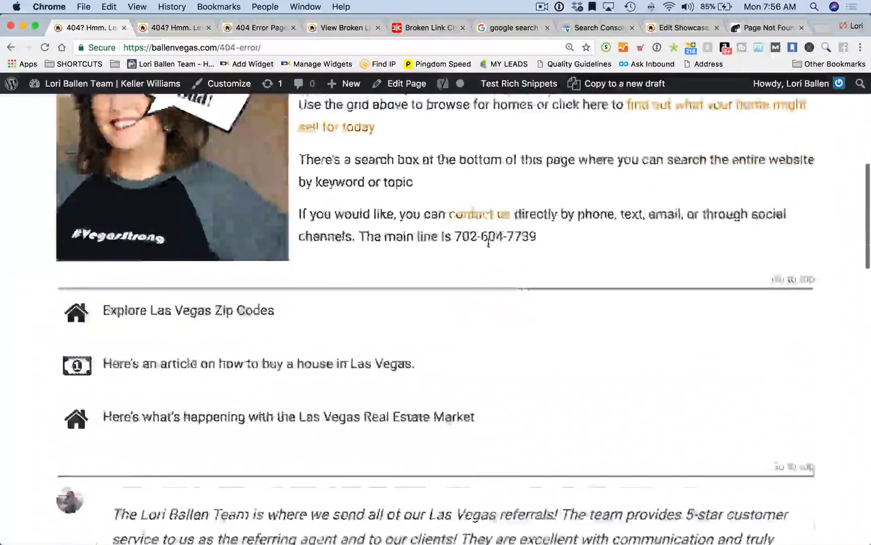
scroll("down", 3)
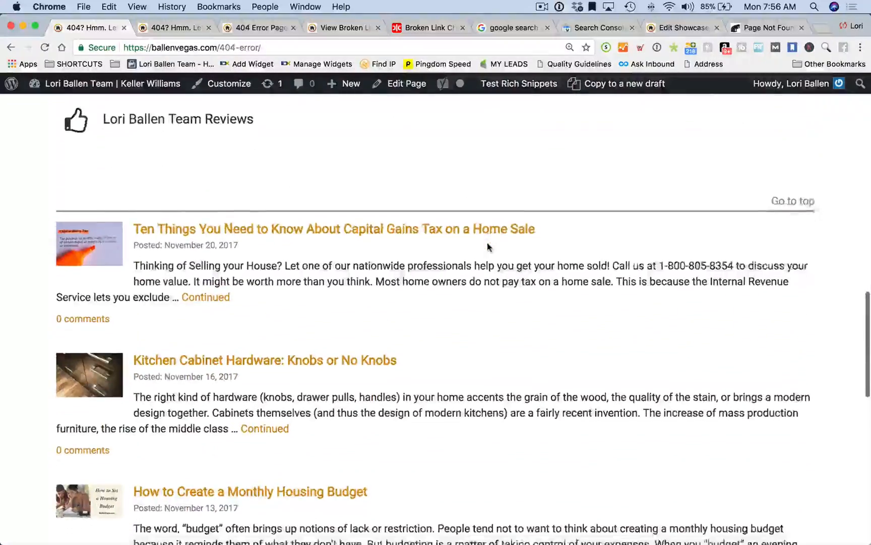
scroll("down", 3)
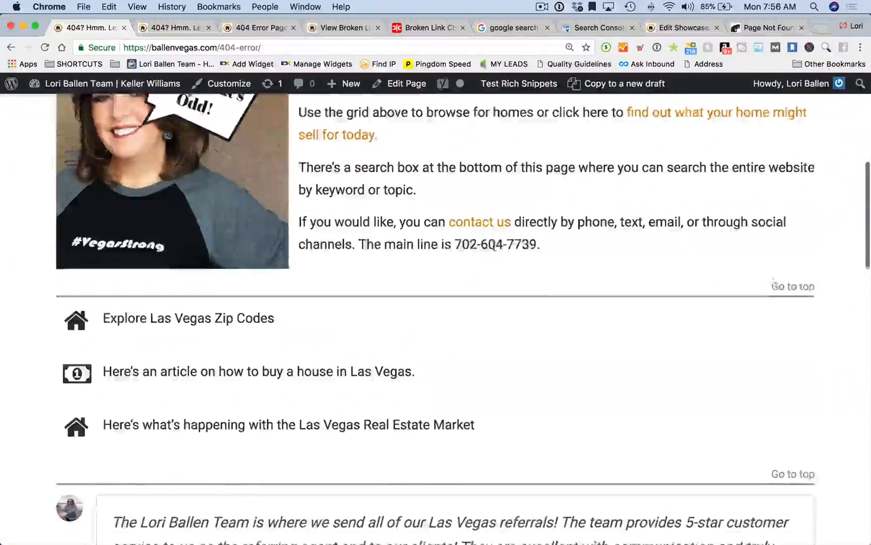
scroll("up", 3)
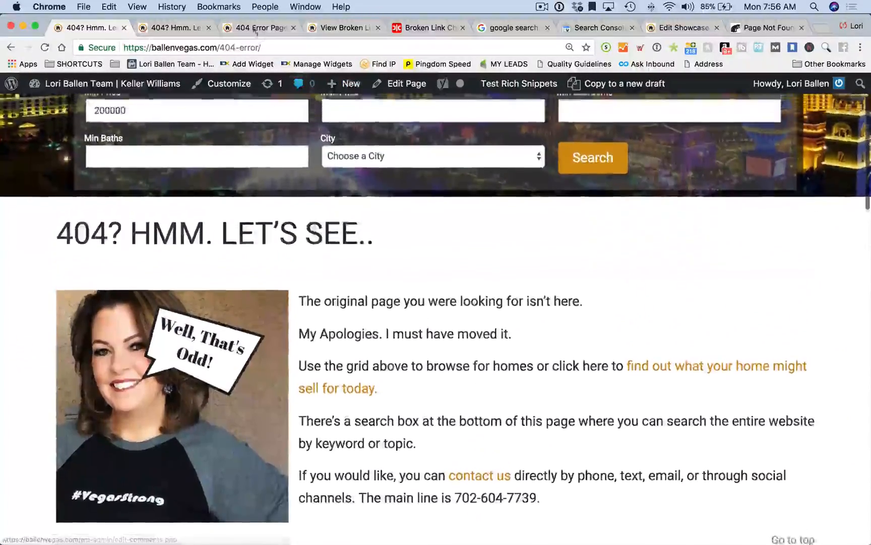
left_click(258, 29)
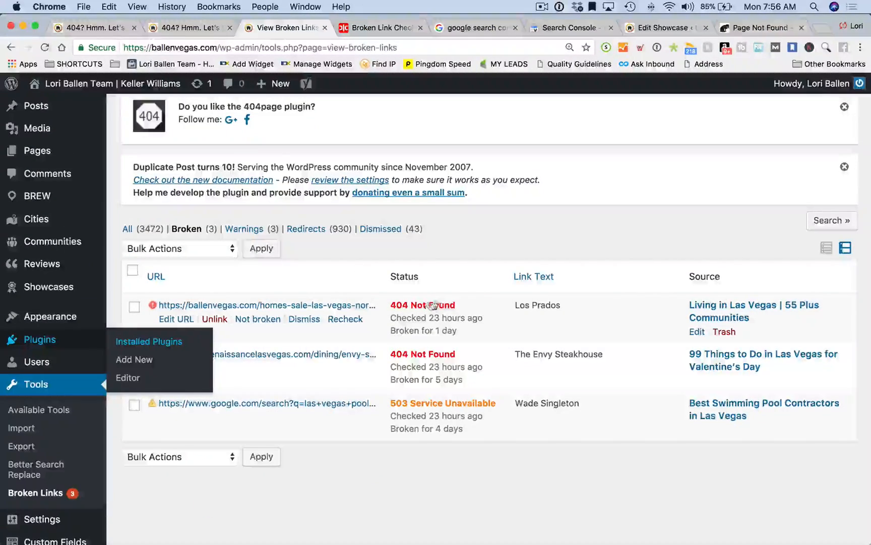
- Load the broken Los Prados listing URL in a new tab, landing on the site's 404 page
scroll("down", 3)
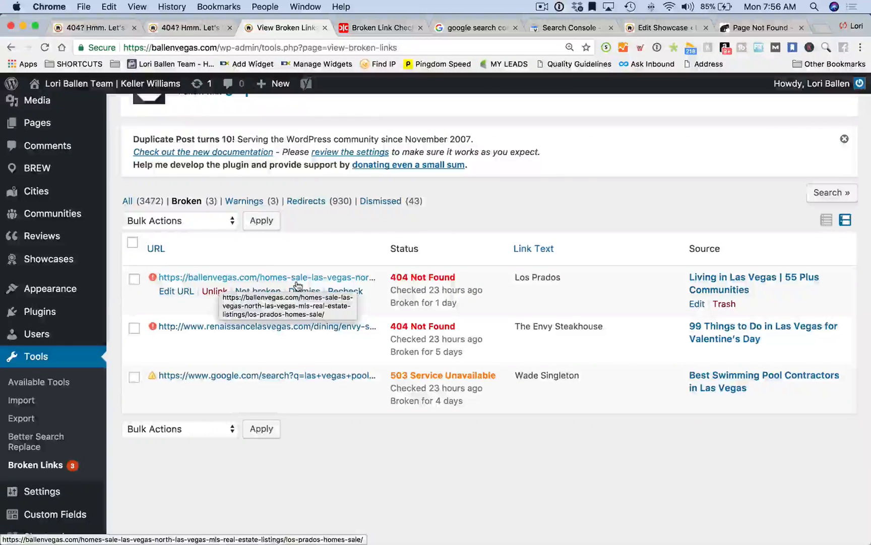
mouse_move(198, 279)
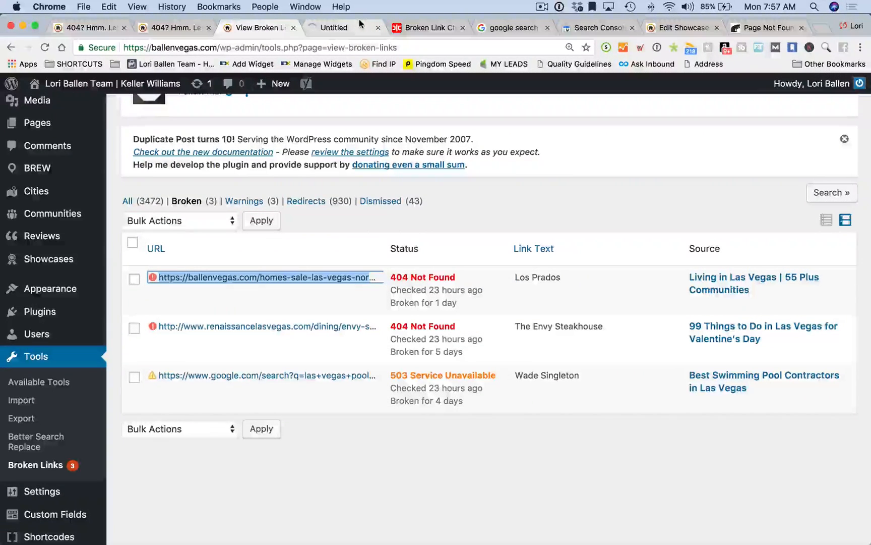
left_click(265, 276)
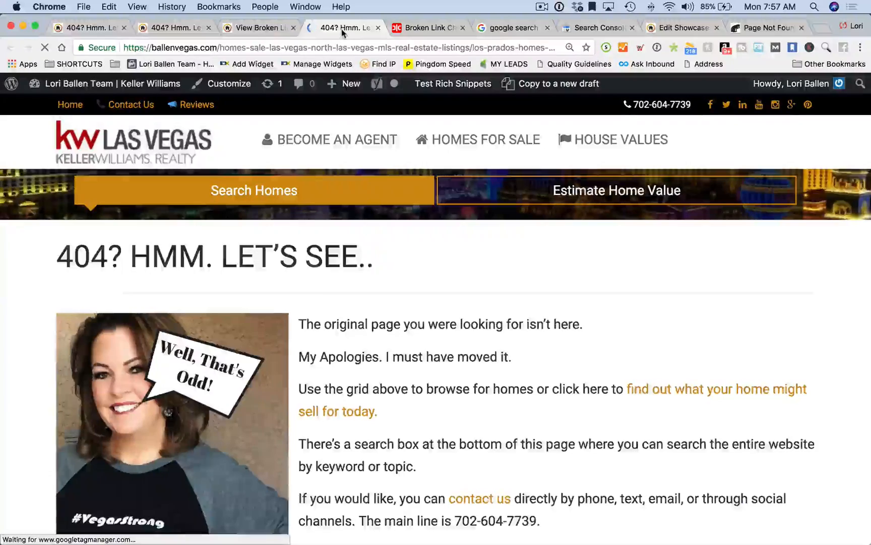
left_click(253, 190)
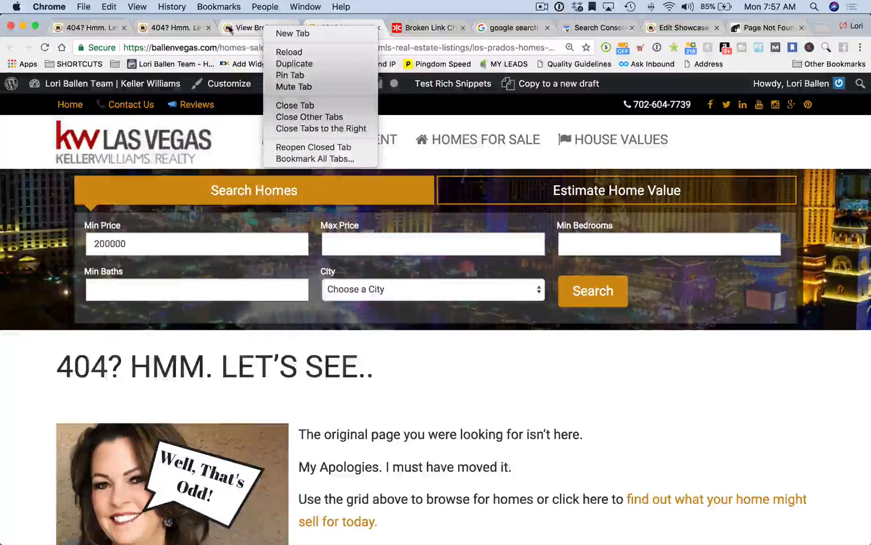
- In the Broken Links report, start editing the Los Prados link, see the Wayback Machine suggestion, and cancel
left_click(258, 28)
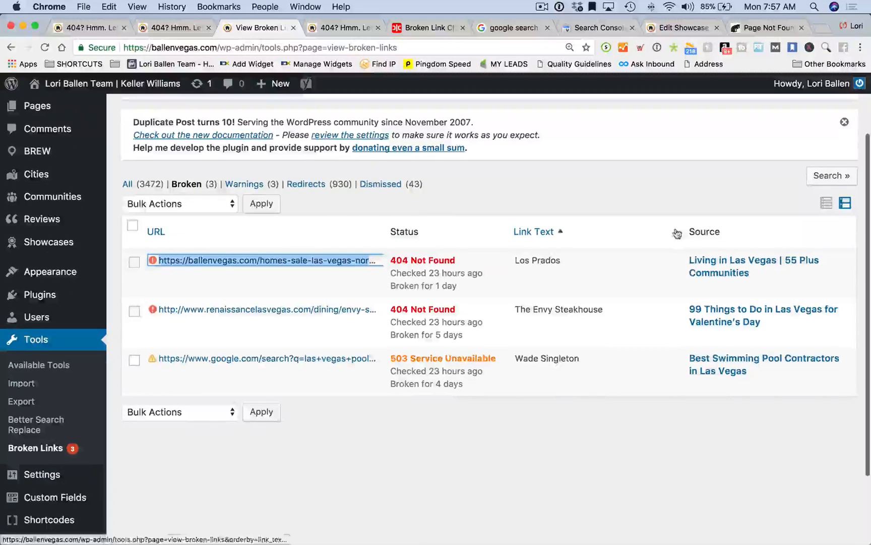
mouse_move(754, 264)
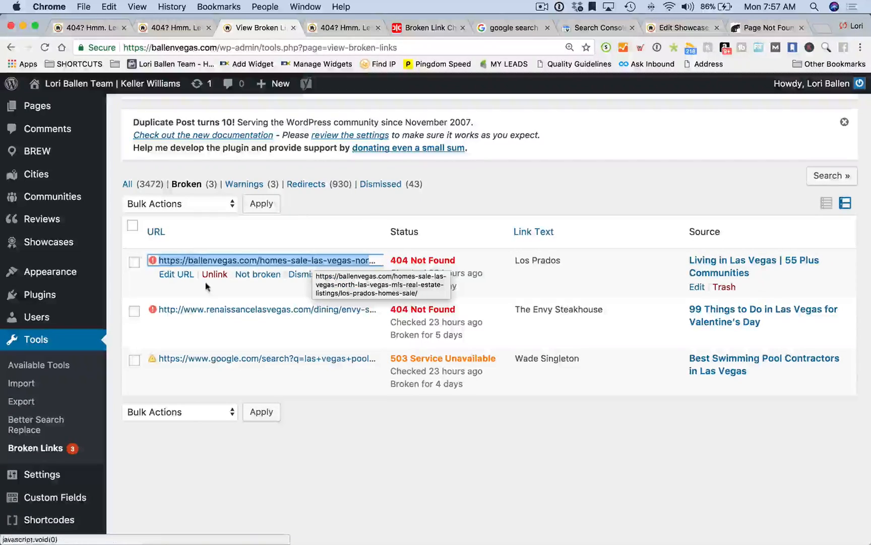
left_click(176, 275)
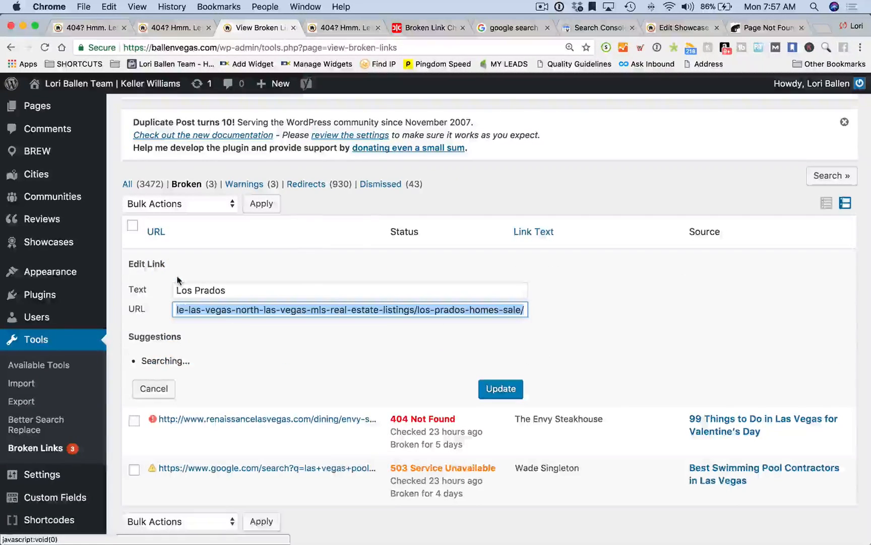
scroll("down", 3)
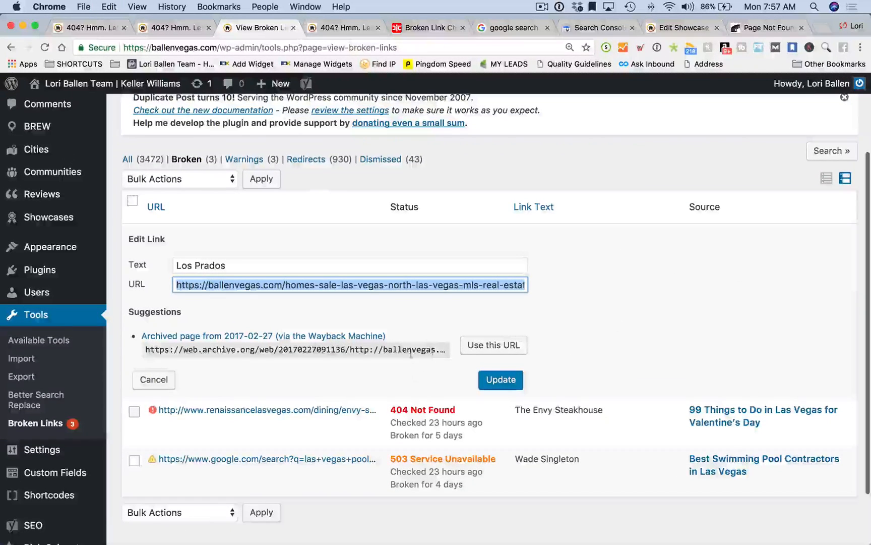
left_click(499, 379)
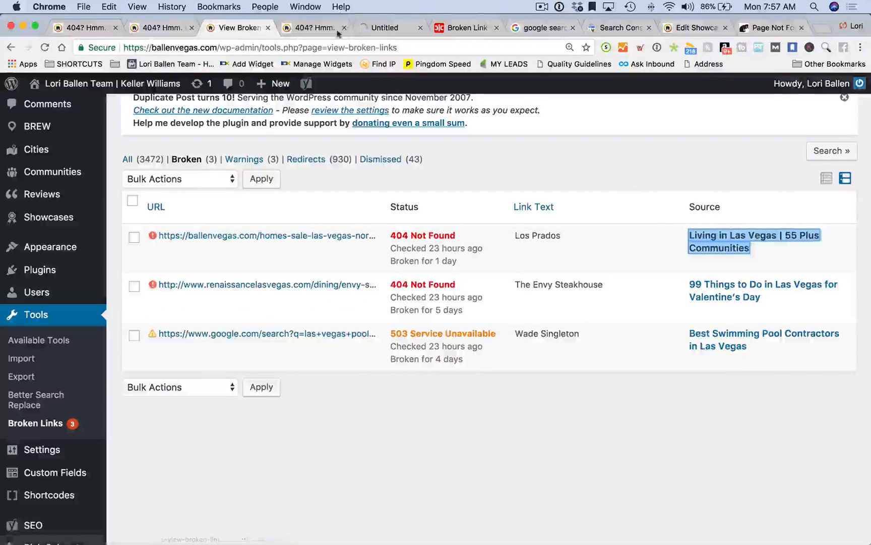
left_click(265, 235)
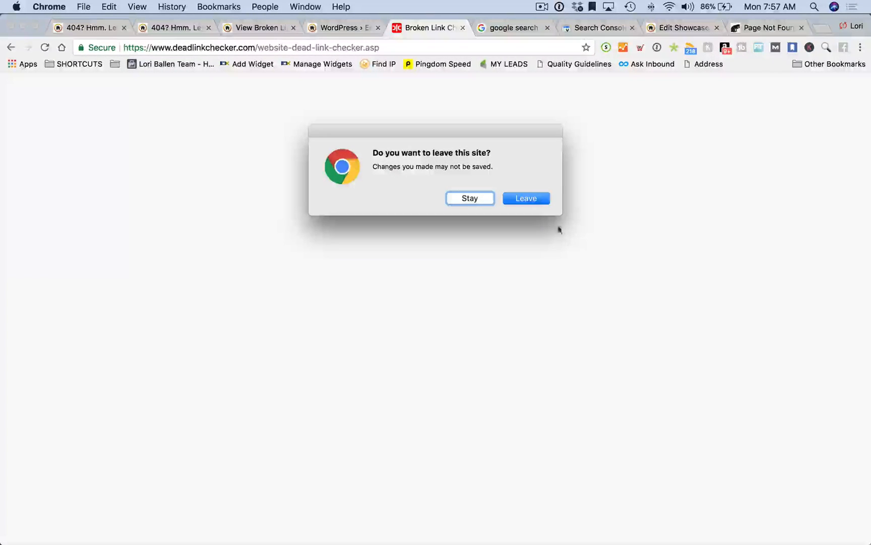
left_click(524, 199)
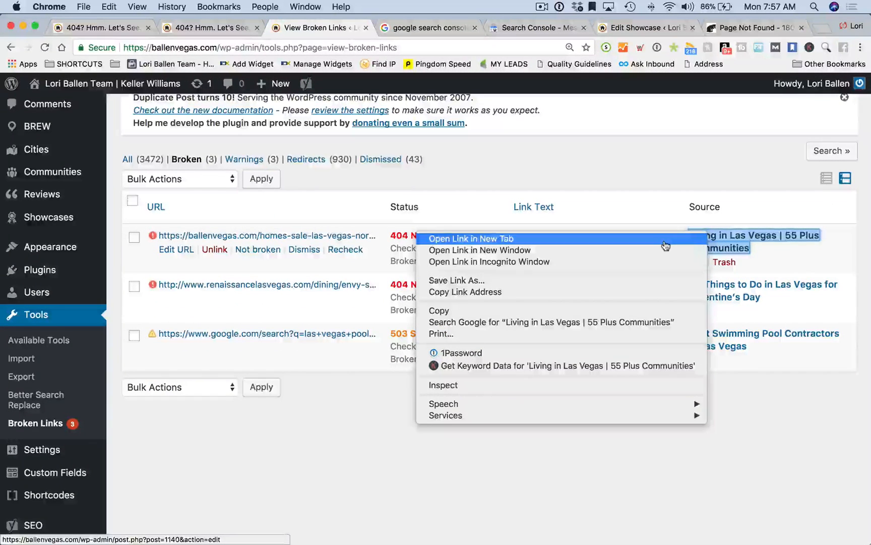
- Open the 55 Plus Communities post in a new tab and unlink the broken Los Prados link
left_click(469, 238)
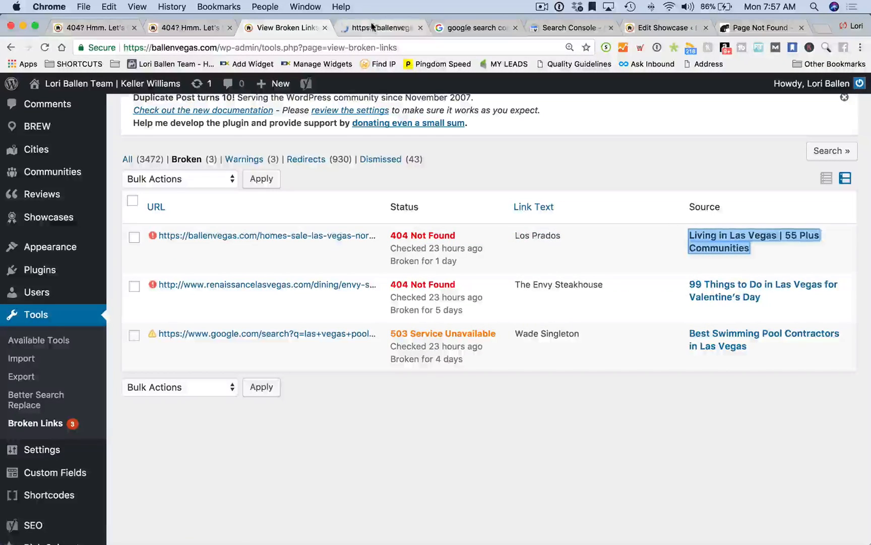
left_click(753, 241)
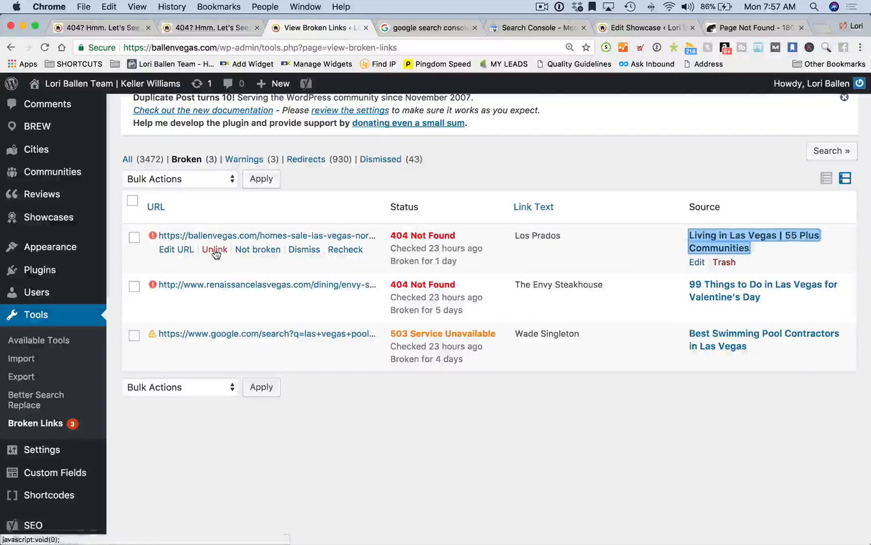
mouse_move(175, 249)
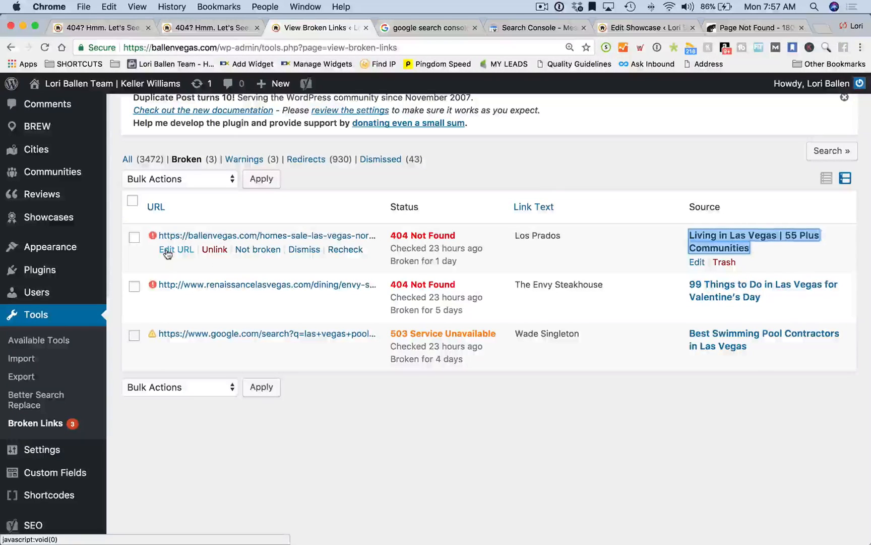
mouse_move(177, 249)
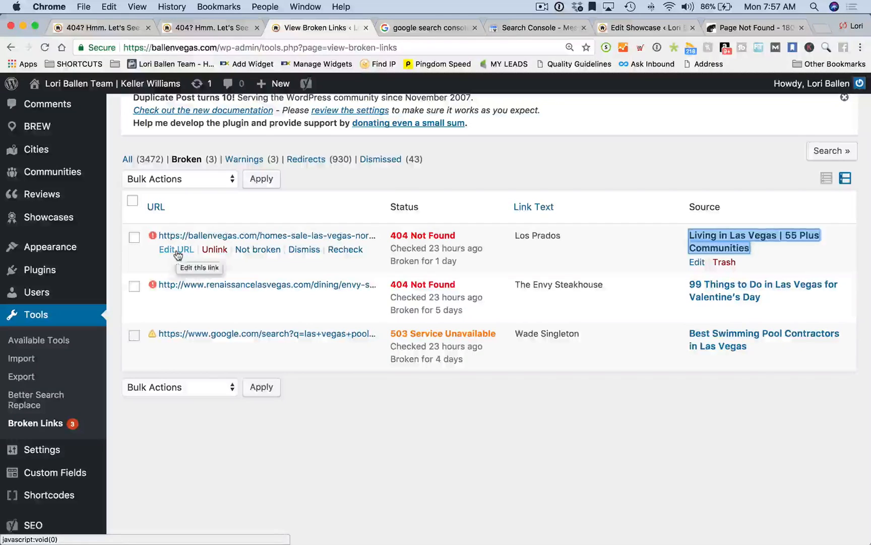
mouse_move(722, 244)
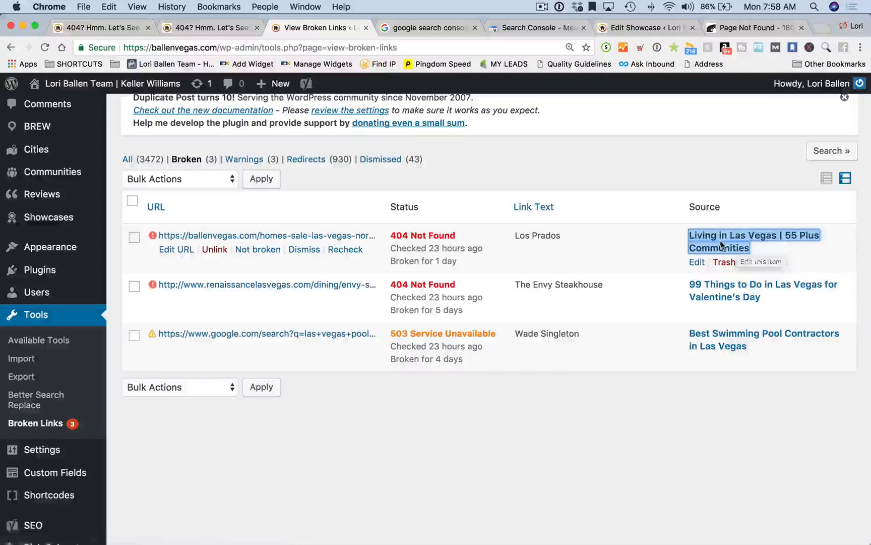
mouse_move(279, 246)
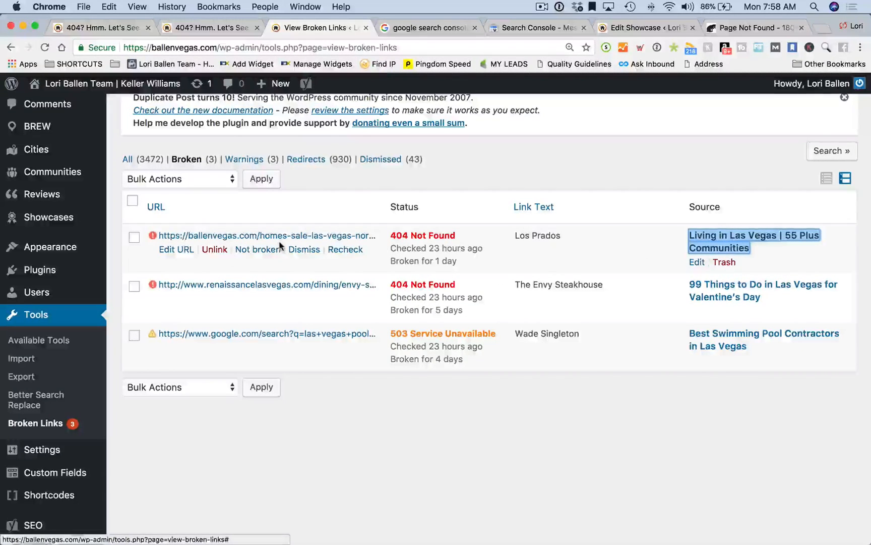
mouse_move(257, 249)
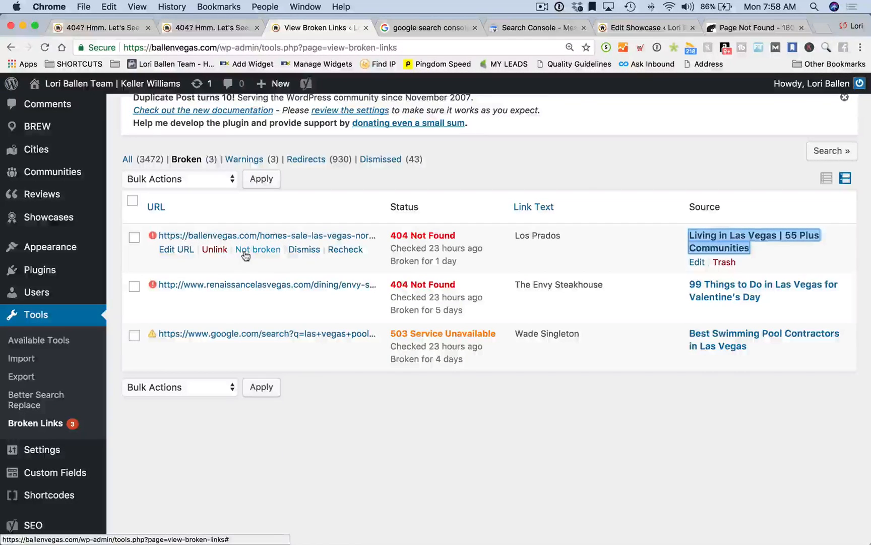
mouse_move(214, 249)
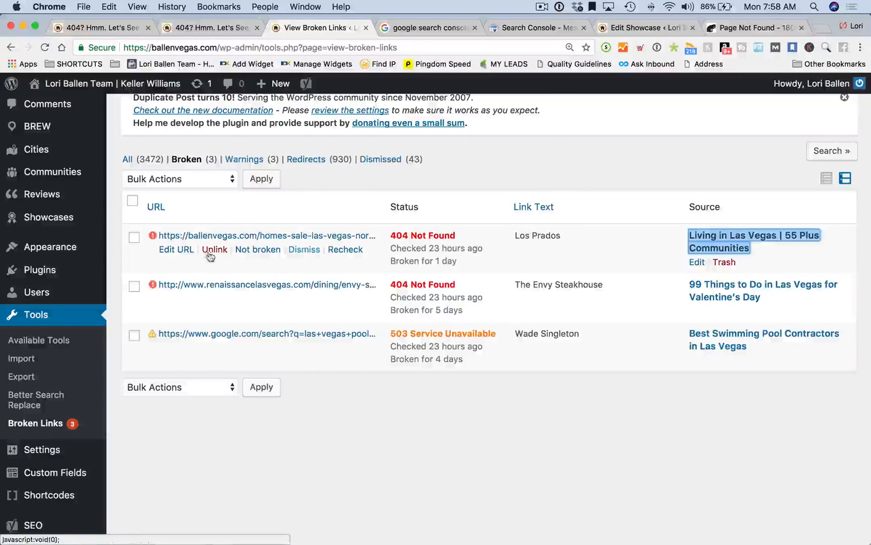
left_click(214, 249)
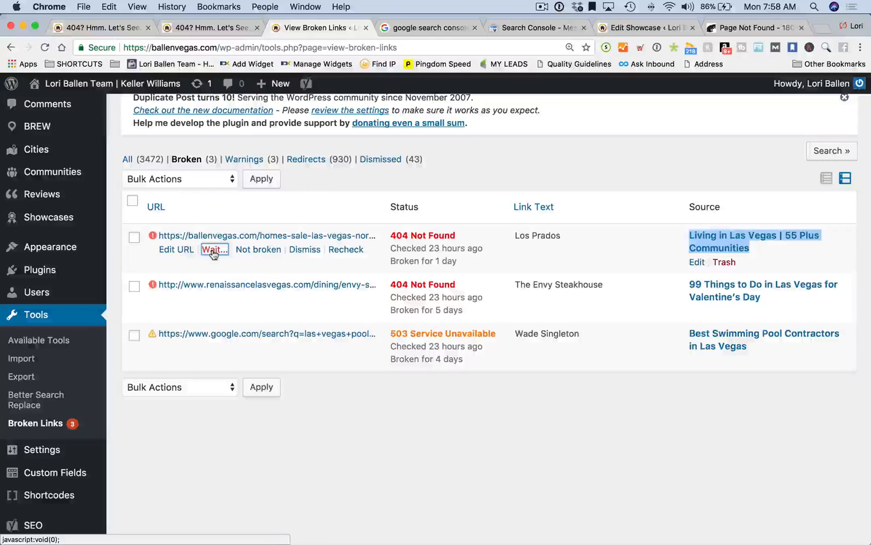
left_click(215, 249)
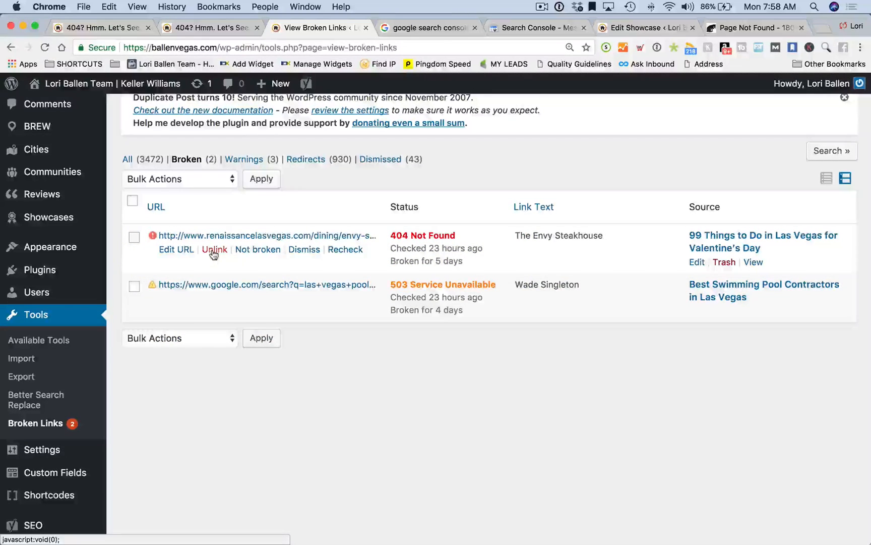
mouse_move(449, 329)
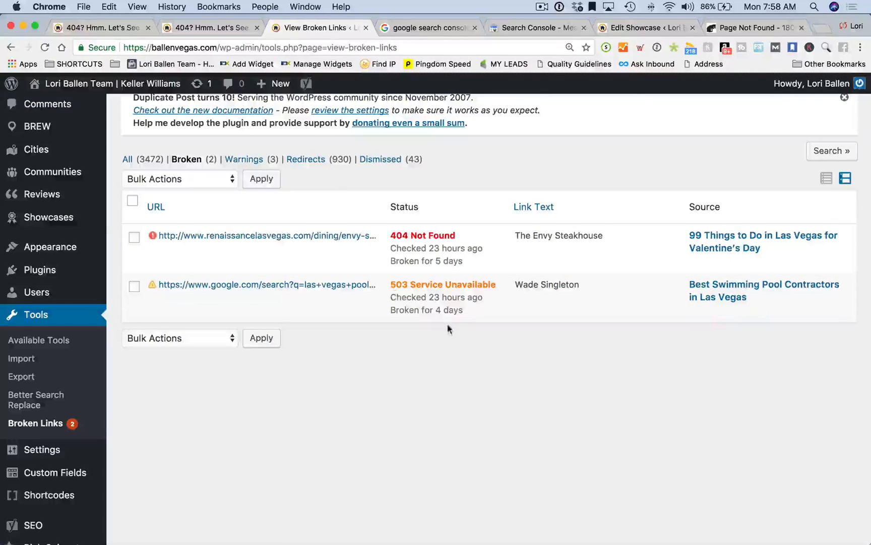
mouse_move(553, 320)
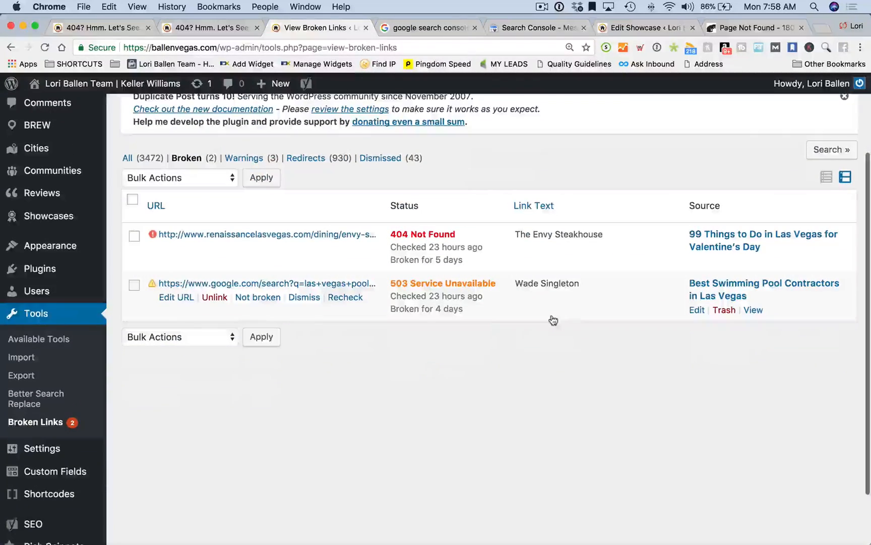
- View the Valentine's Day post in a new tab, then start editing the Envy Steakhouse link's URL
scroll("up", 3)
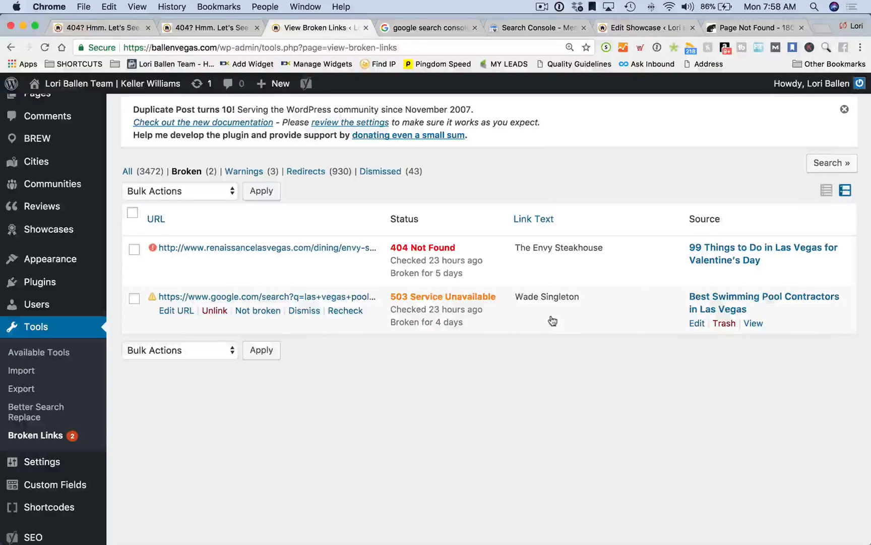
mouse_move(706, 254)
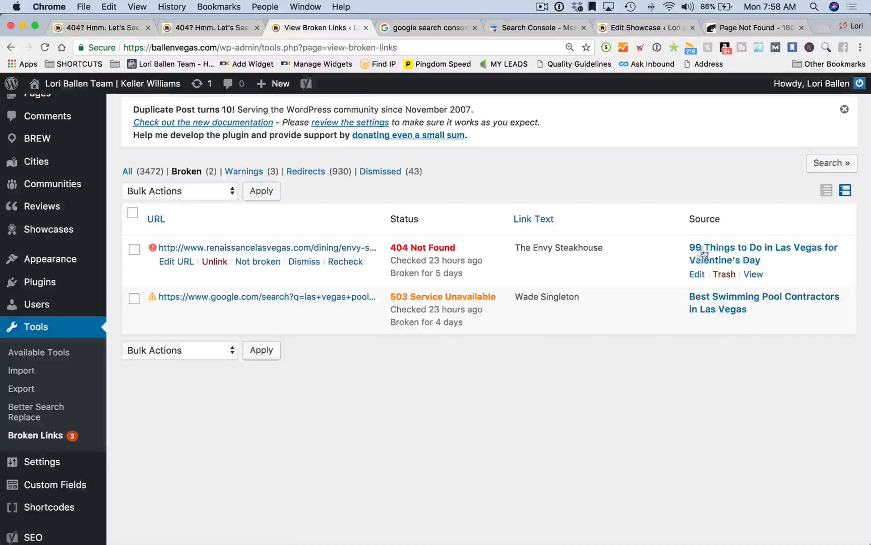
mouse_move(715, 287)
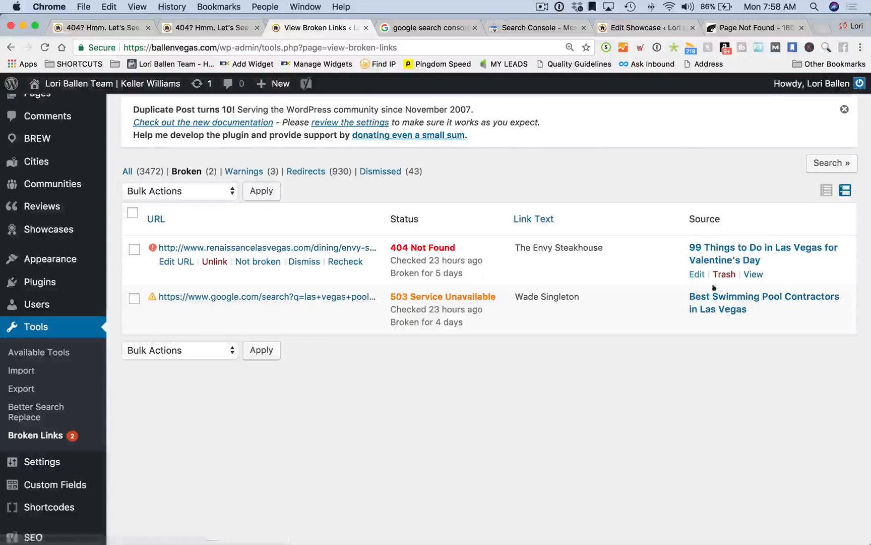
right_click(753, 274)
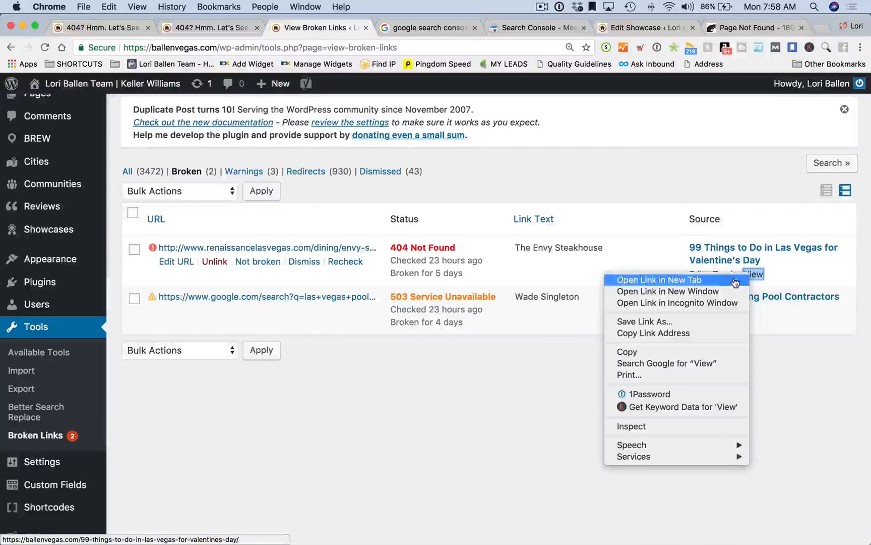
left_click(655, 280)
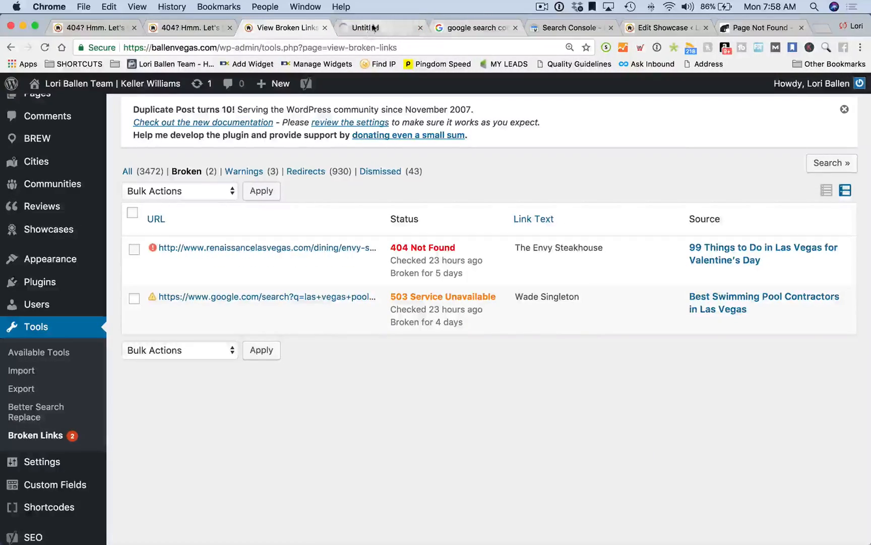
left_click(762, 253)
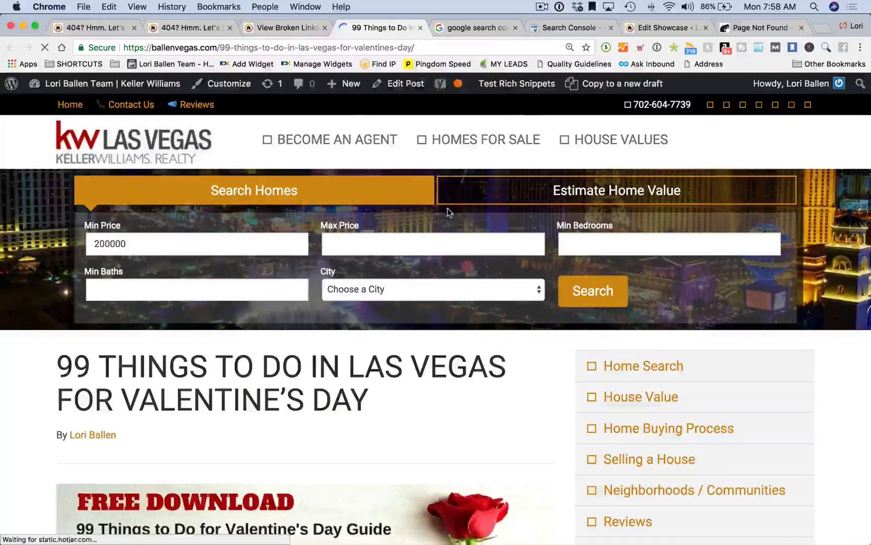
scroll("down", 3)
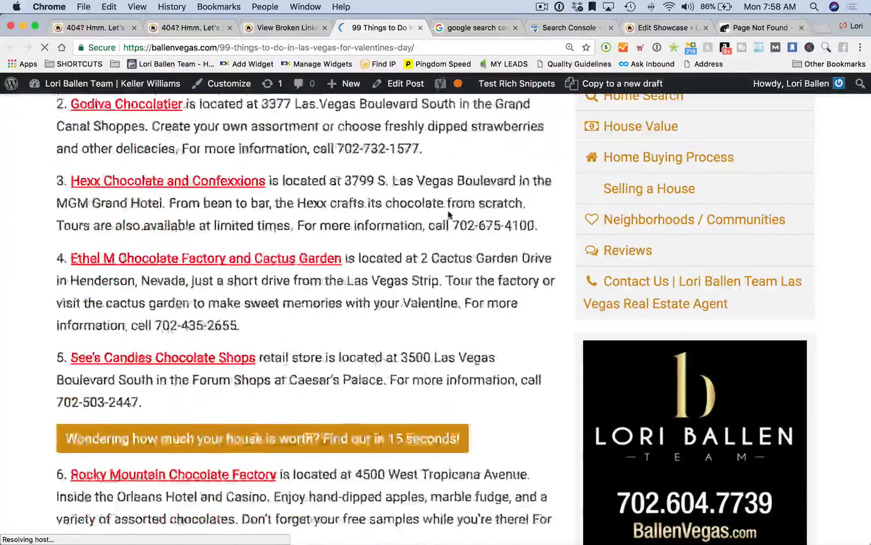
left_click(285, 28)
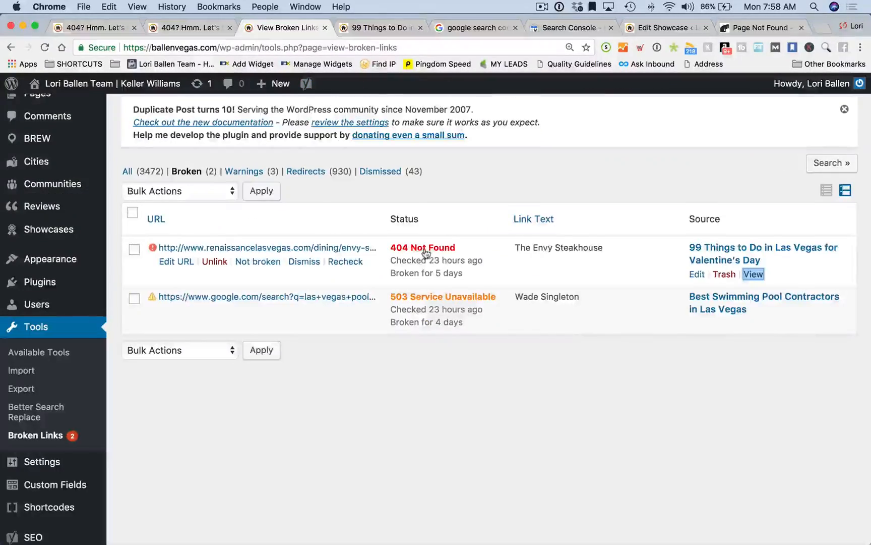
left_click(176, 262)
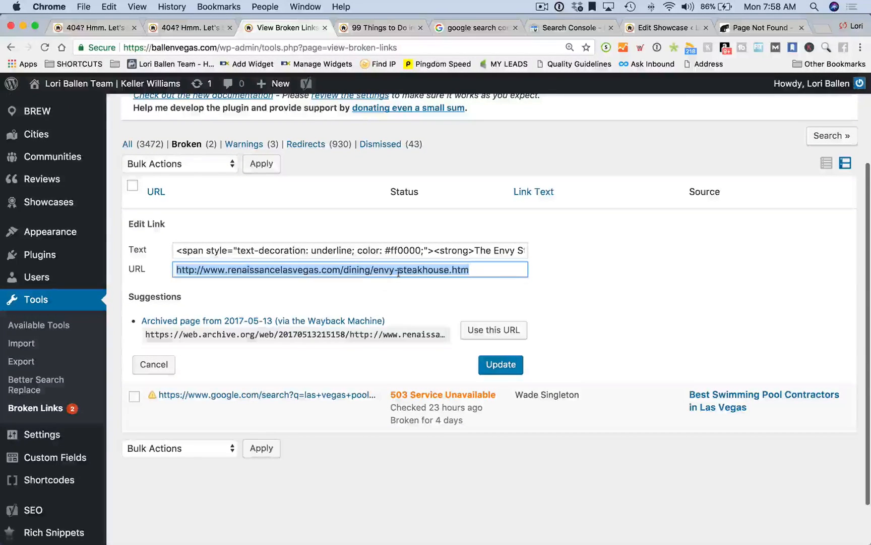
- Visit the old Envy Steakhouse address, copy the renaissancelasvegas.com/dining URL, and return to Broken Links
left_click(475, 28)
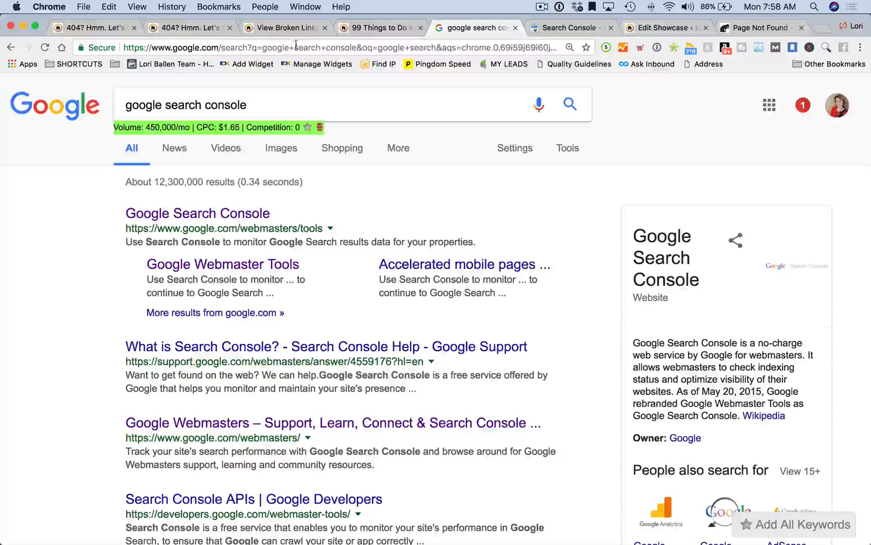
left_click(475, 28)
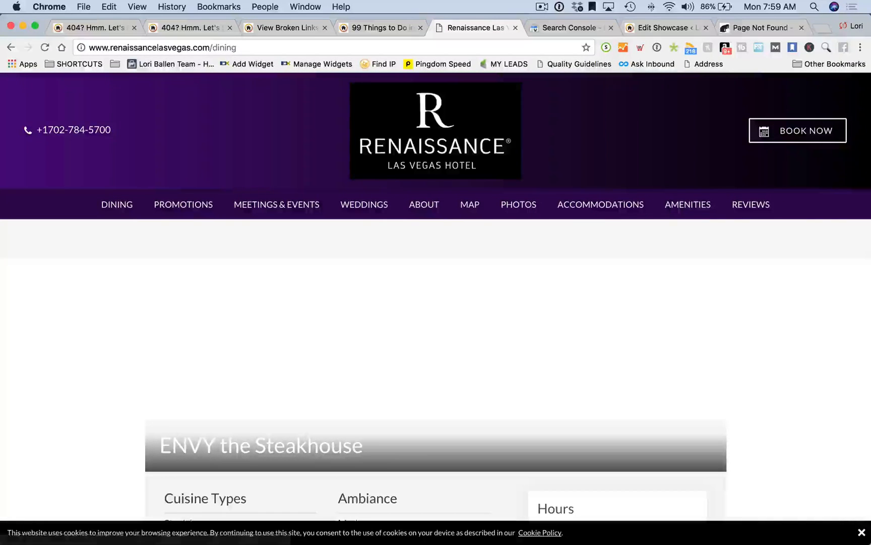
scroll("down", 3)
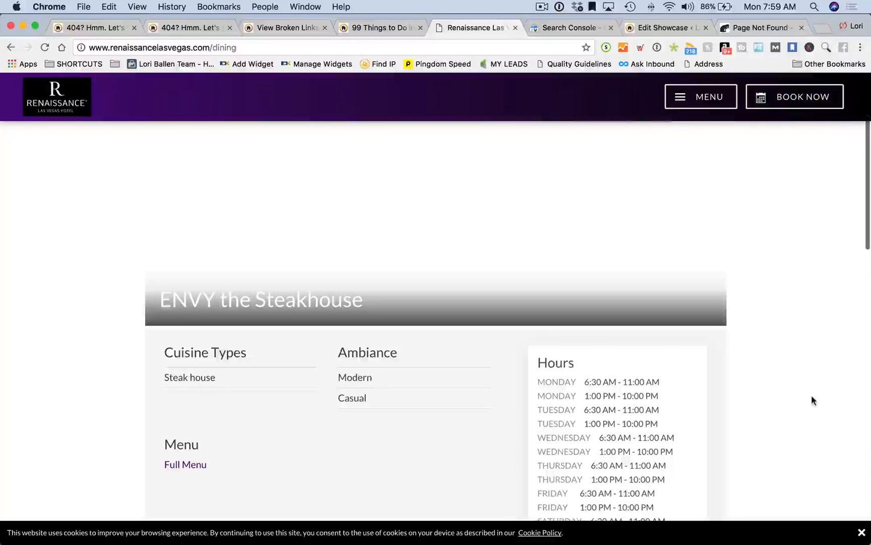
scroll("down", 3)
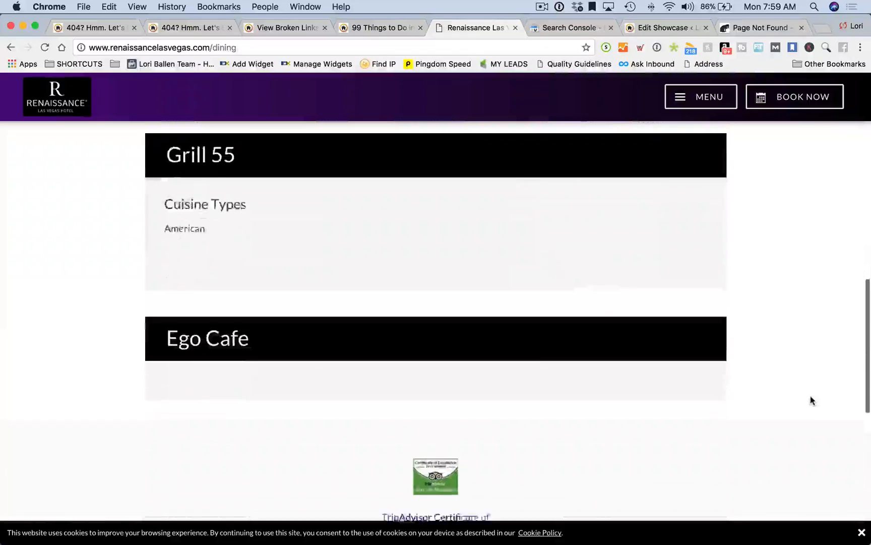
scroll("up", 3)
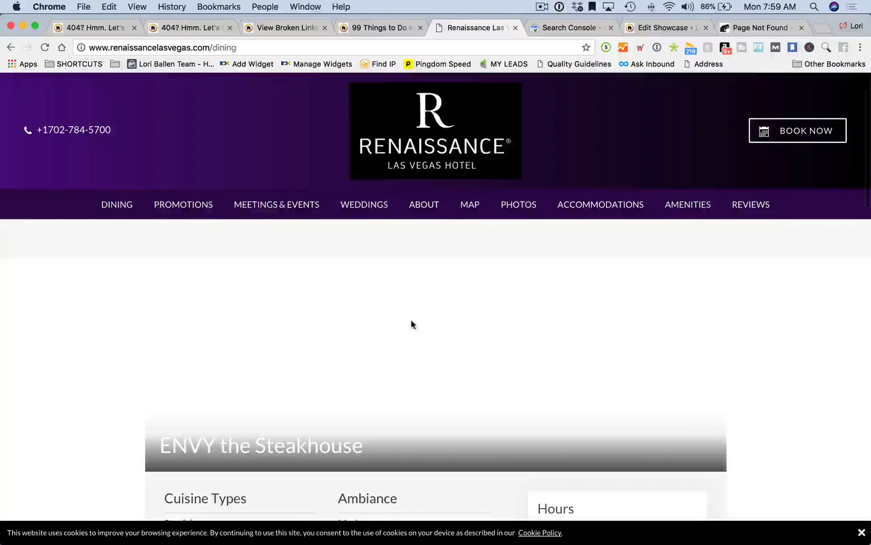
left_click(162, 47)
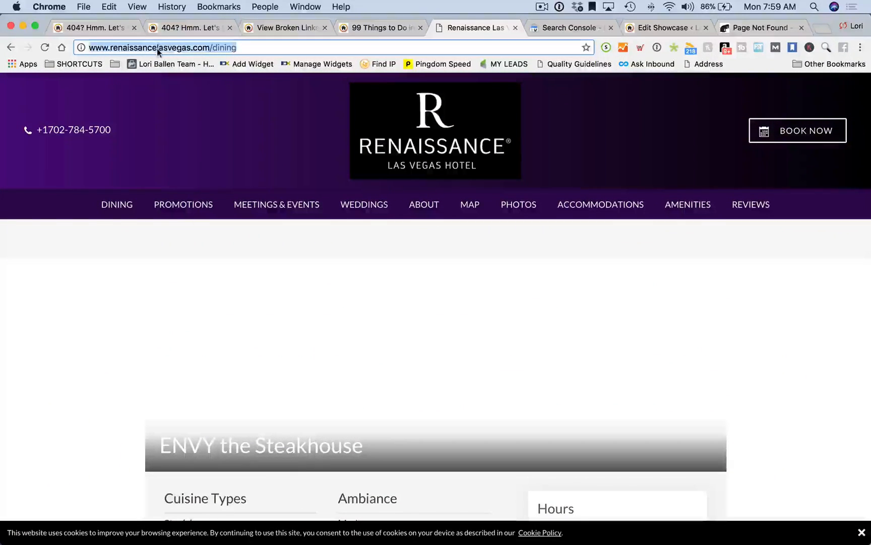
mouse_move(270, 220)
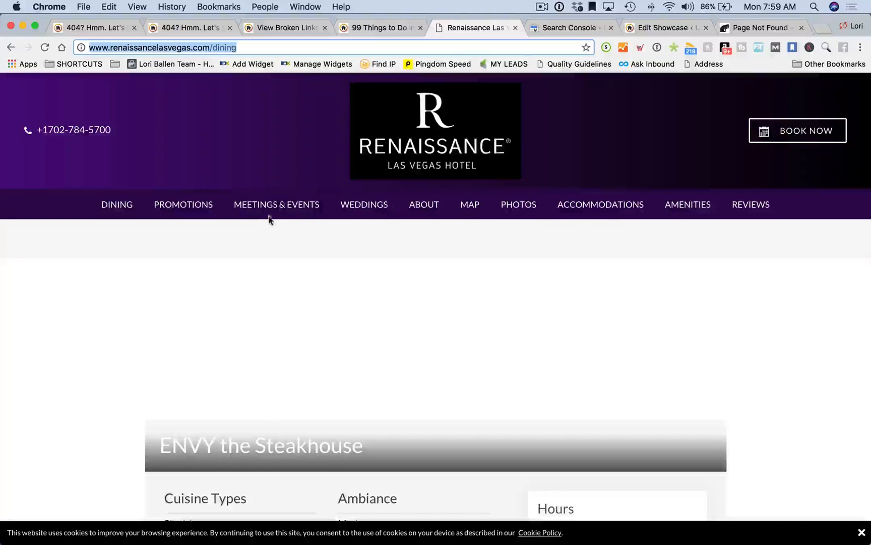
scroll("down", 3)
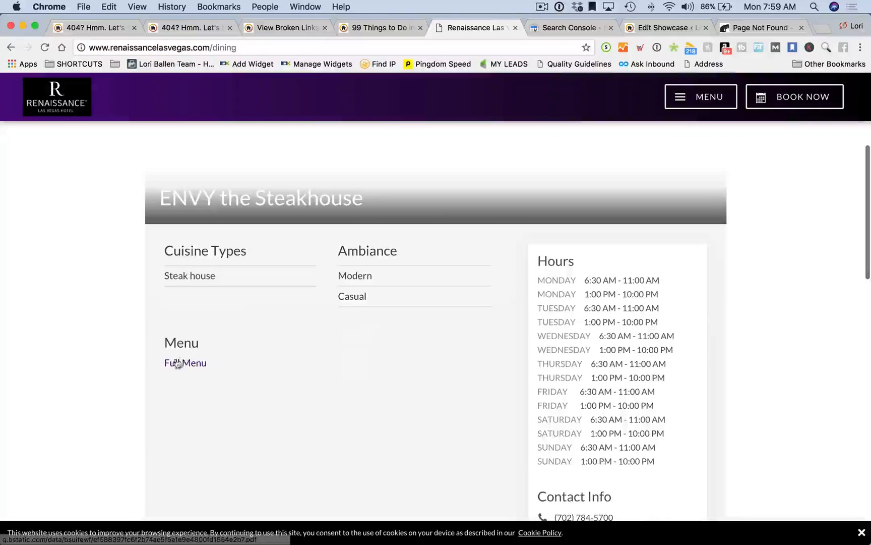
scroll("up", 3)
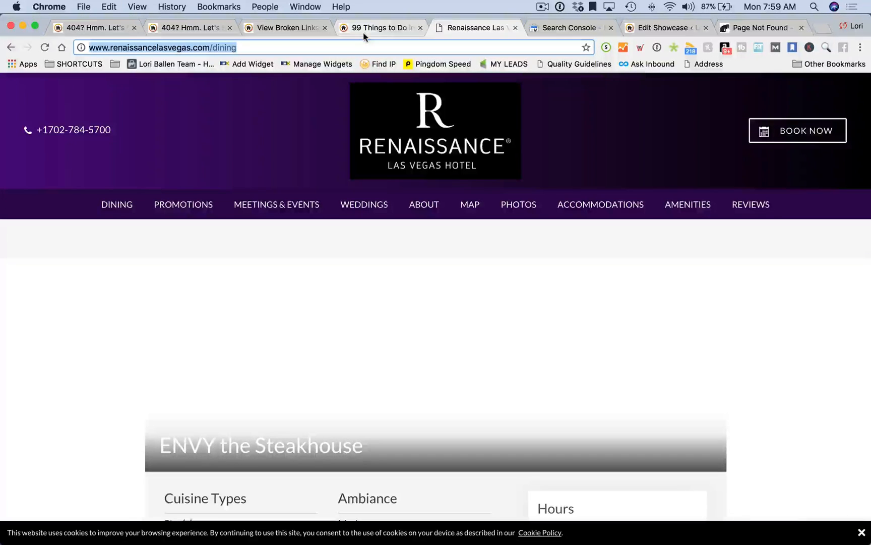
left_click(284, 27)
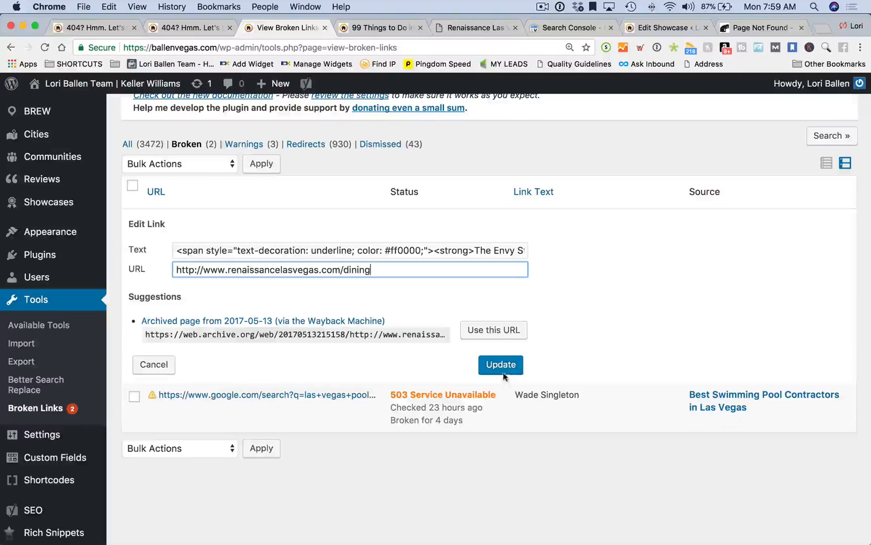
- Update the Envy Steakhouse link to the Renaissance dining page and recheck it as 200 OK
left_click(499, 364)
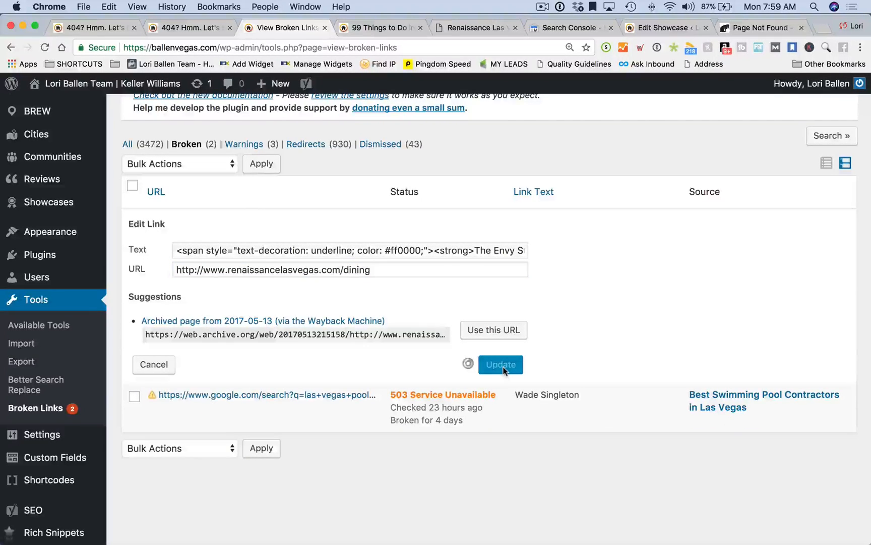
left_click(499, 364)
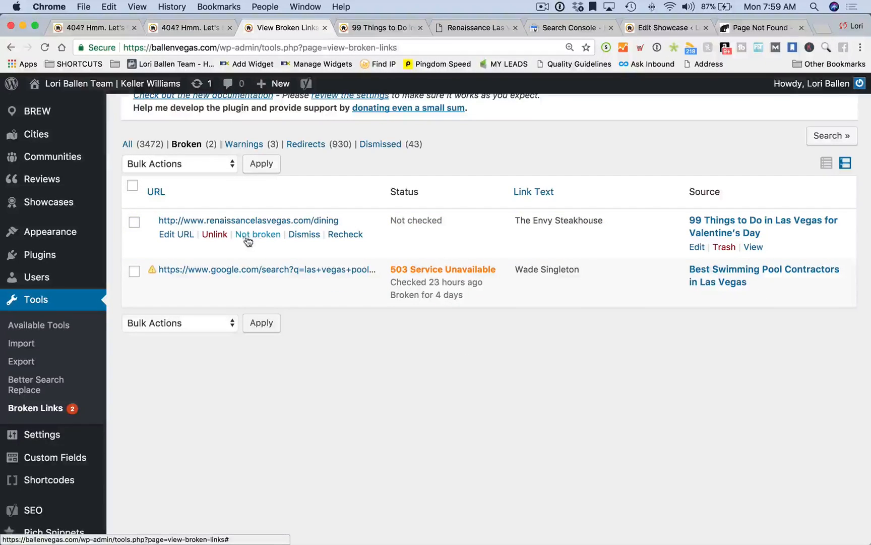
left_click(345, 233)
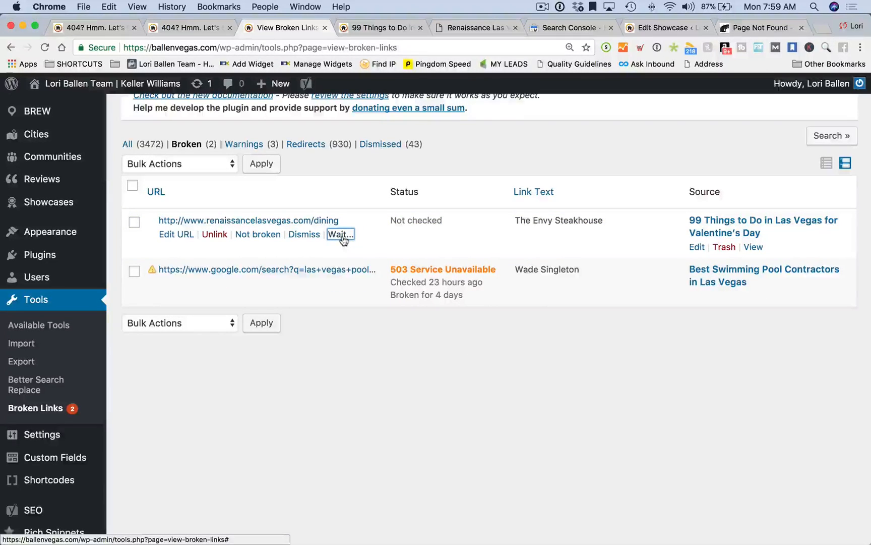
left_click(340, 234)
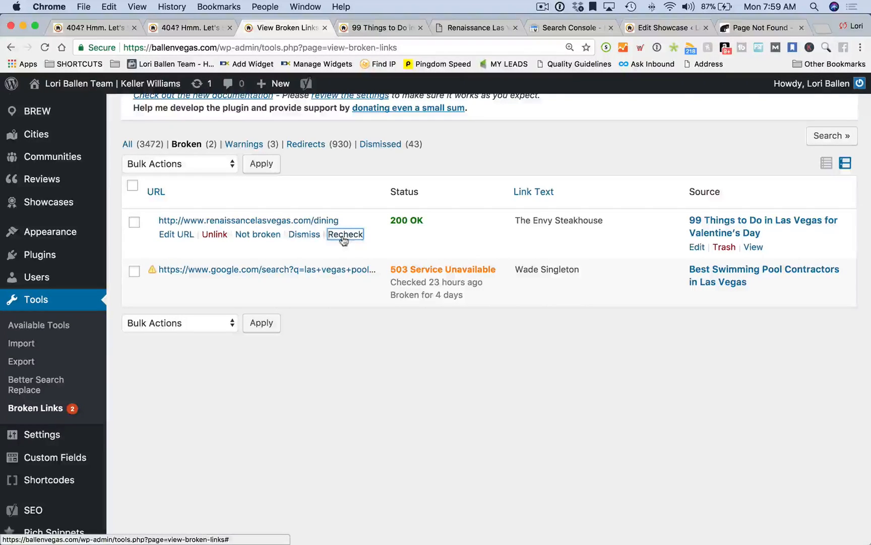
mouse_move(363, 355)
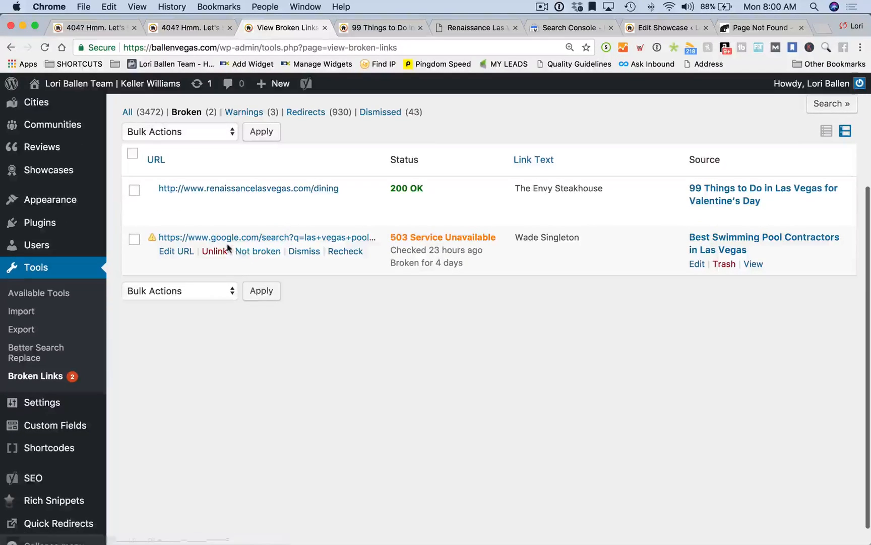
mouse_move(216, 240)
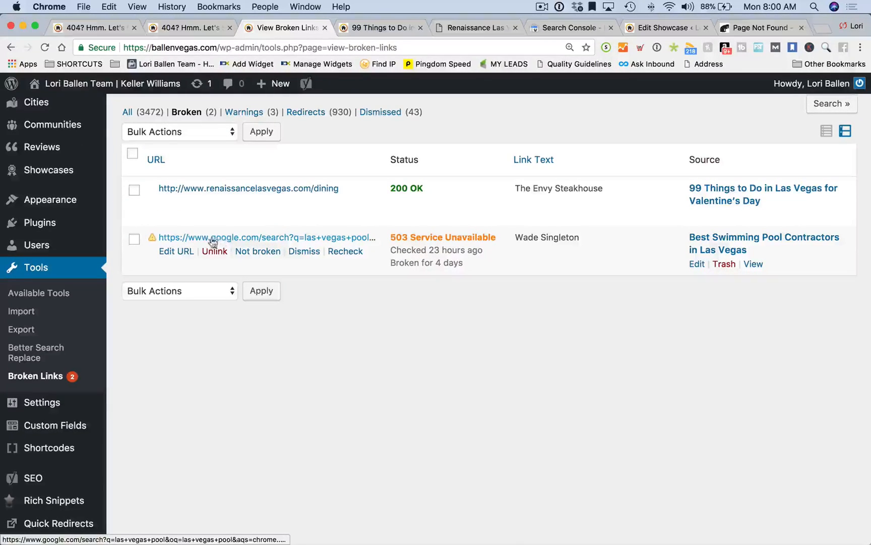
- Open the still-broken Google pool-search link in a new tab
right_click(266, 237)
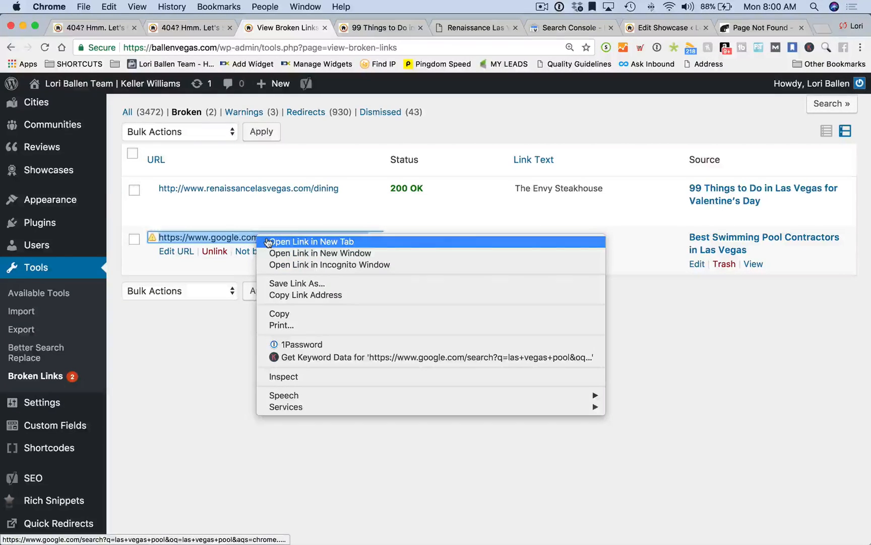
left_click(314, 241)
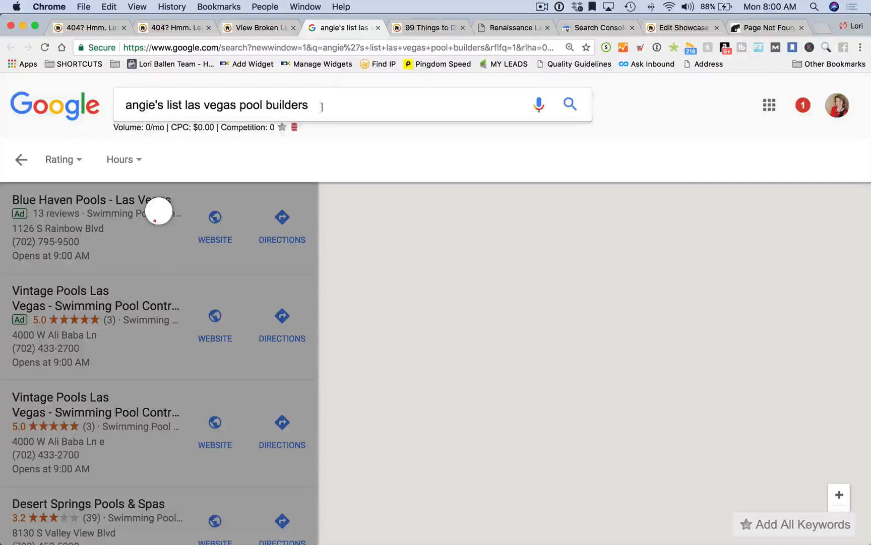
- Search Google for Angie's List pool builders and view the Swimming Pools article on Angie's List
left_click(255, 28)
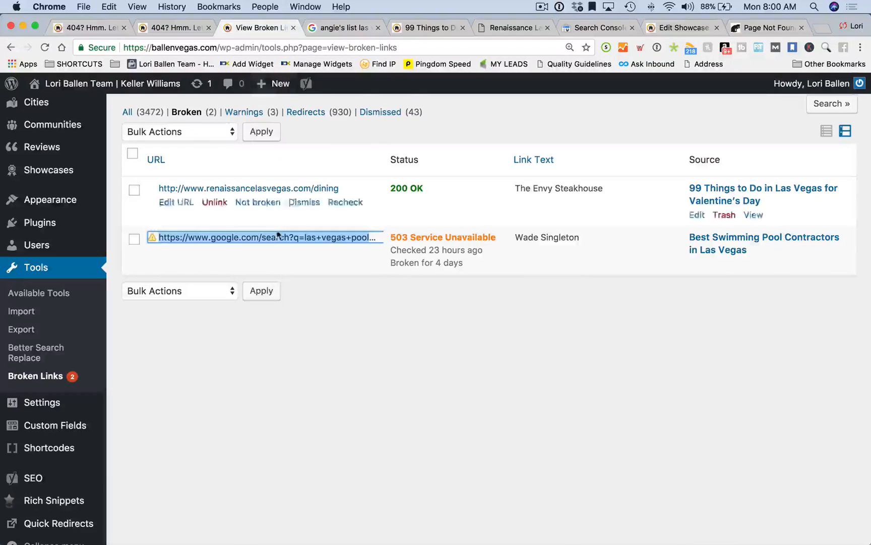
scroll("down", 3)
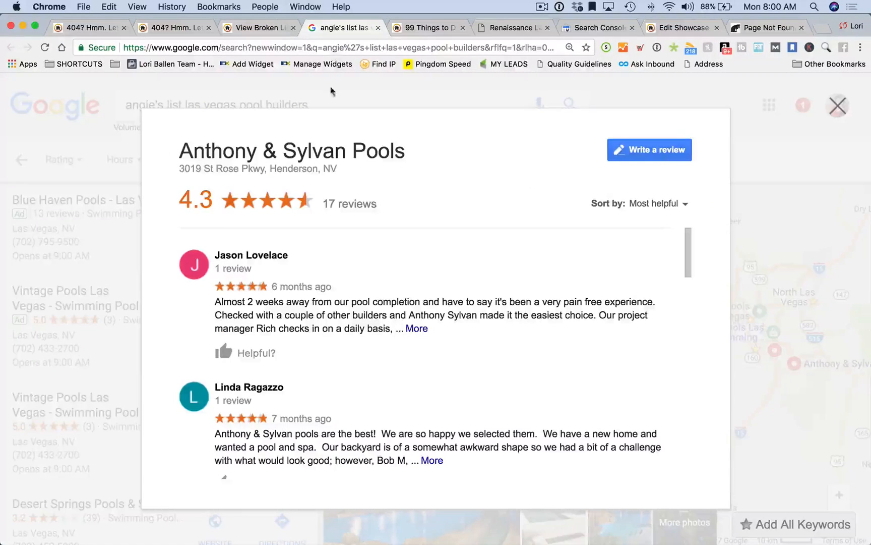
mouse_move(727, 196)
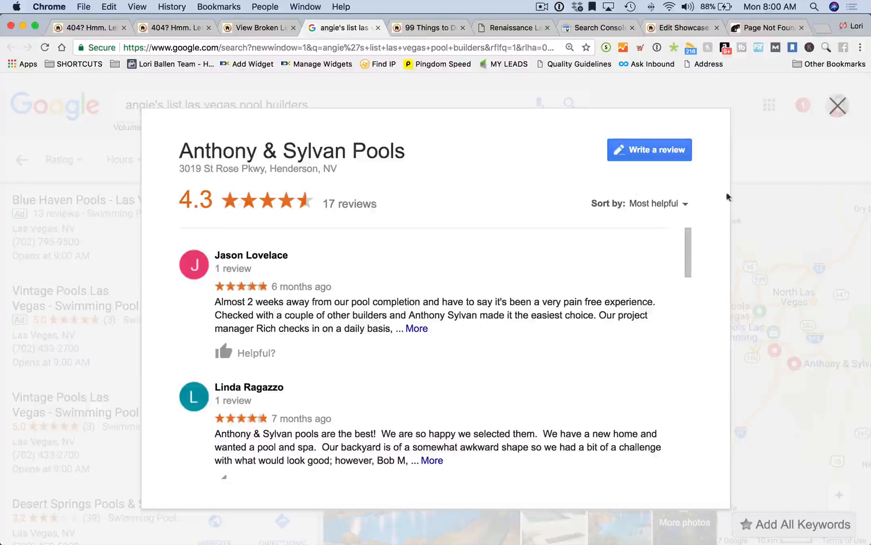
left_click(320, 47)
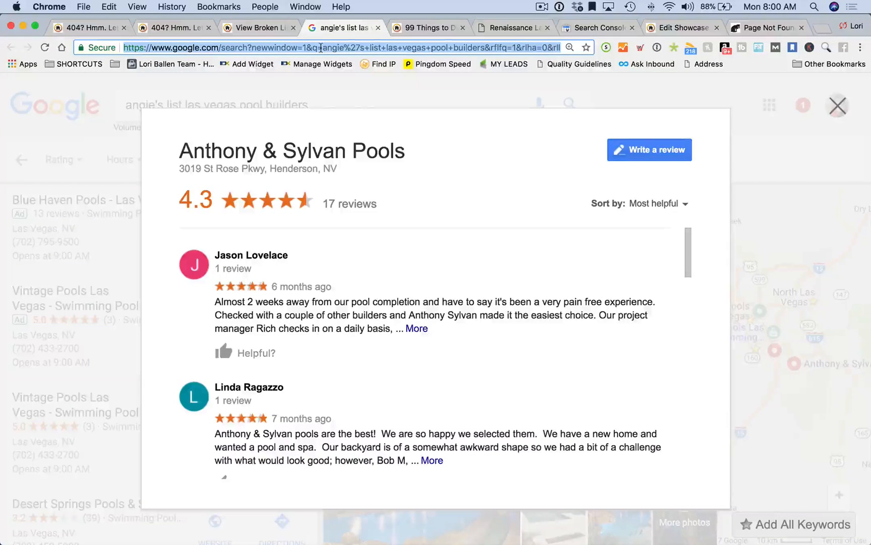
type("angies list of poo")
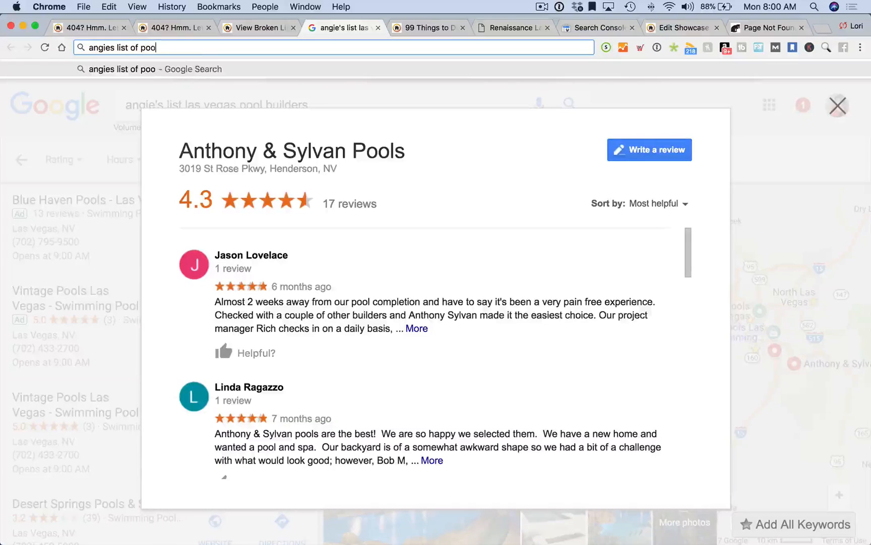
key("Return")
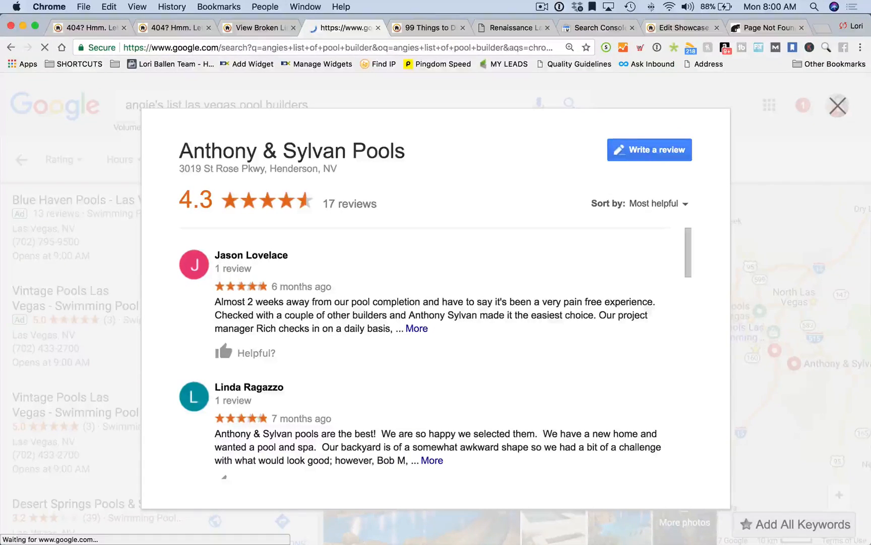
left_click(837, 106)
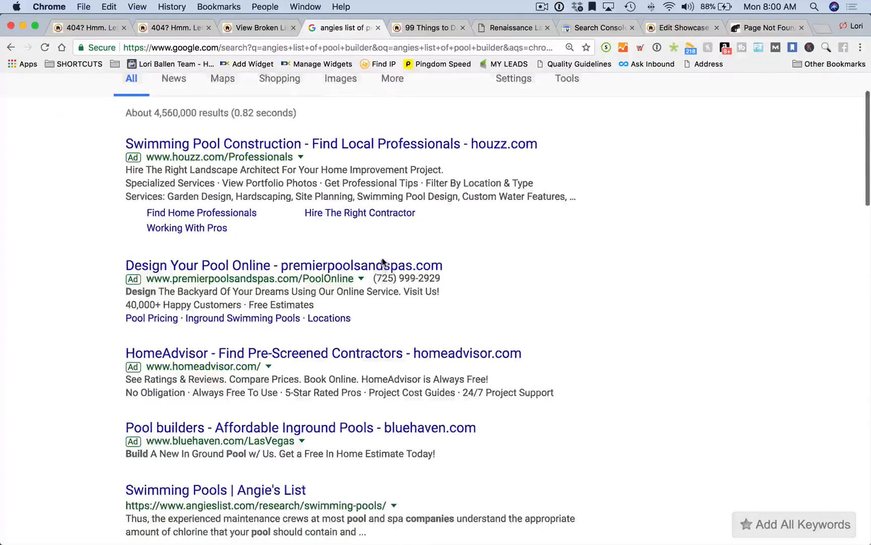
scroll("down", 3)
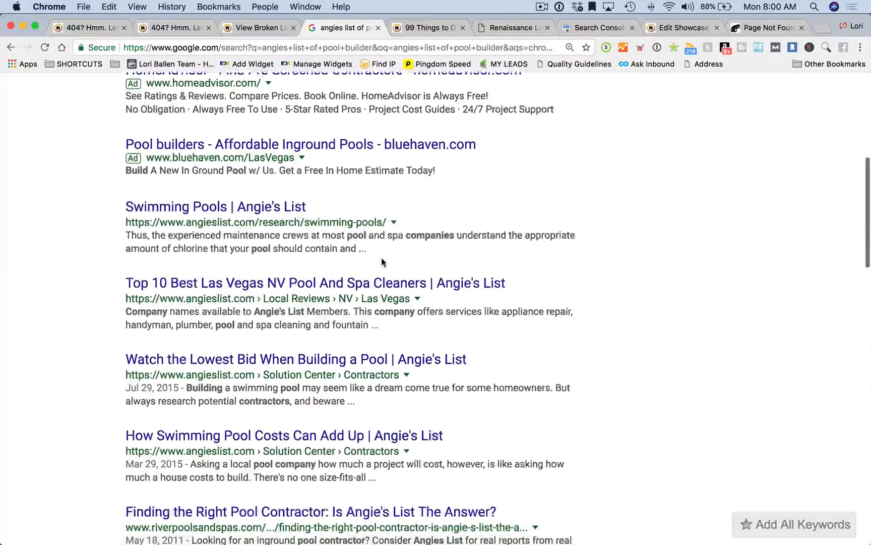
left_click(215, 206)
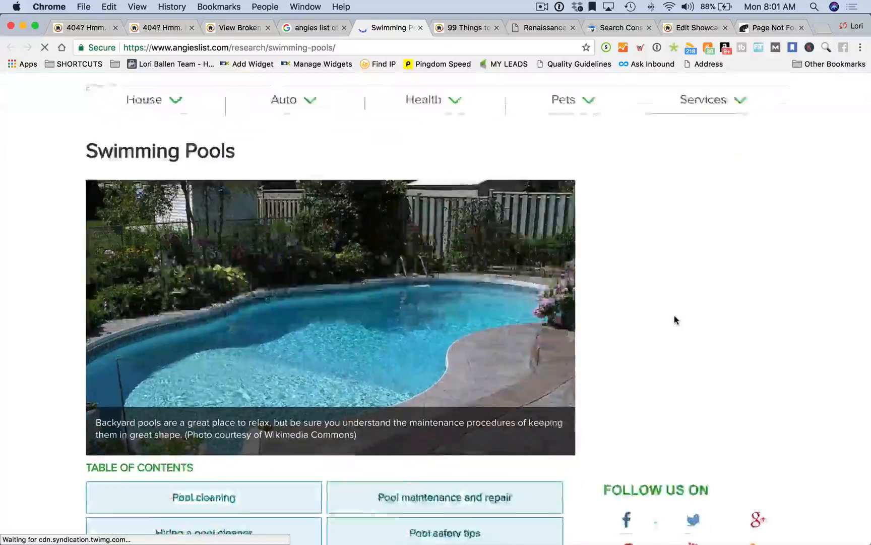
- Search 'angies list pool builders las vegas' and reach Angie's List top Las Vegas pool and spa cleaners page
scroll("down", 3)
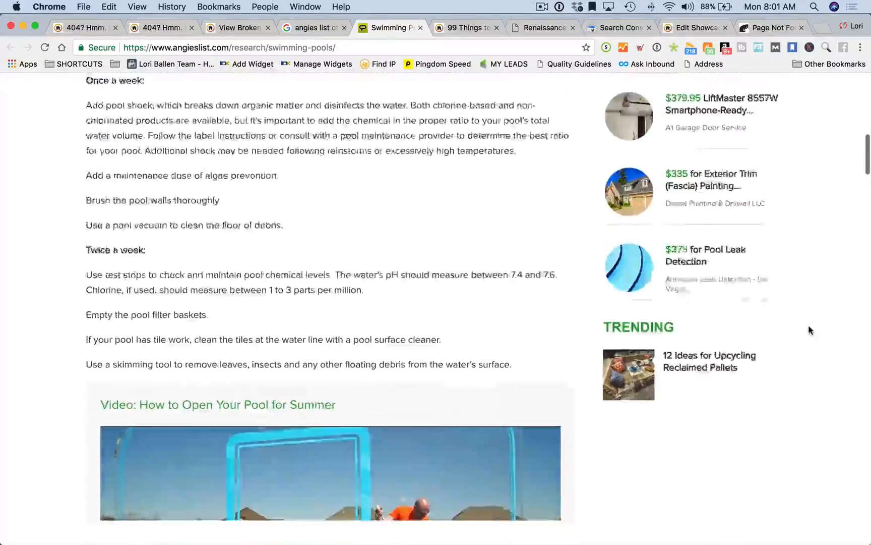
scroll("down", 3)
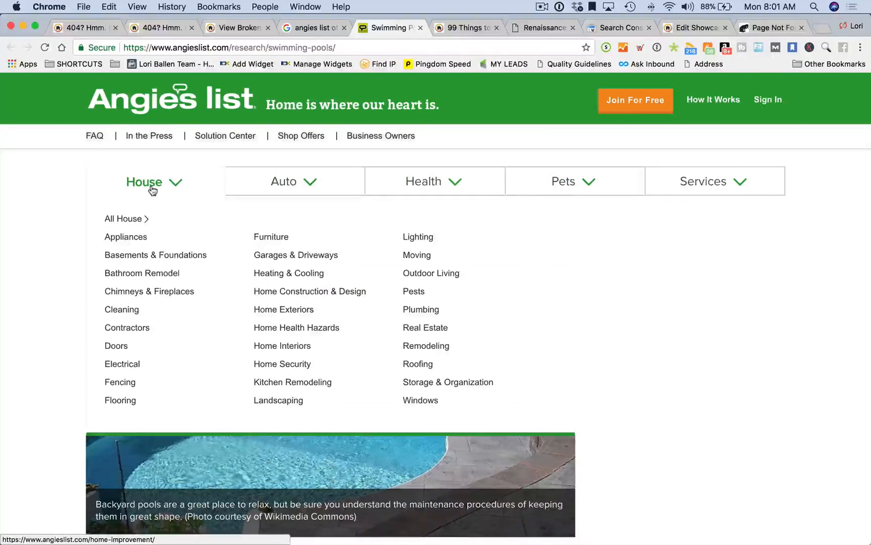
scroll("down", 3)
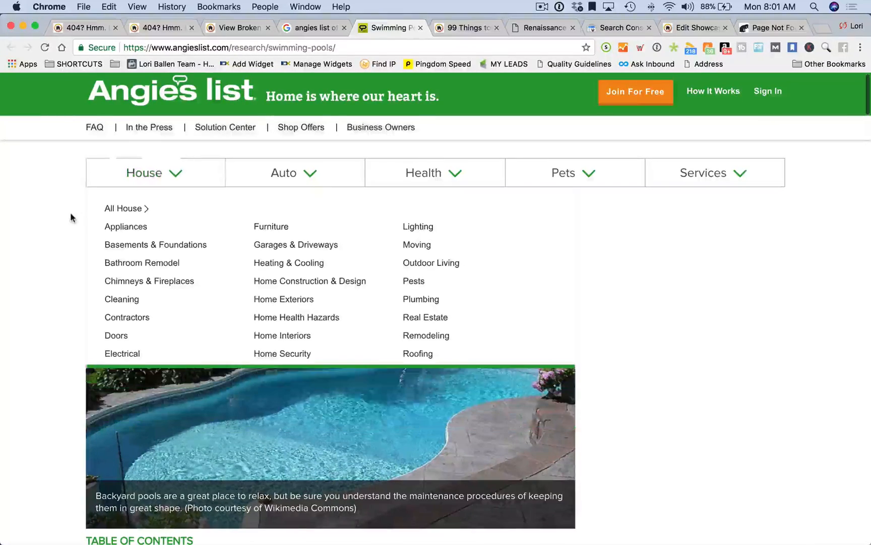
type("angies list pool bu")
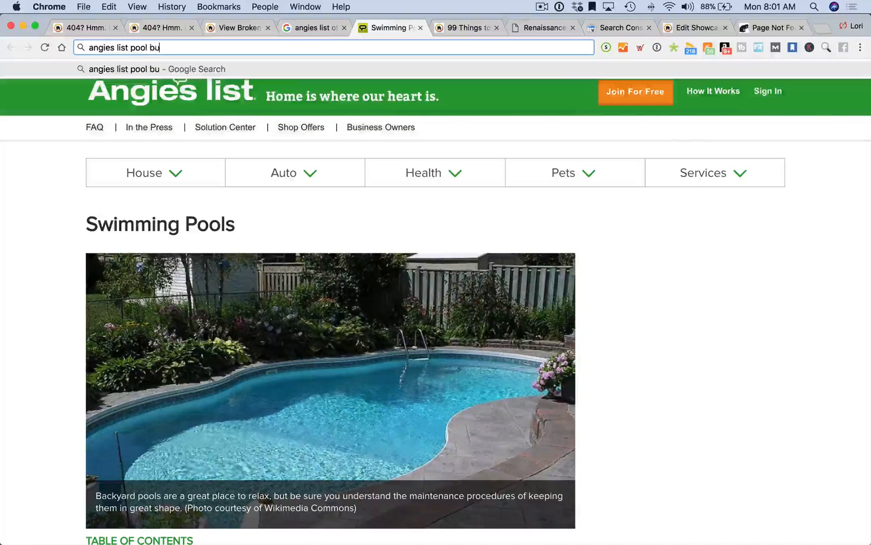
key("Return")
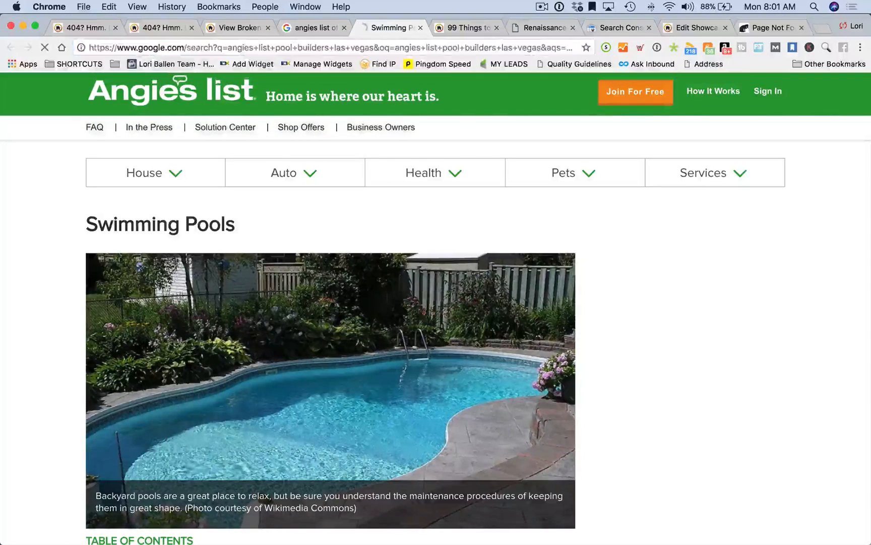
left_click(390, 28)
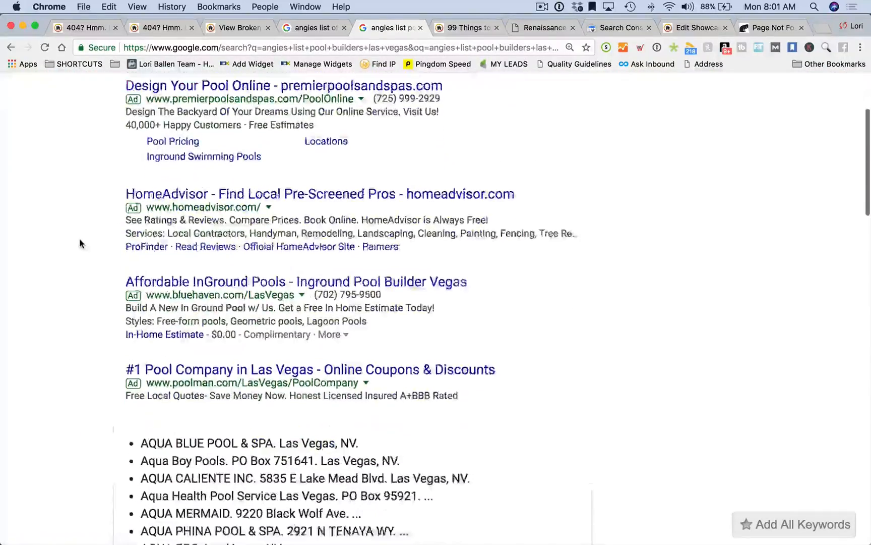
scroll("down", 3)
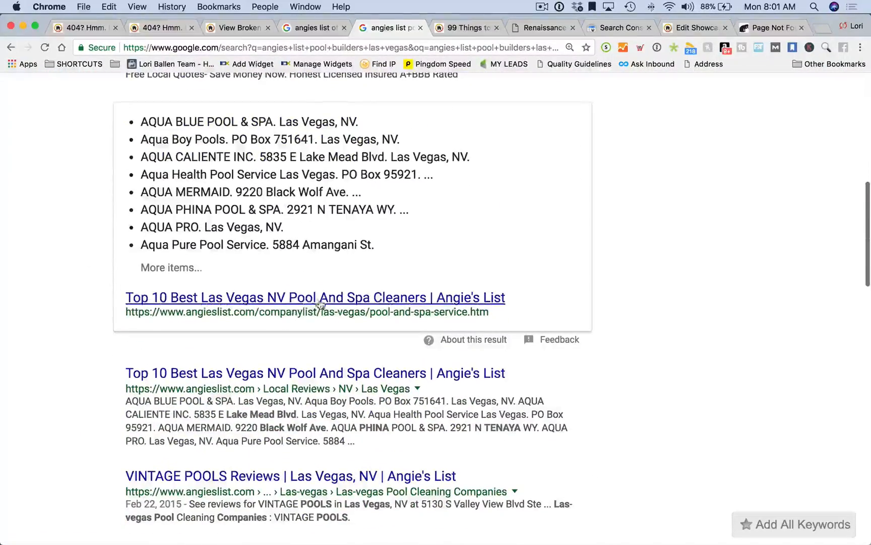
left_click(315, 296)
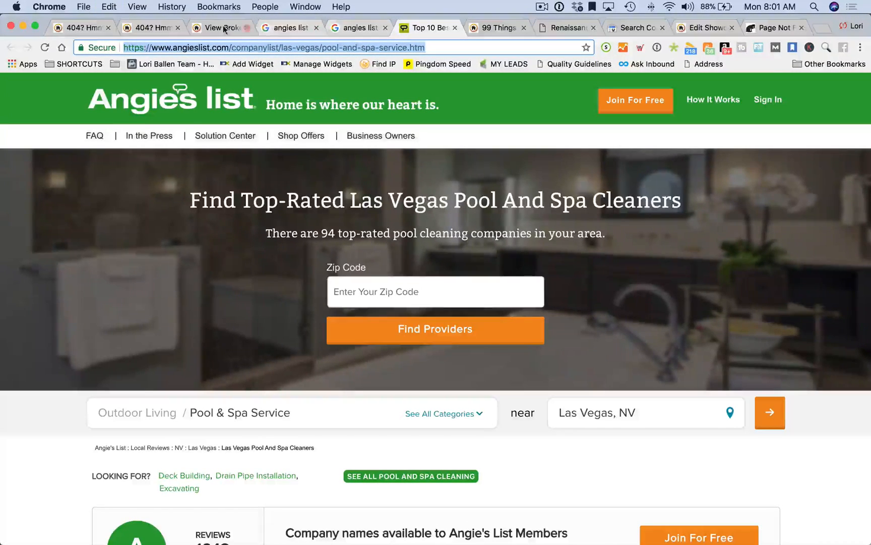
left_click(219, 27)
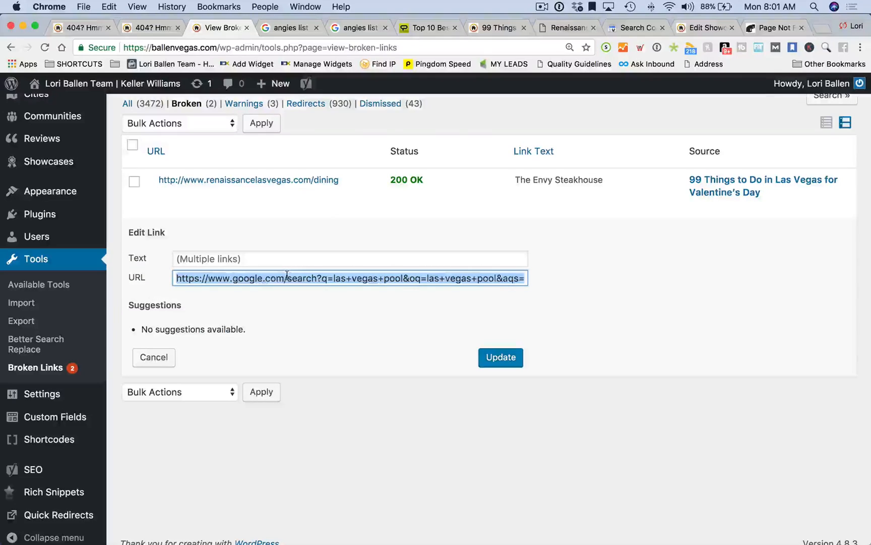
type("https://www.angieslist.com/companylist/las-vegas/pool-and-spa-service.htm")
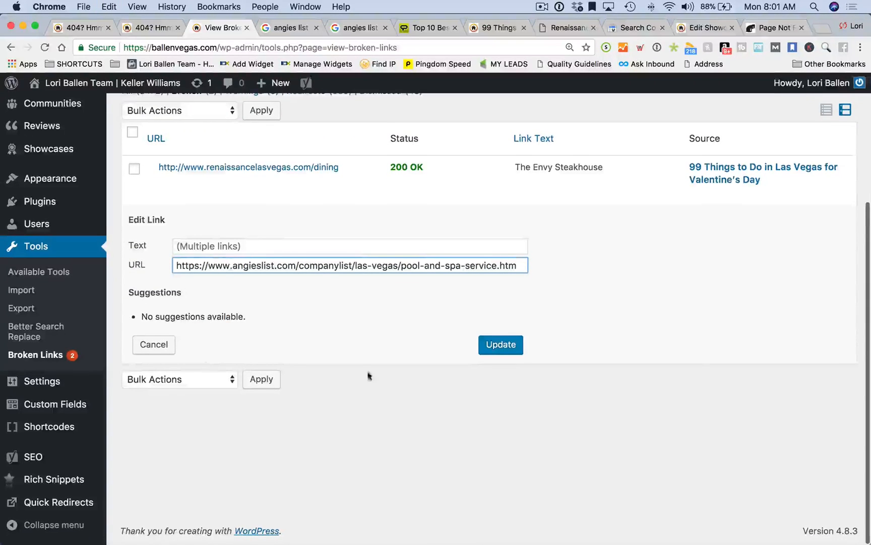
left_click(499, 345)
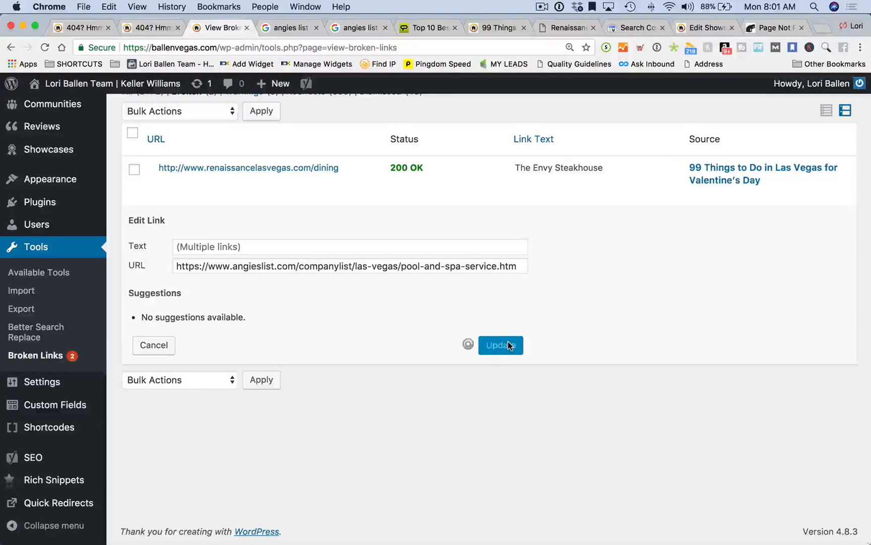
left_click(499, 345)
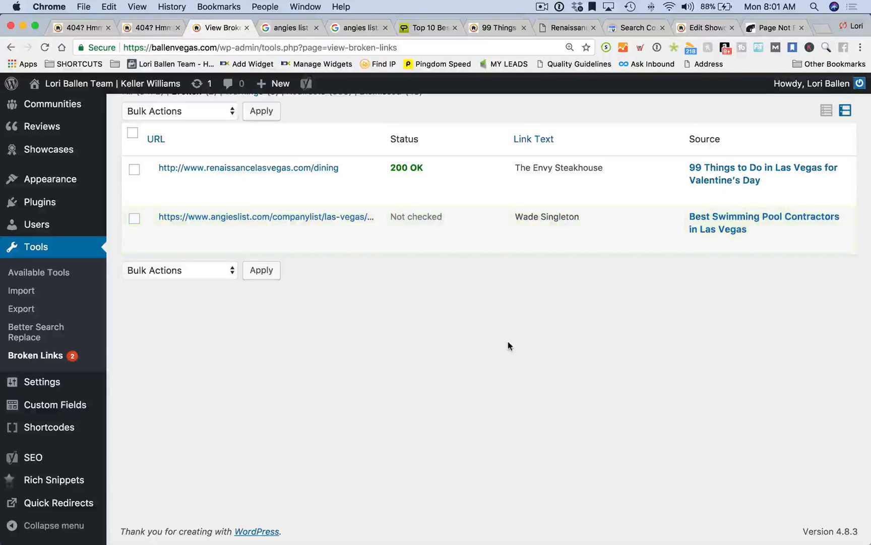
mouse_move(265, 217)
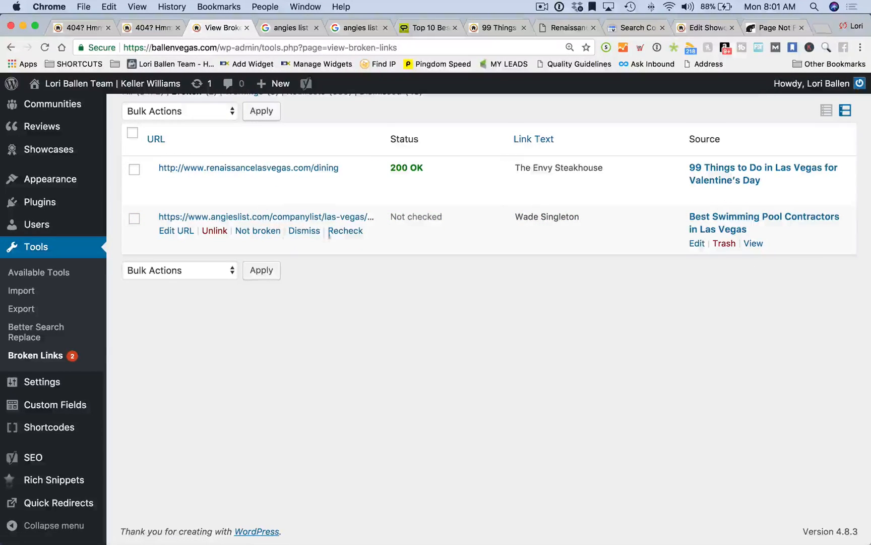
- Recheck the updated link to 200 OK and reload the Broken Links report, now empty
left_click(345, 231)
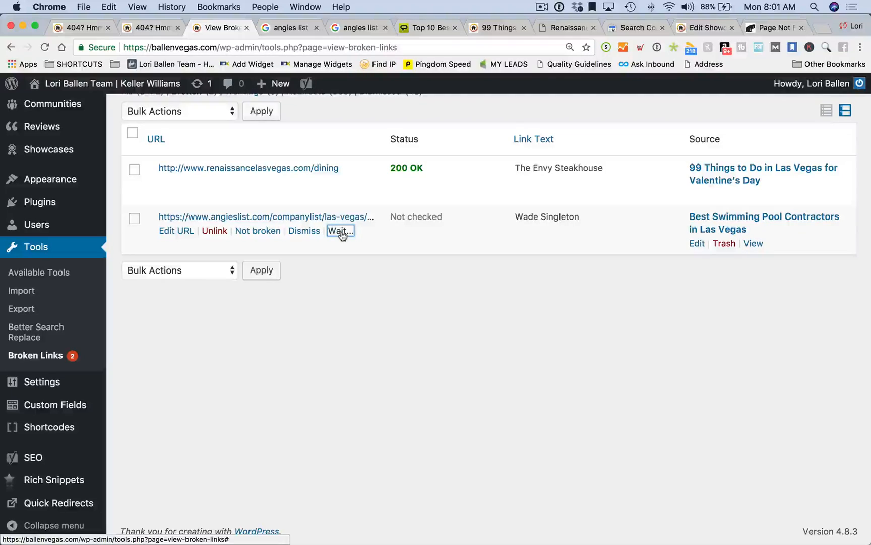
left_click(340, 231)
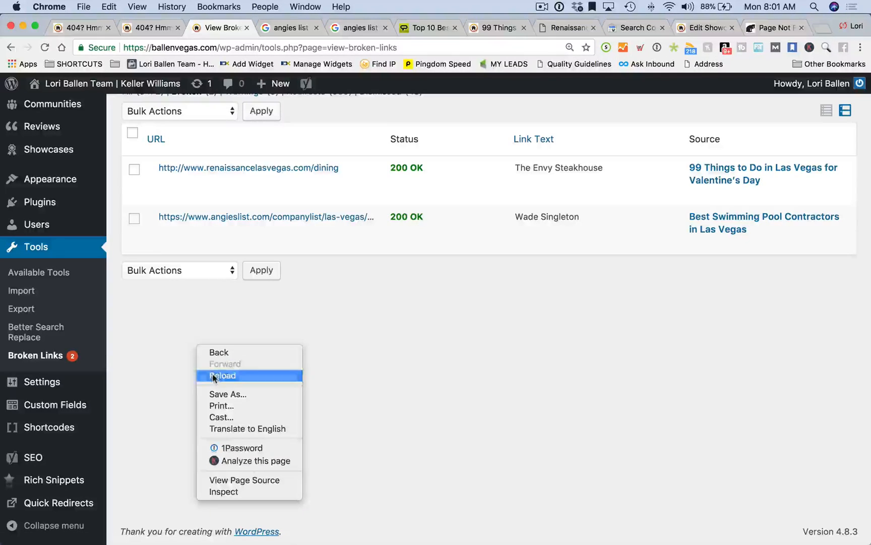
left_click(221, 375)
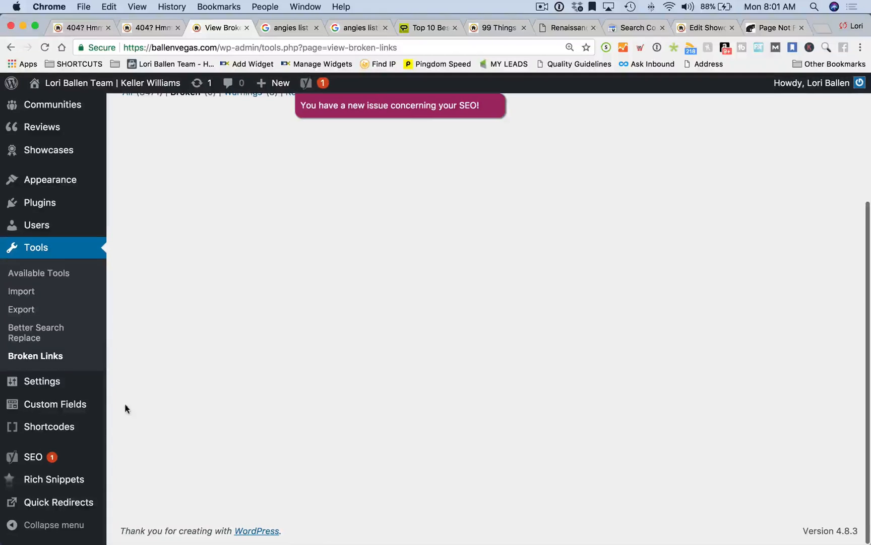
scroll("up", 3)
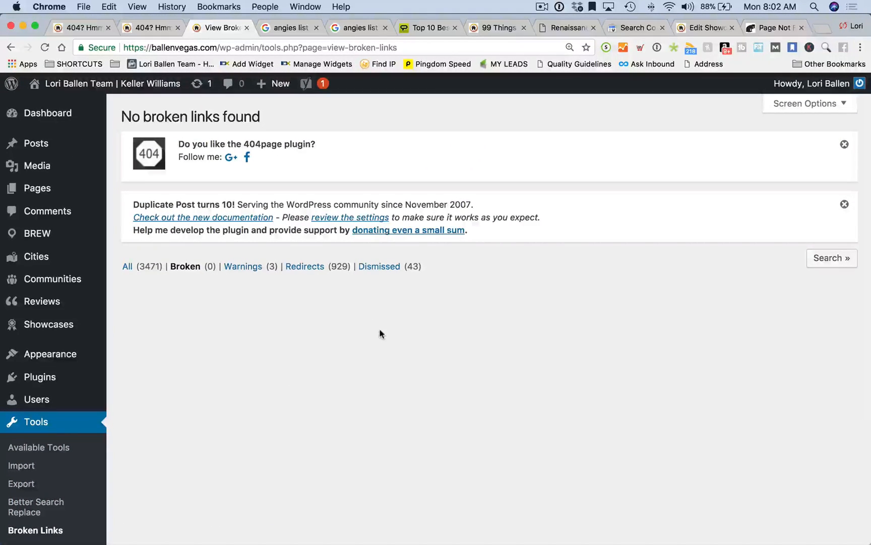
mouse_move(367, 320)
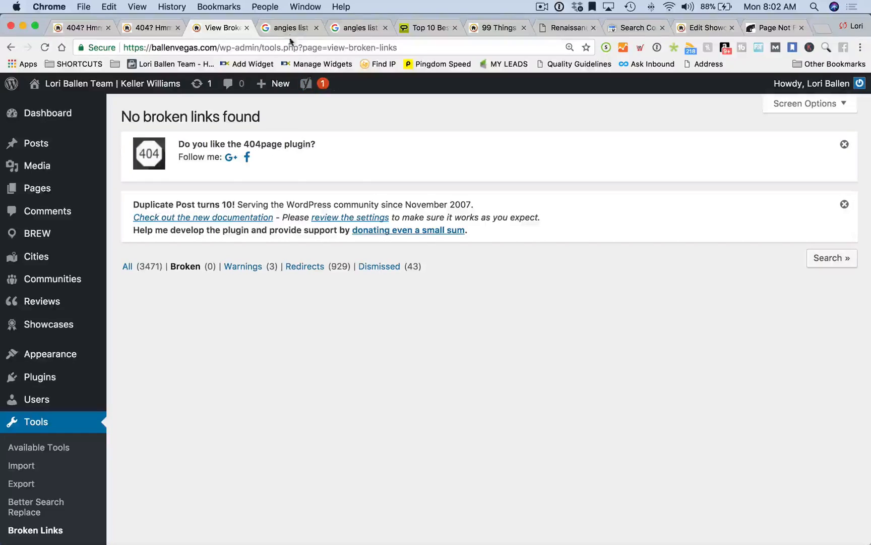
- Go to semrush.com, dismiss the logged-out notice and log in with the saved credentials to the Dashboard
left_click(286, 29)
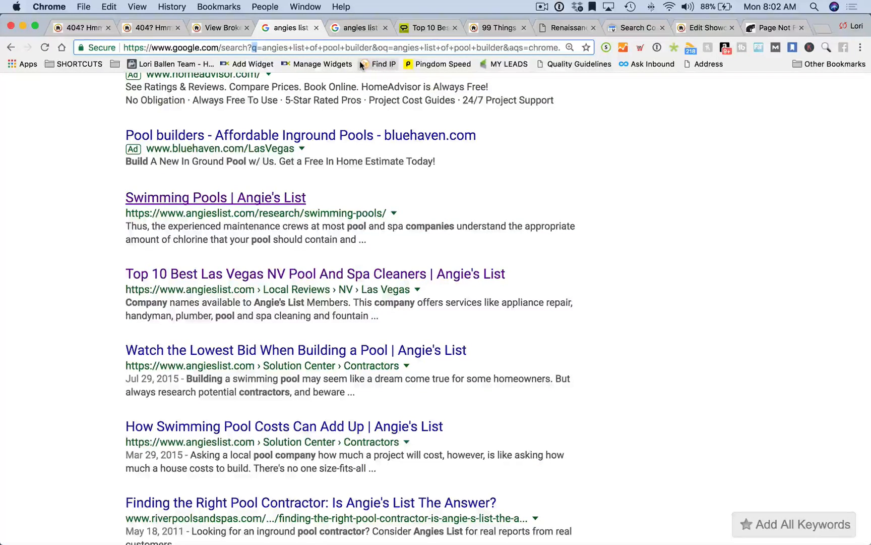
type("semrush.com/?1511798540#multilogin_error")
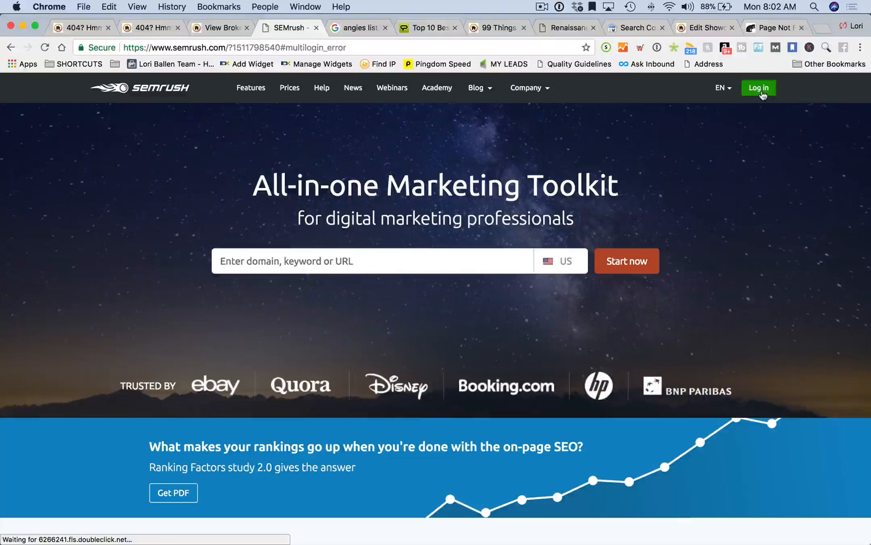
left_click(758, 87)
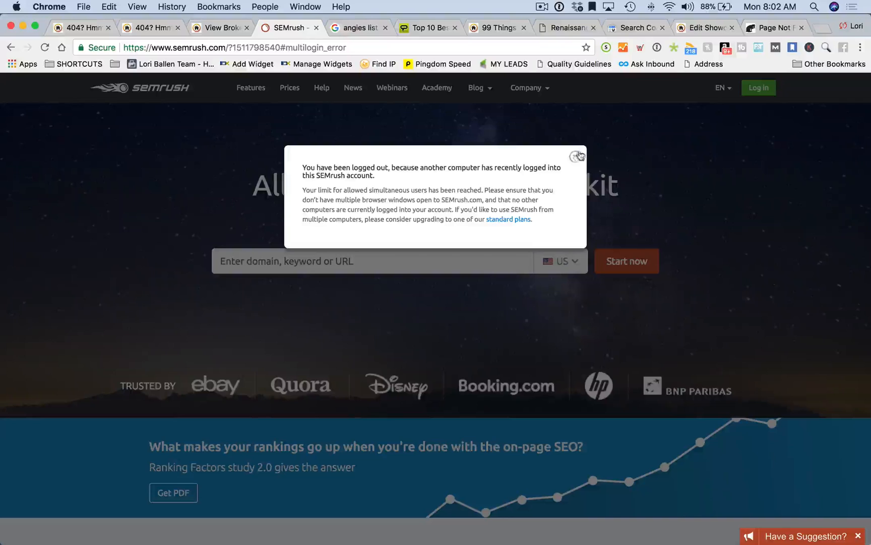
left_click(577, 155)
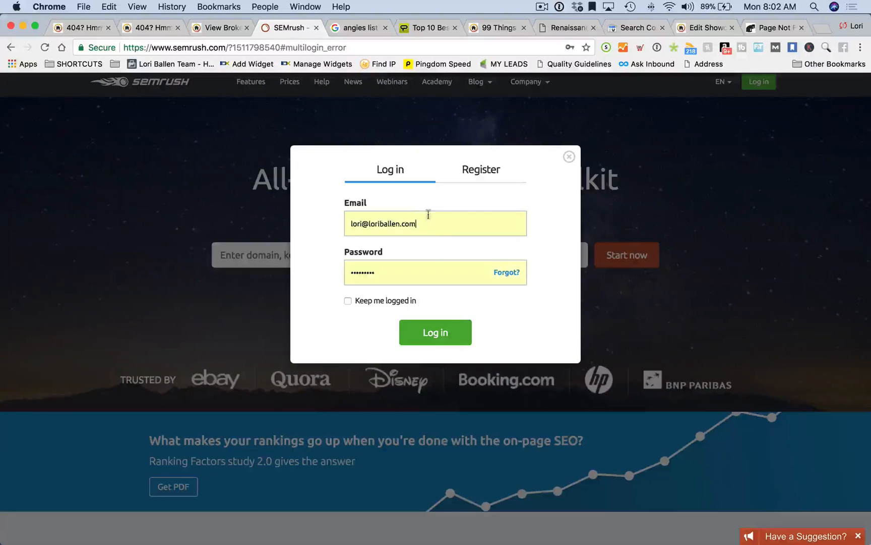
left_click(435, 331)
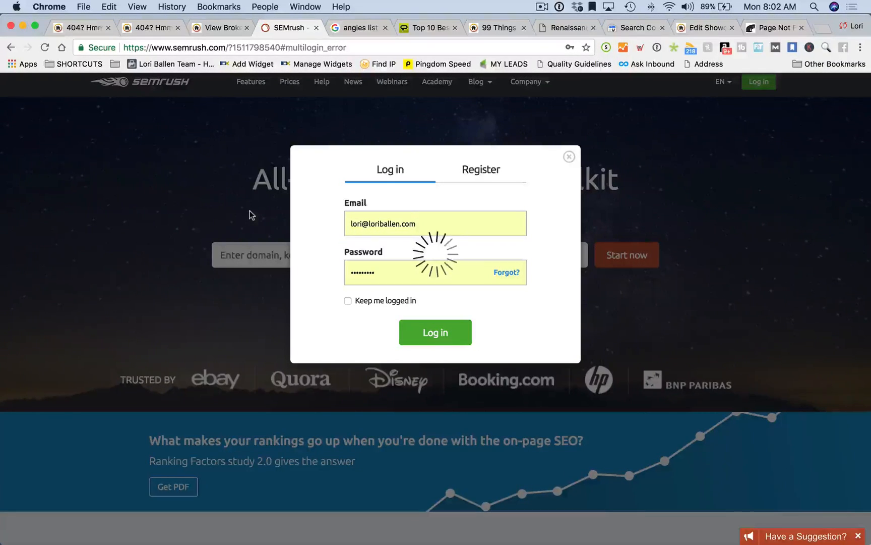
left_click(434, 333)
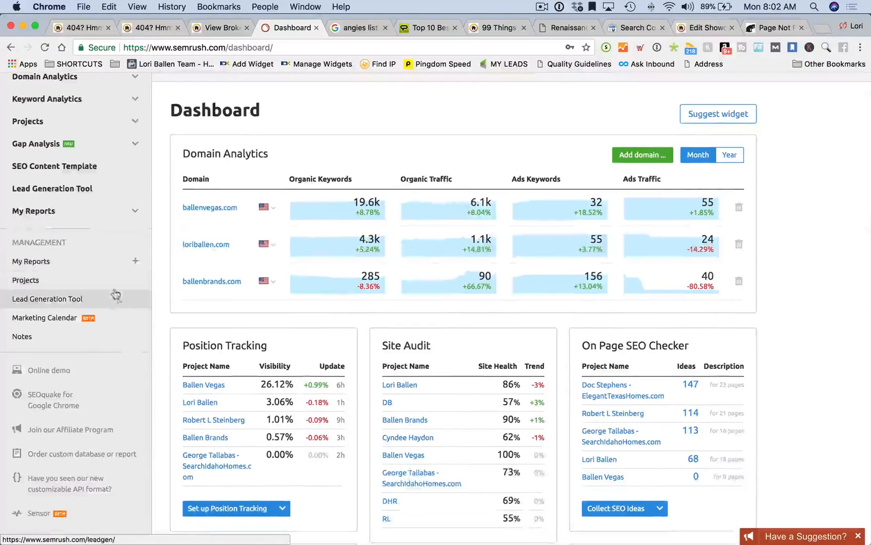
- View the Ballen Vegas Site Audit overview: 100% total score, 3,048 crawled pages, 0 errors and warnings
scroll("up", 3)
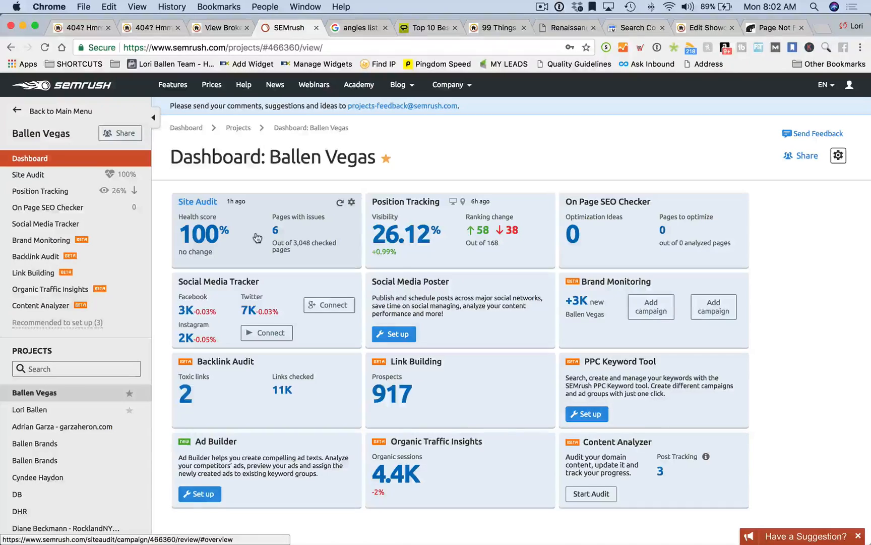
mouse_move(353, 217)
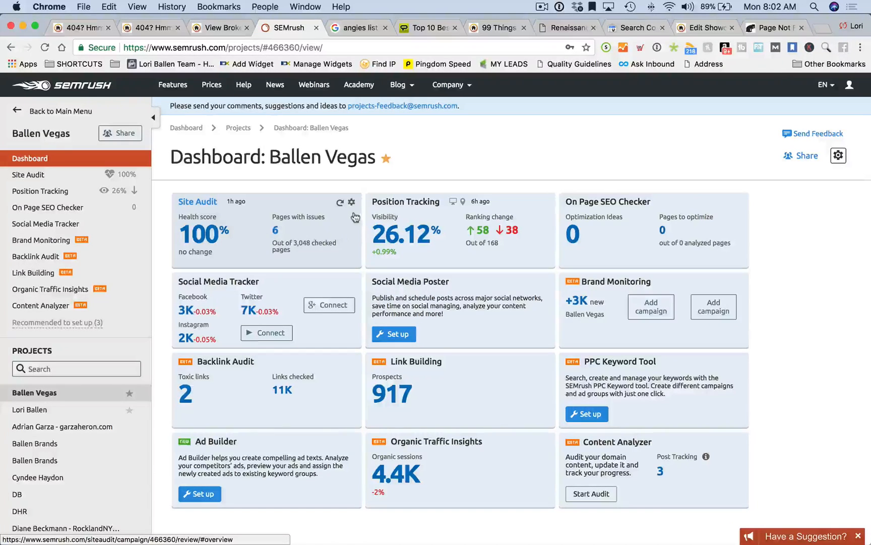
mouse_move(270, 198)
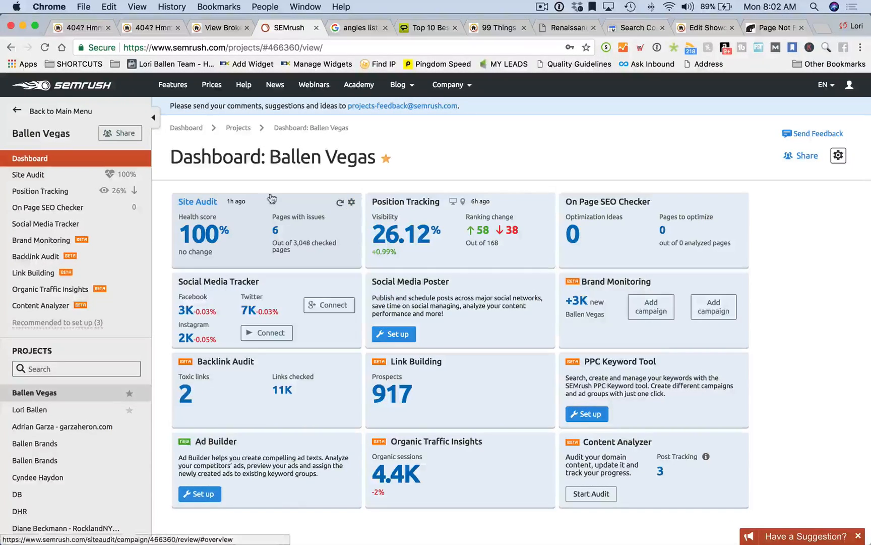
left_click(197, 201)
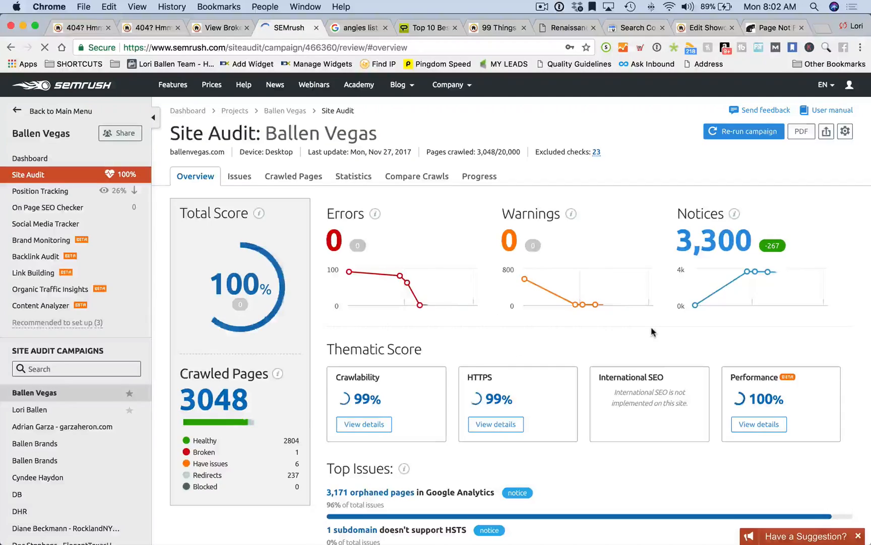
scroll("down", 3)
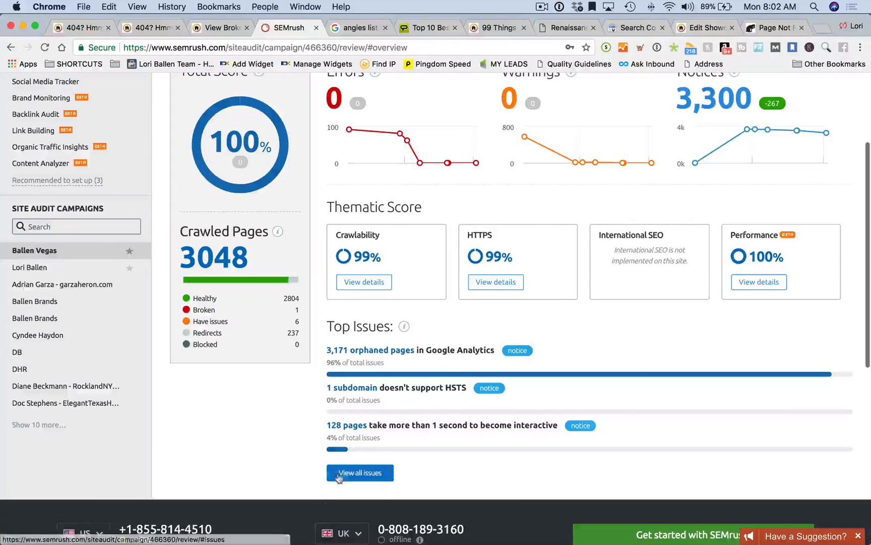
- Review all Ballen Vegas audit issues, confirming zero broken internal and external links among the errors
left_click(360, 472)
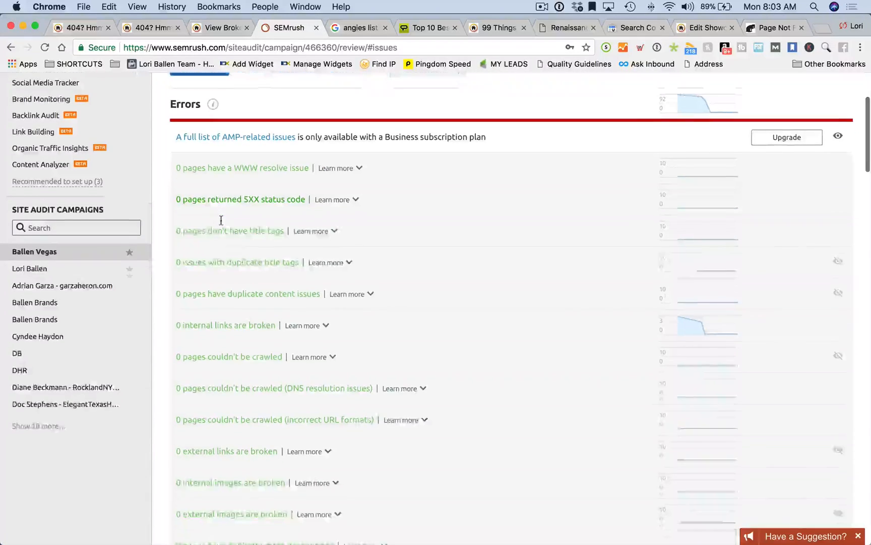
scroll("down", 3)
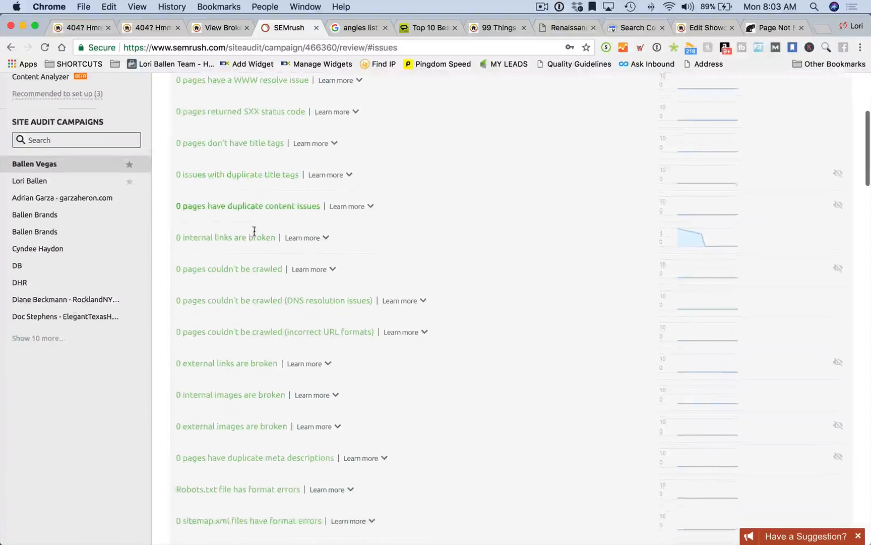
scroll("down", 3)
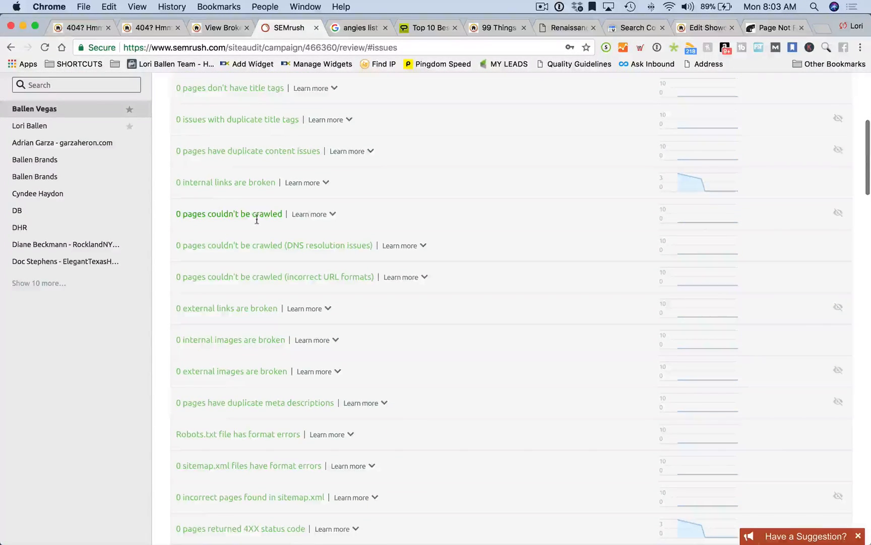
scroll("down", 3)
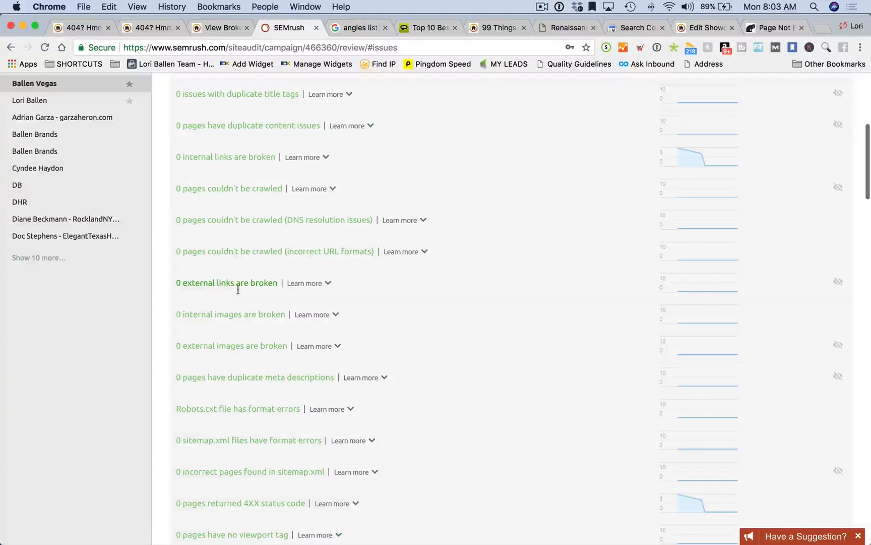
scroll("down", 3)
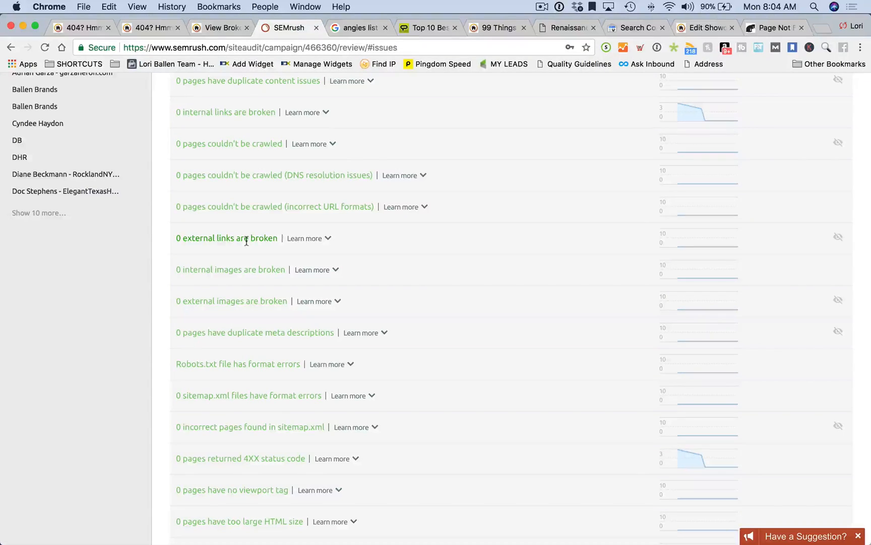
left_click(541, 7)
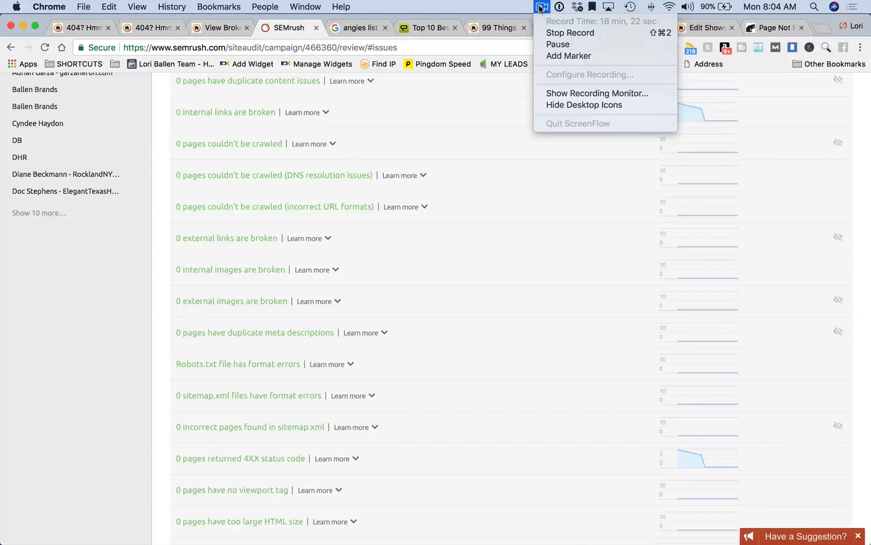